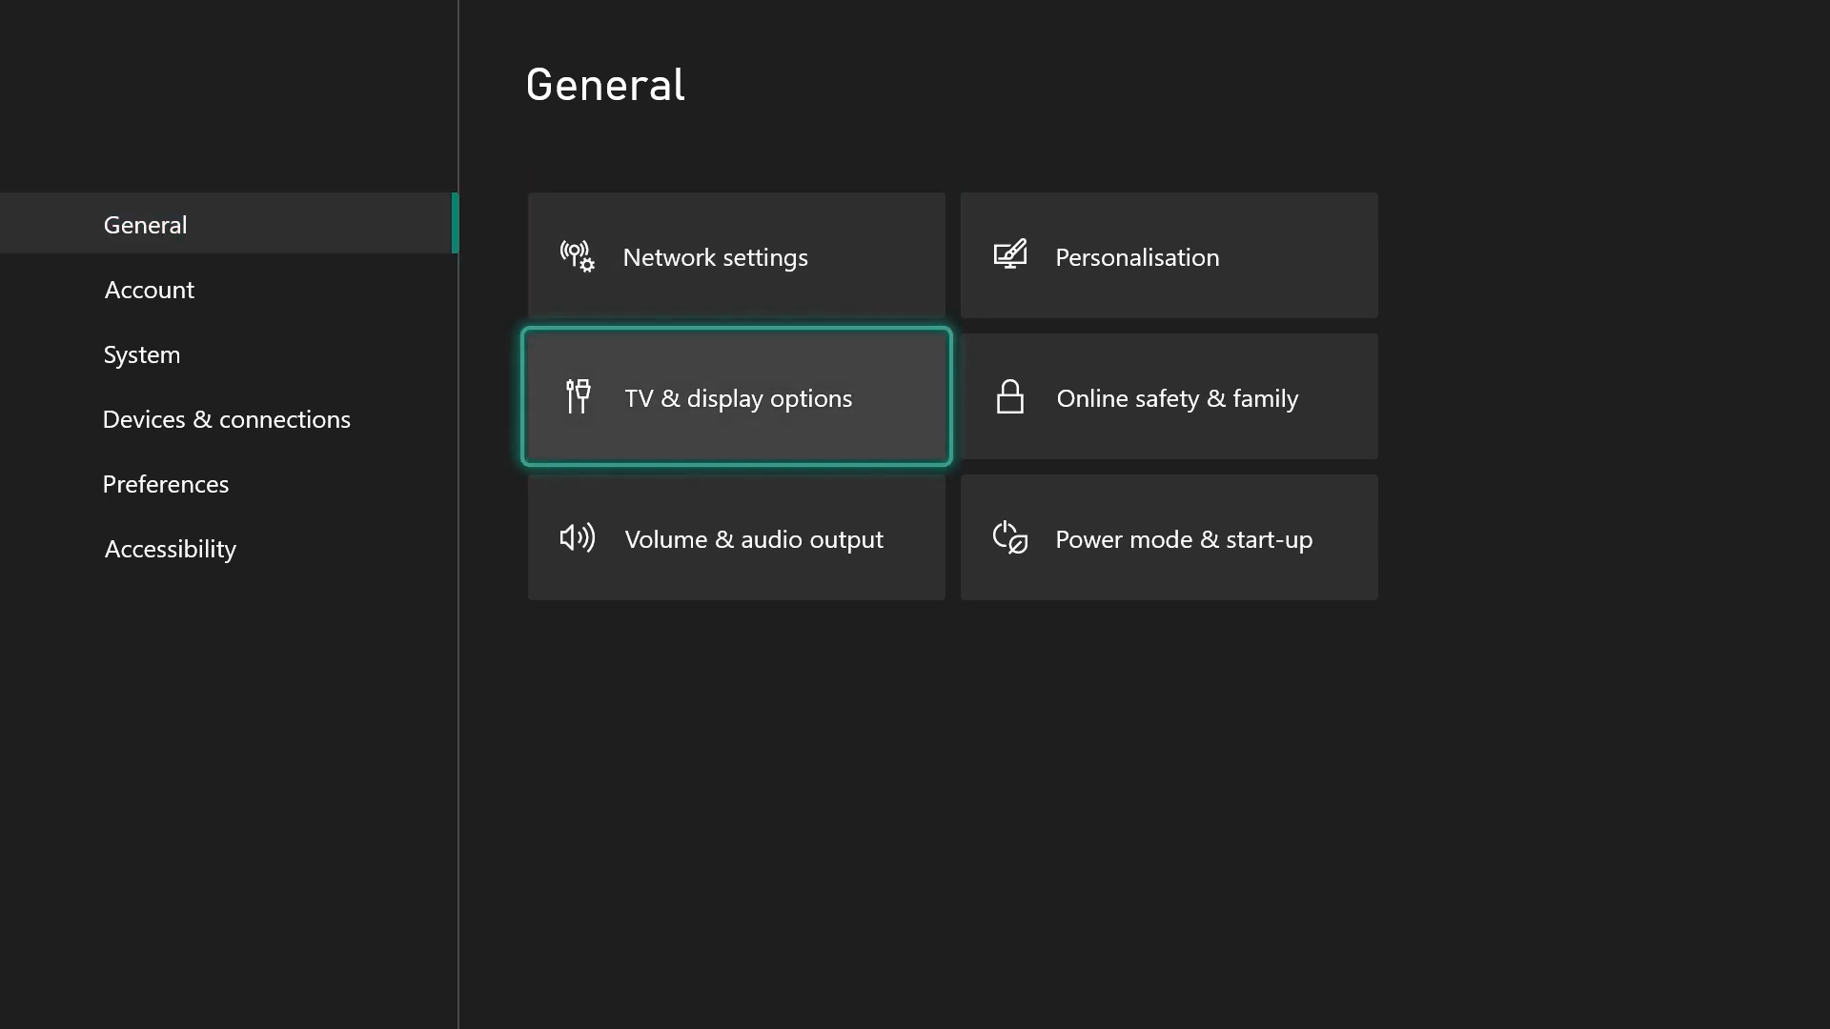
Add a Camera input using the Game Capture 4K60 Pro MK.2 at 1920x1080, 59.94p with its matching audio device
left_click(736, 398)
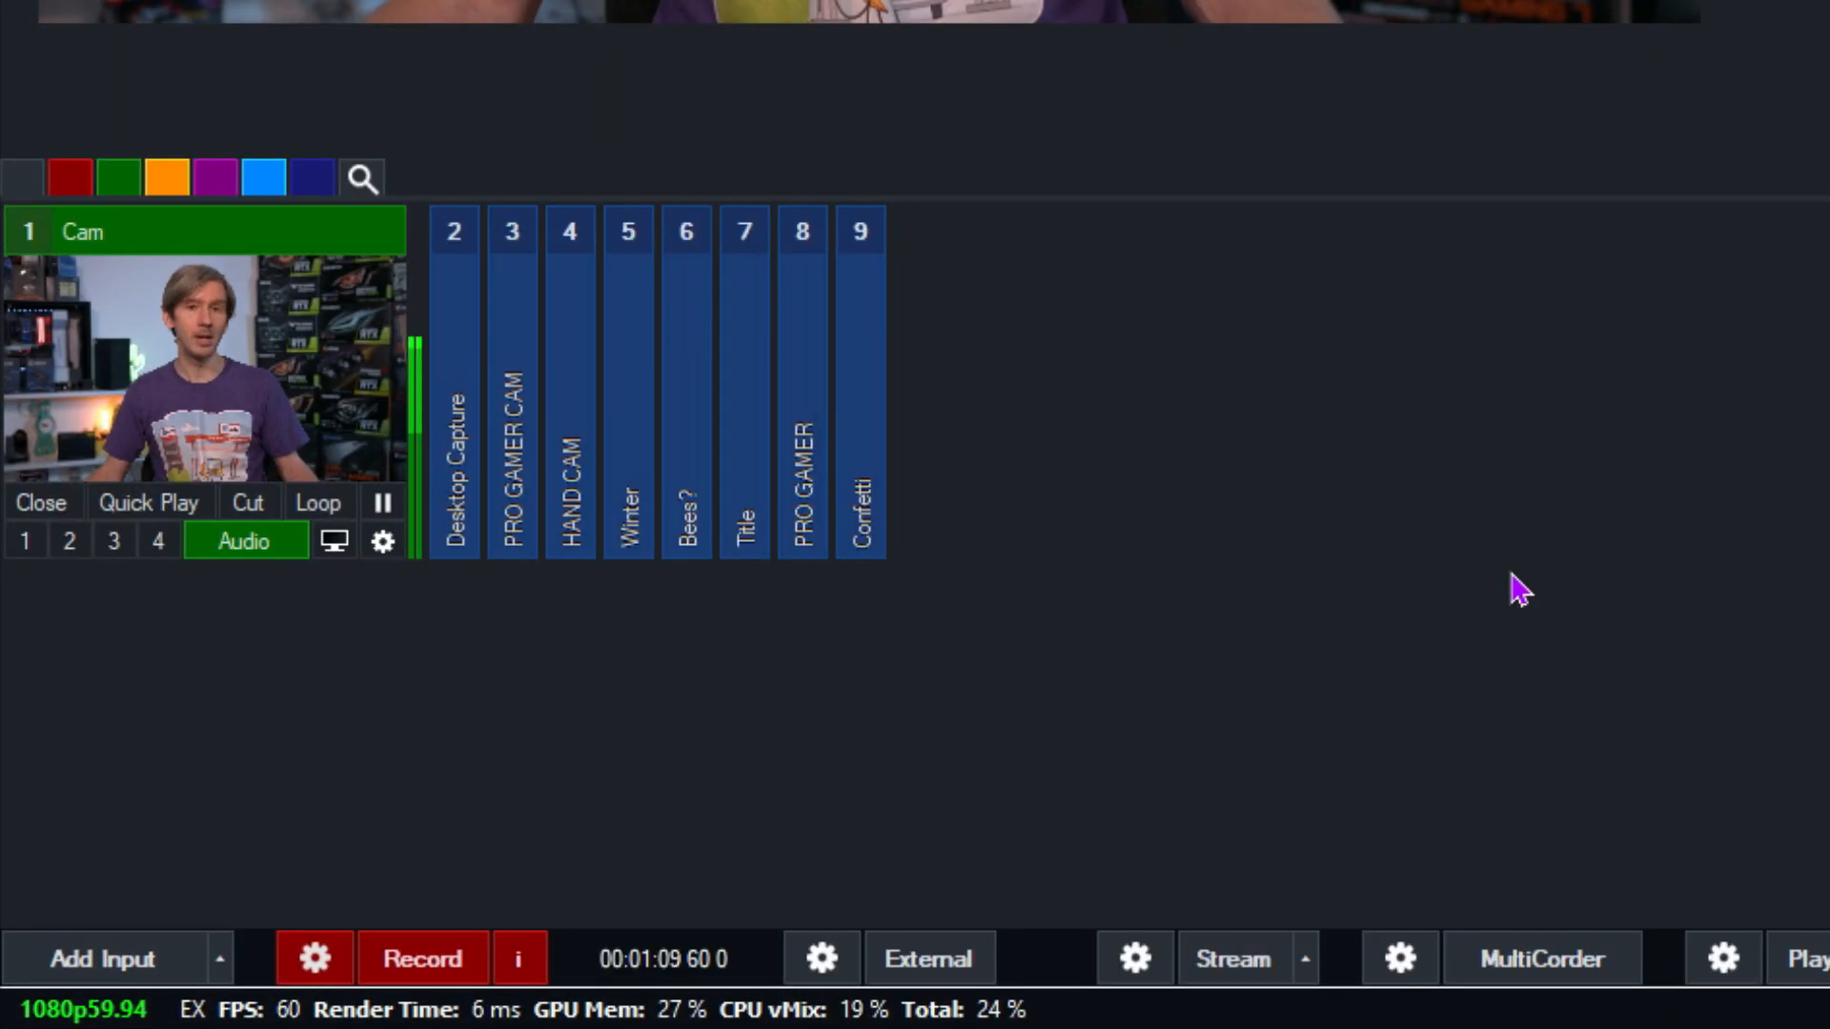
left_click(97, 960)
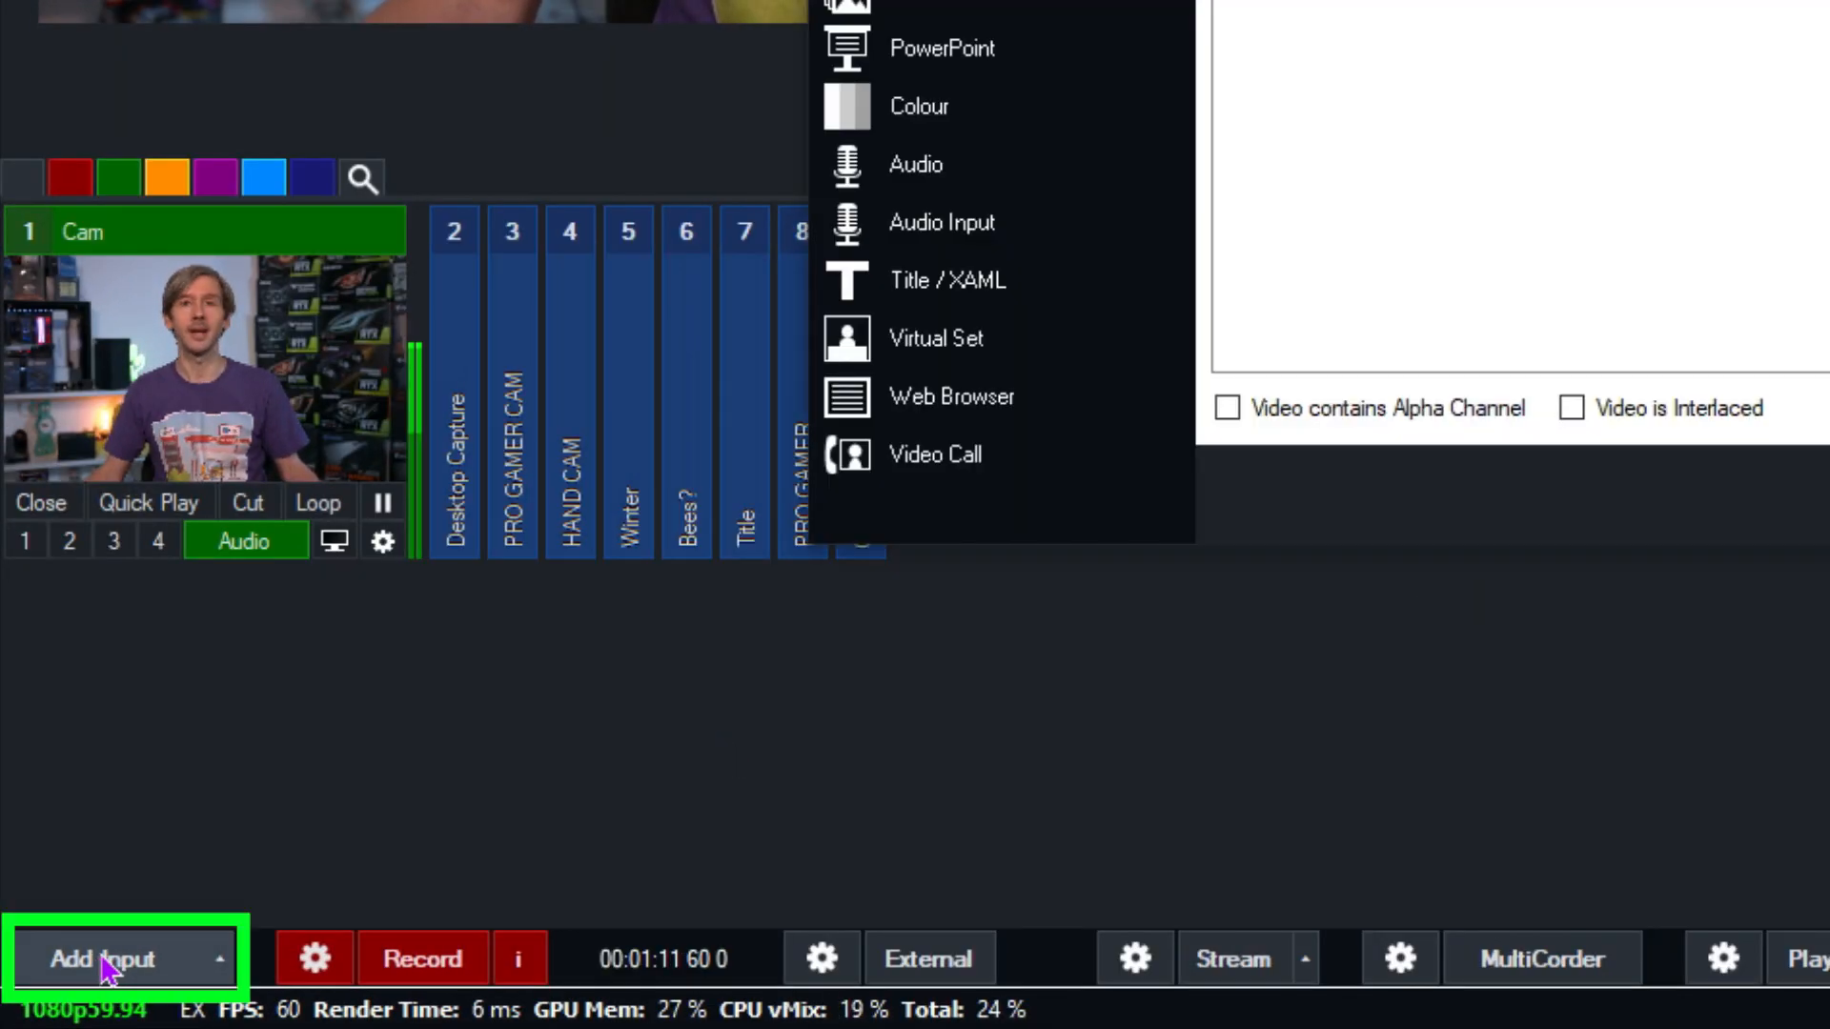
left_click(103, 959)
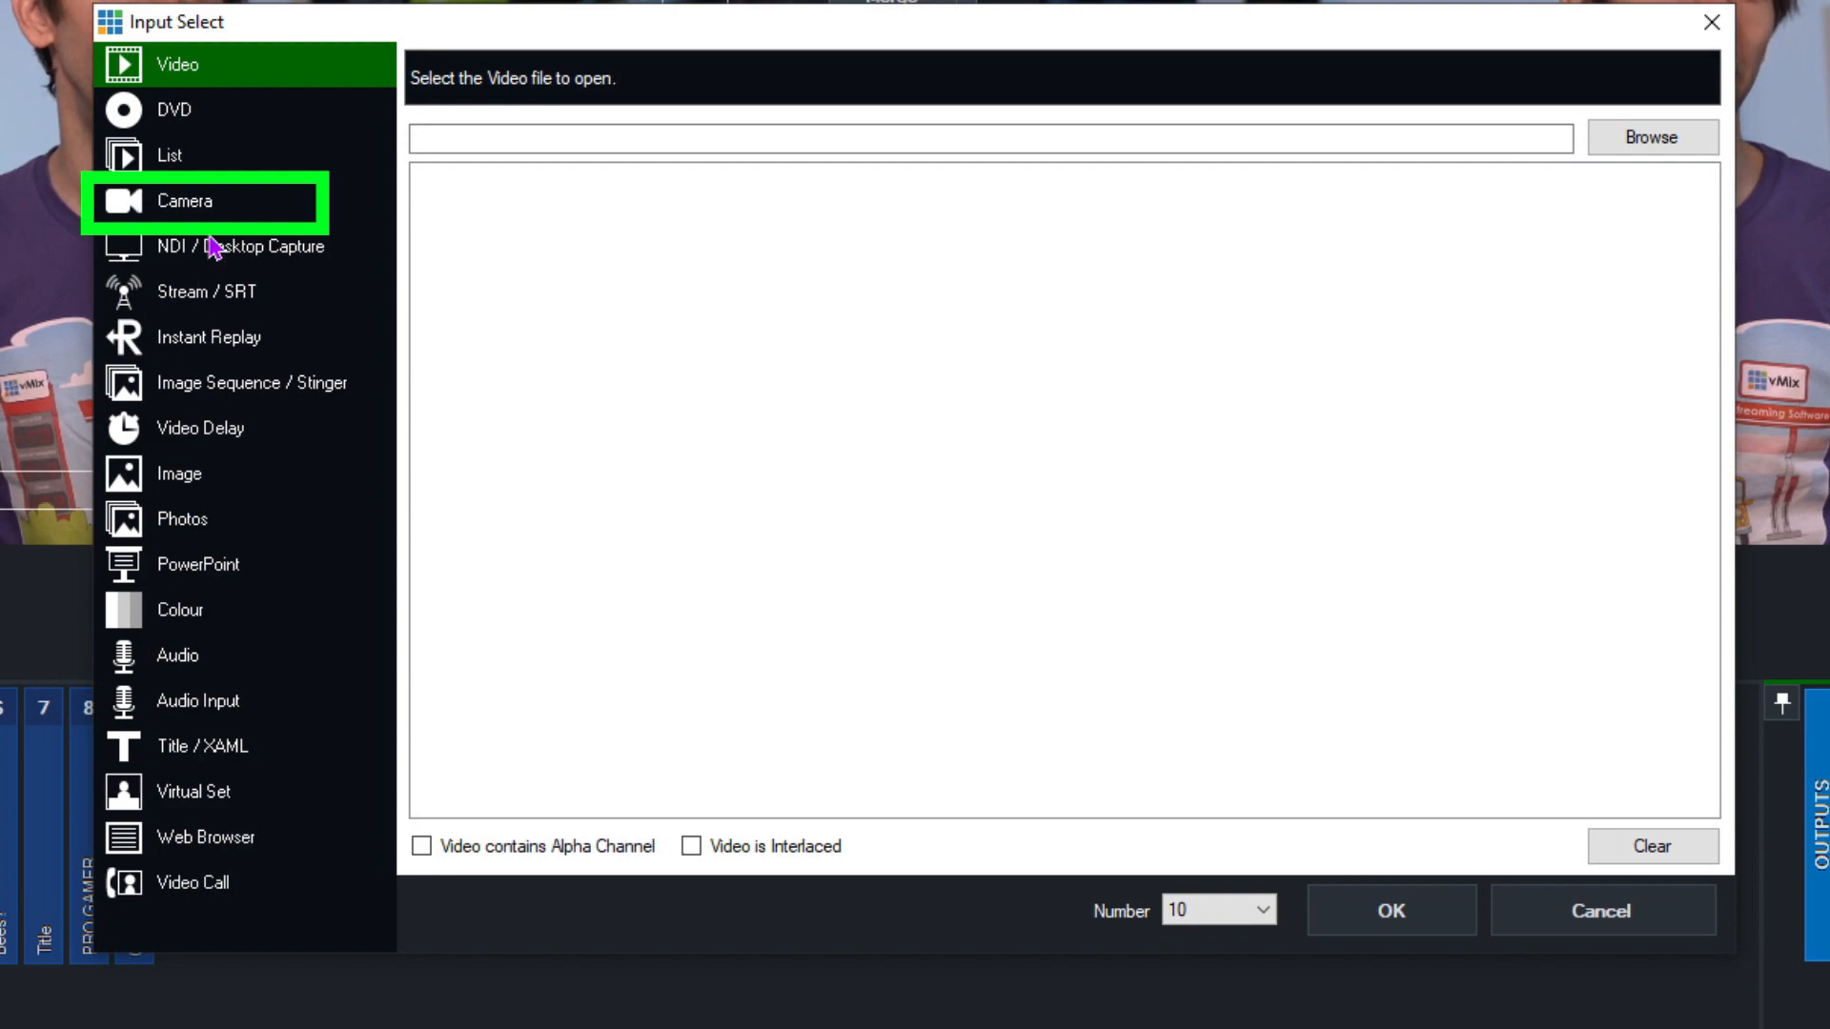
left_click(191, 201)
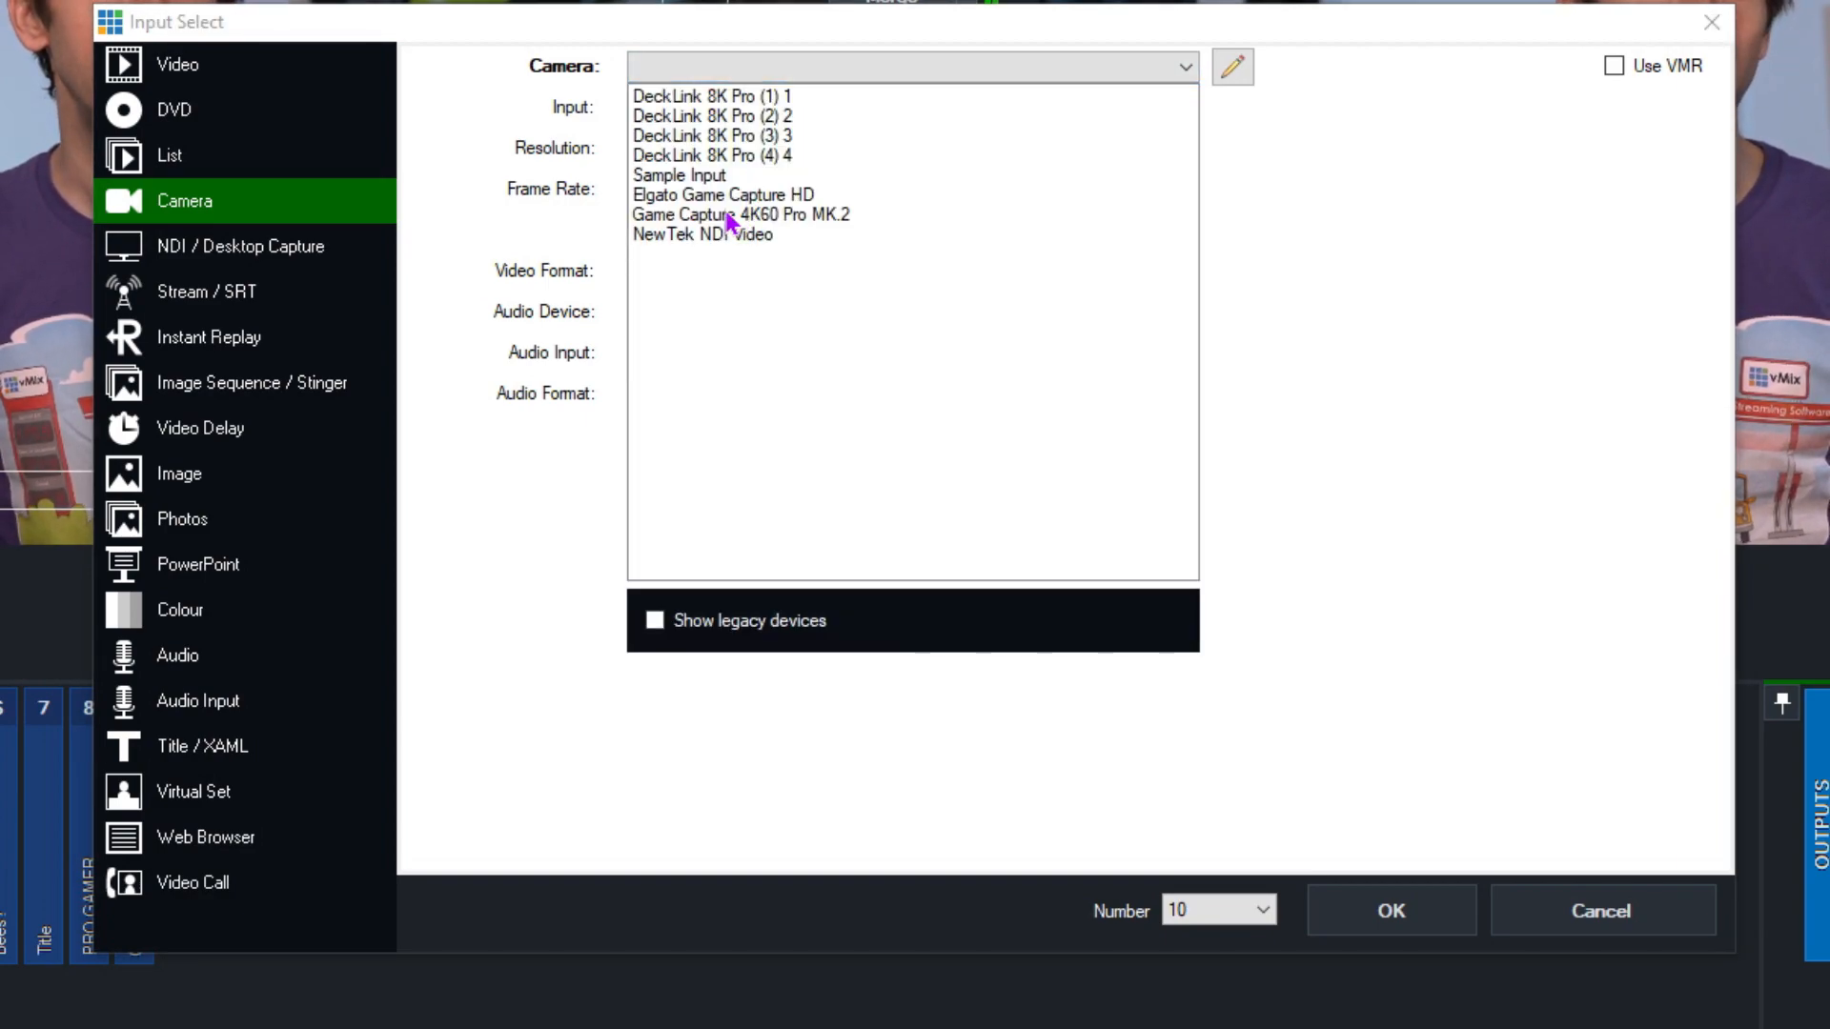
mouse_move(804, 218)
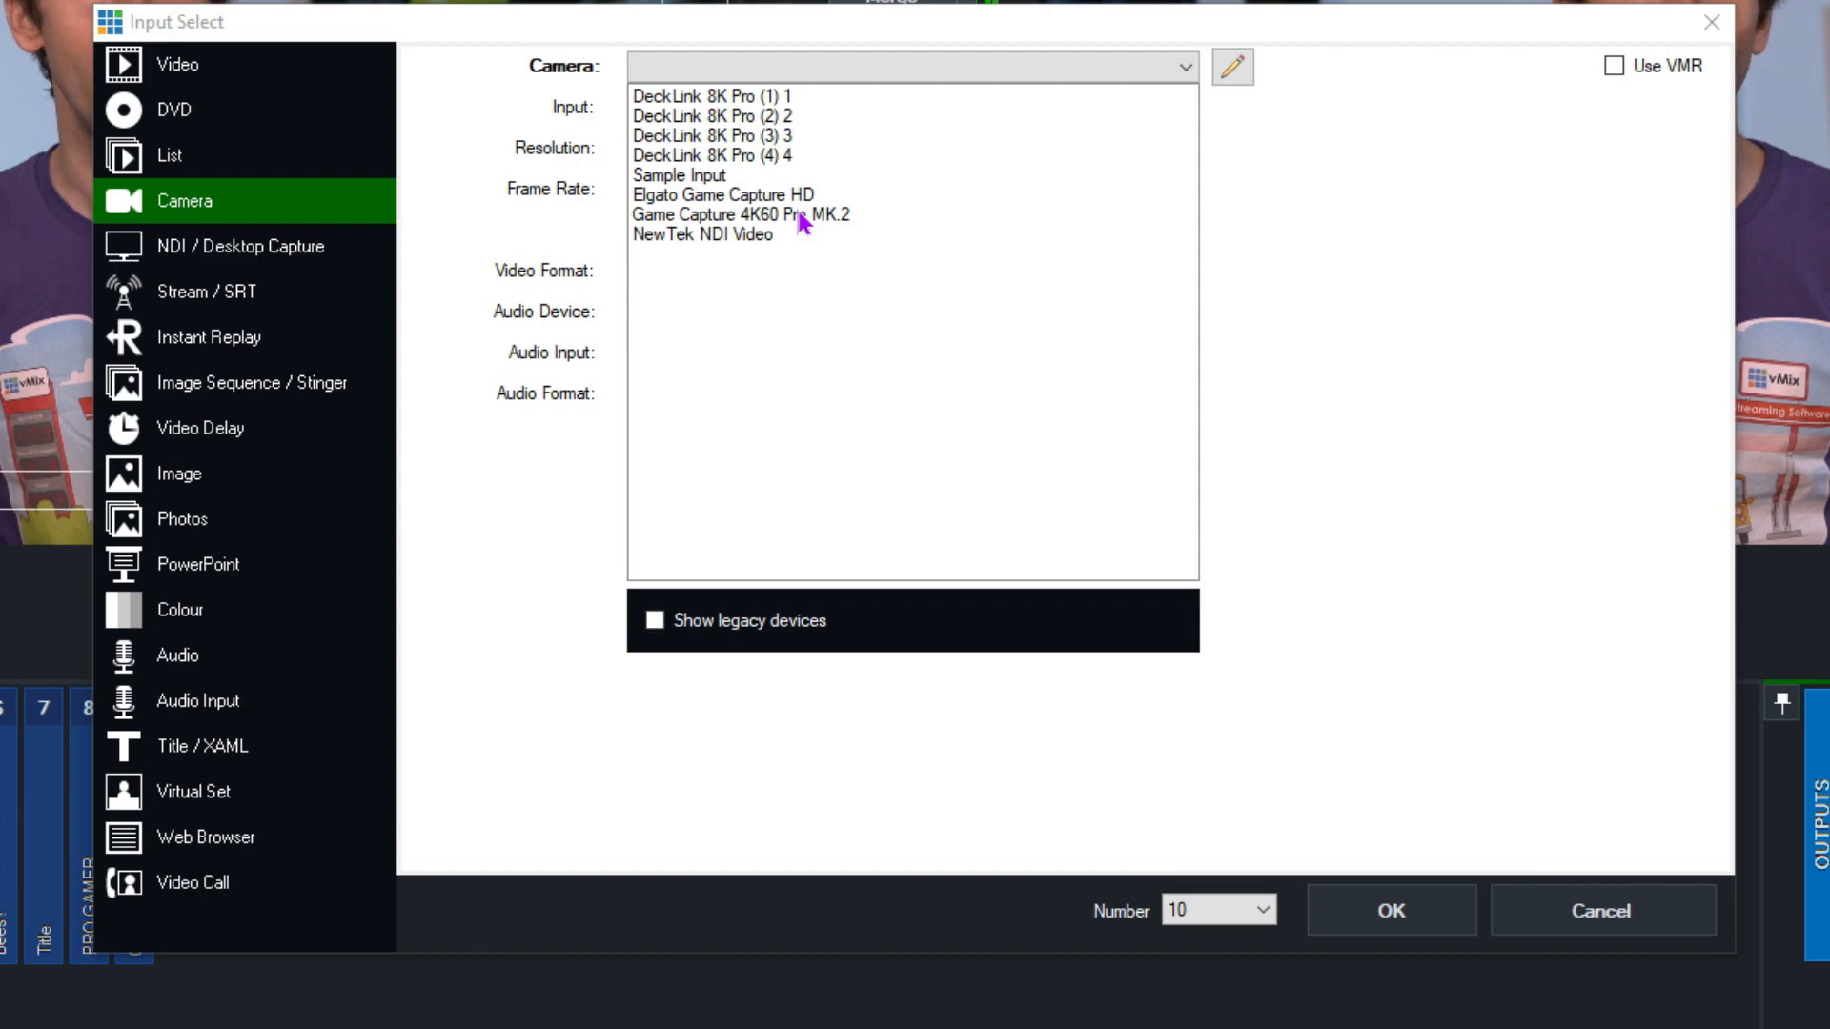
left_click(737, 214)
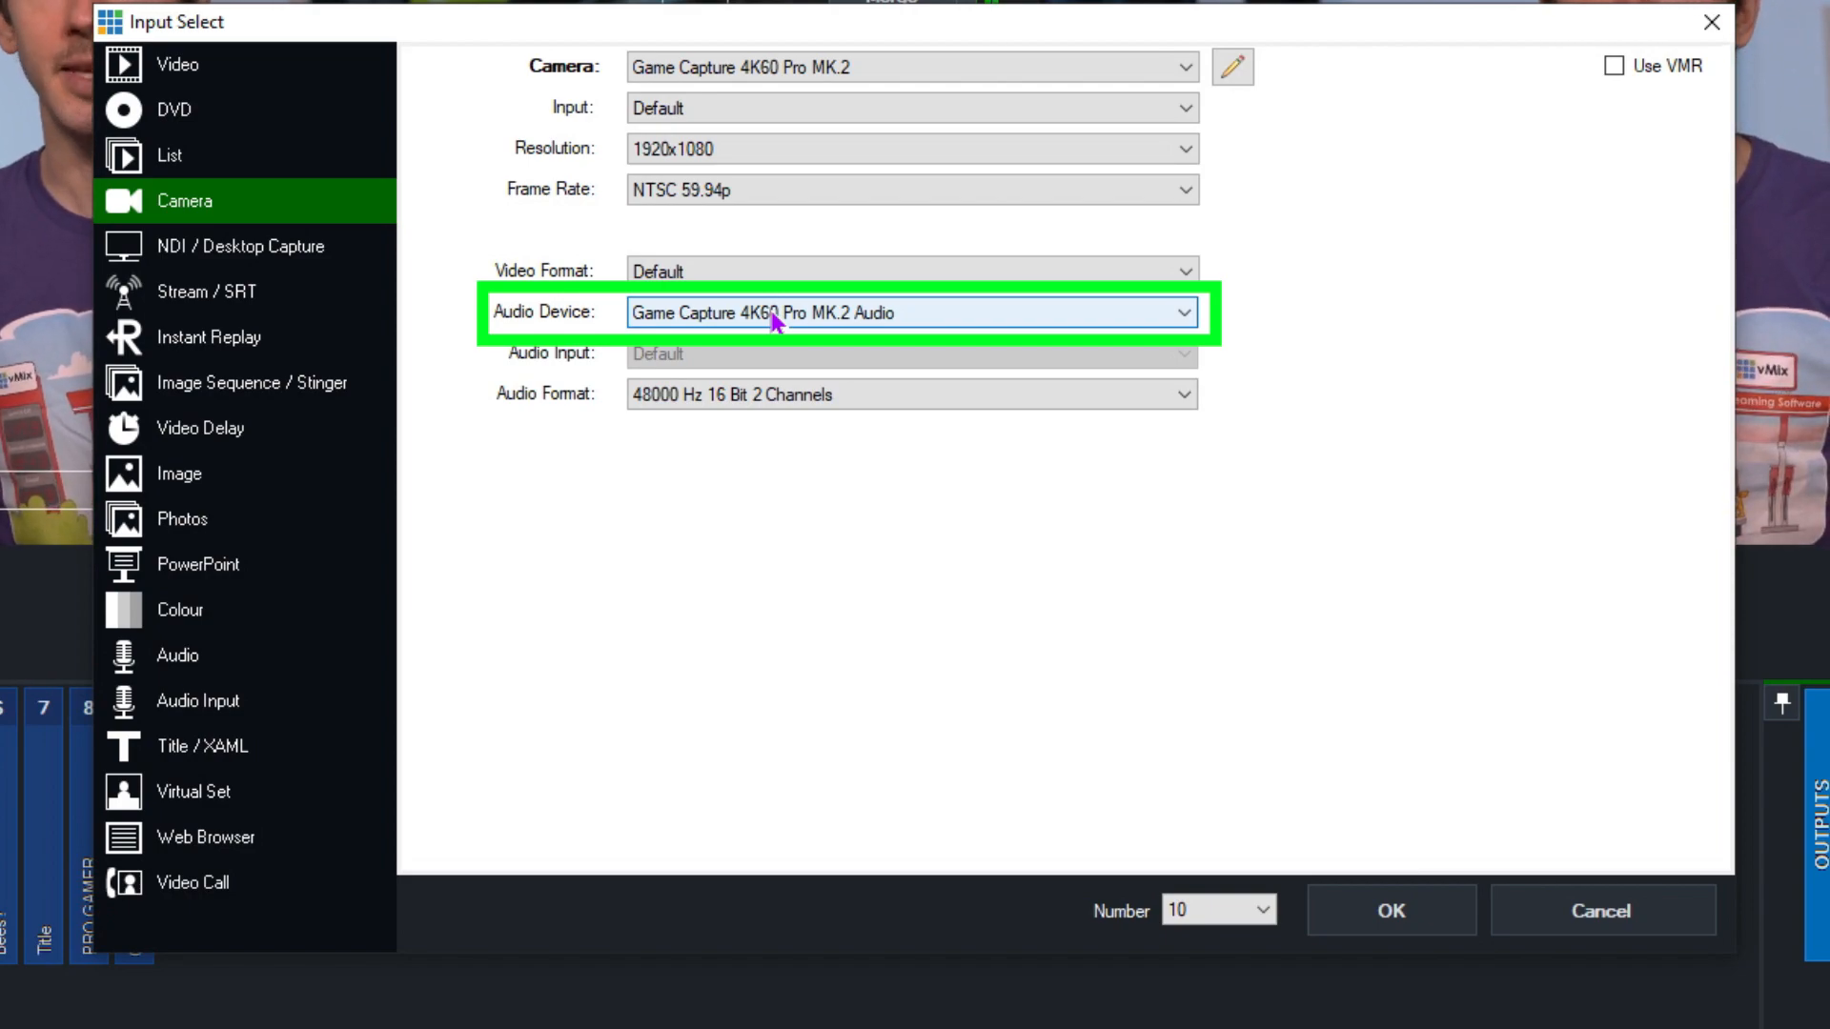
mouse_move(735, 353)
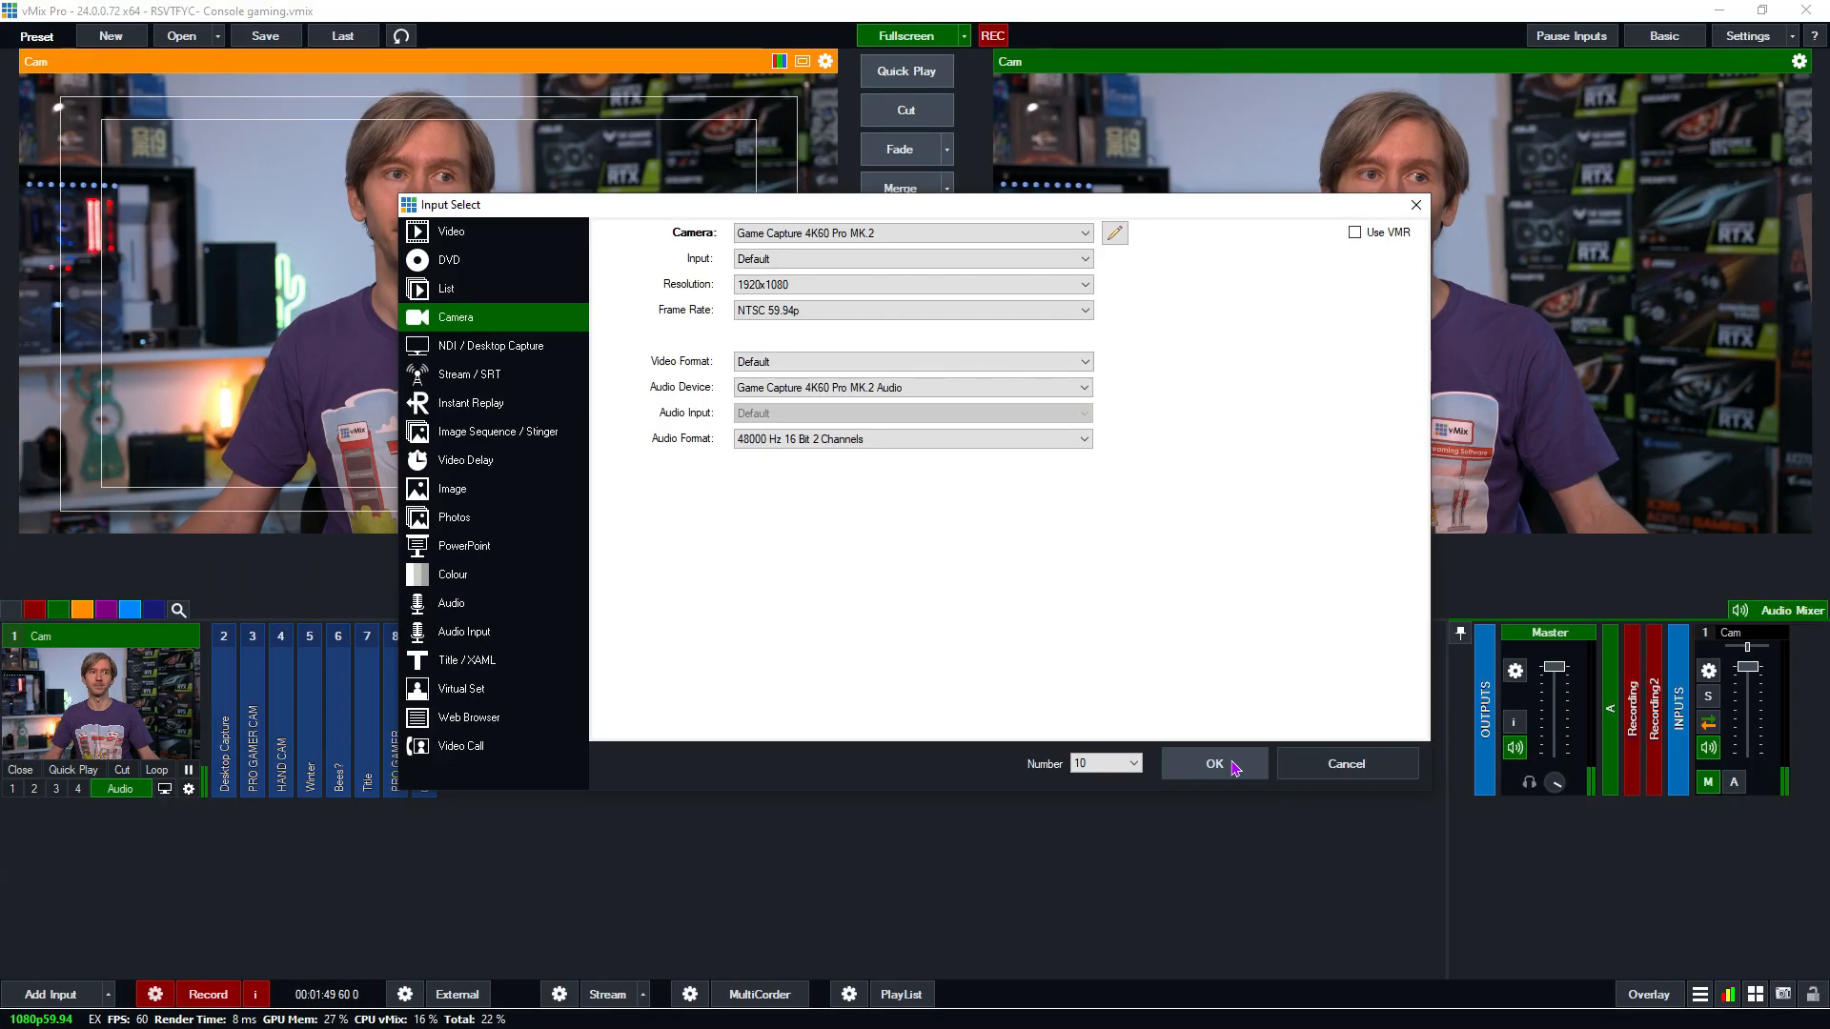
Confirm the game capture as input 10, lower its Audio Mixer fader, and put the gameplay on output
left_click(1214, 764)
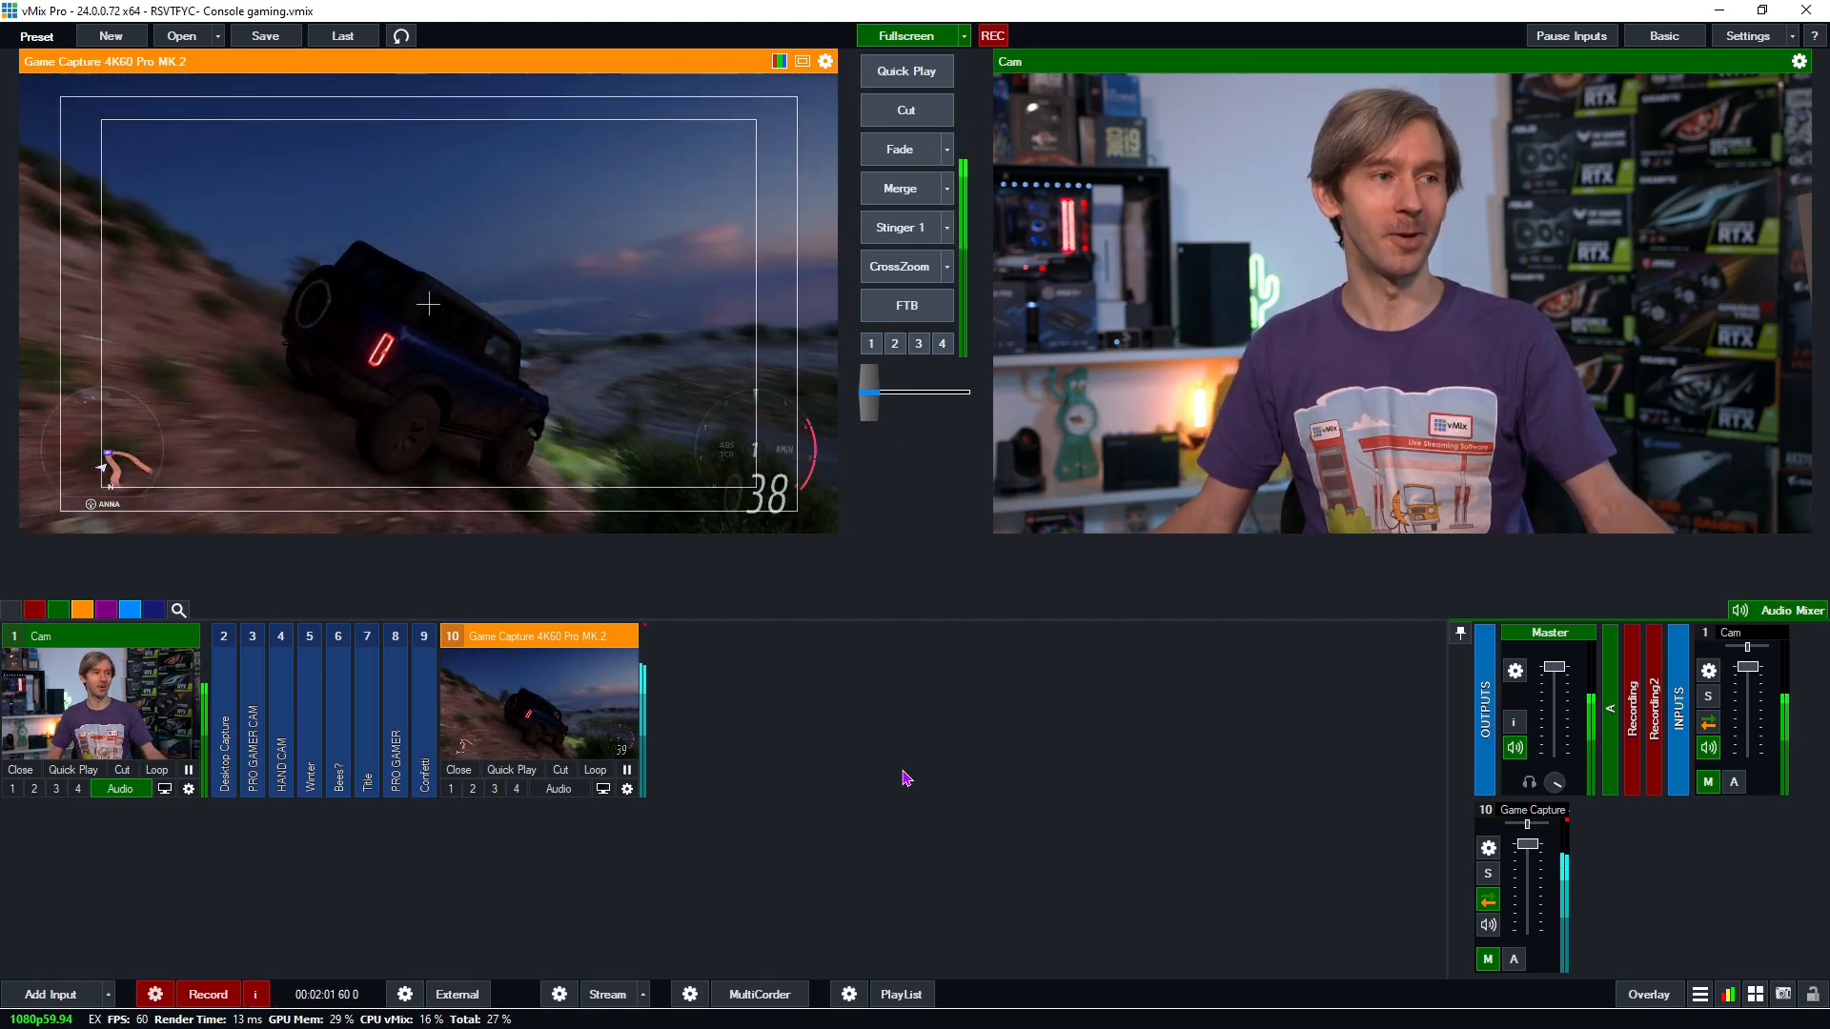
mouse_move(663, 854)
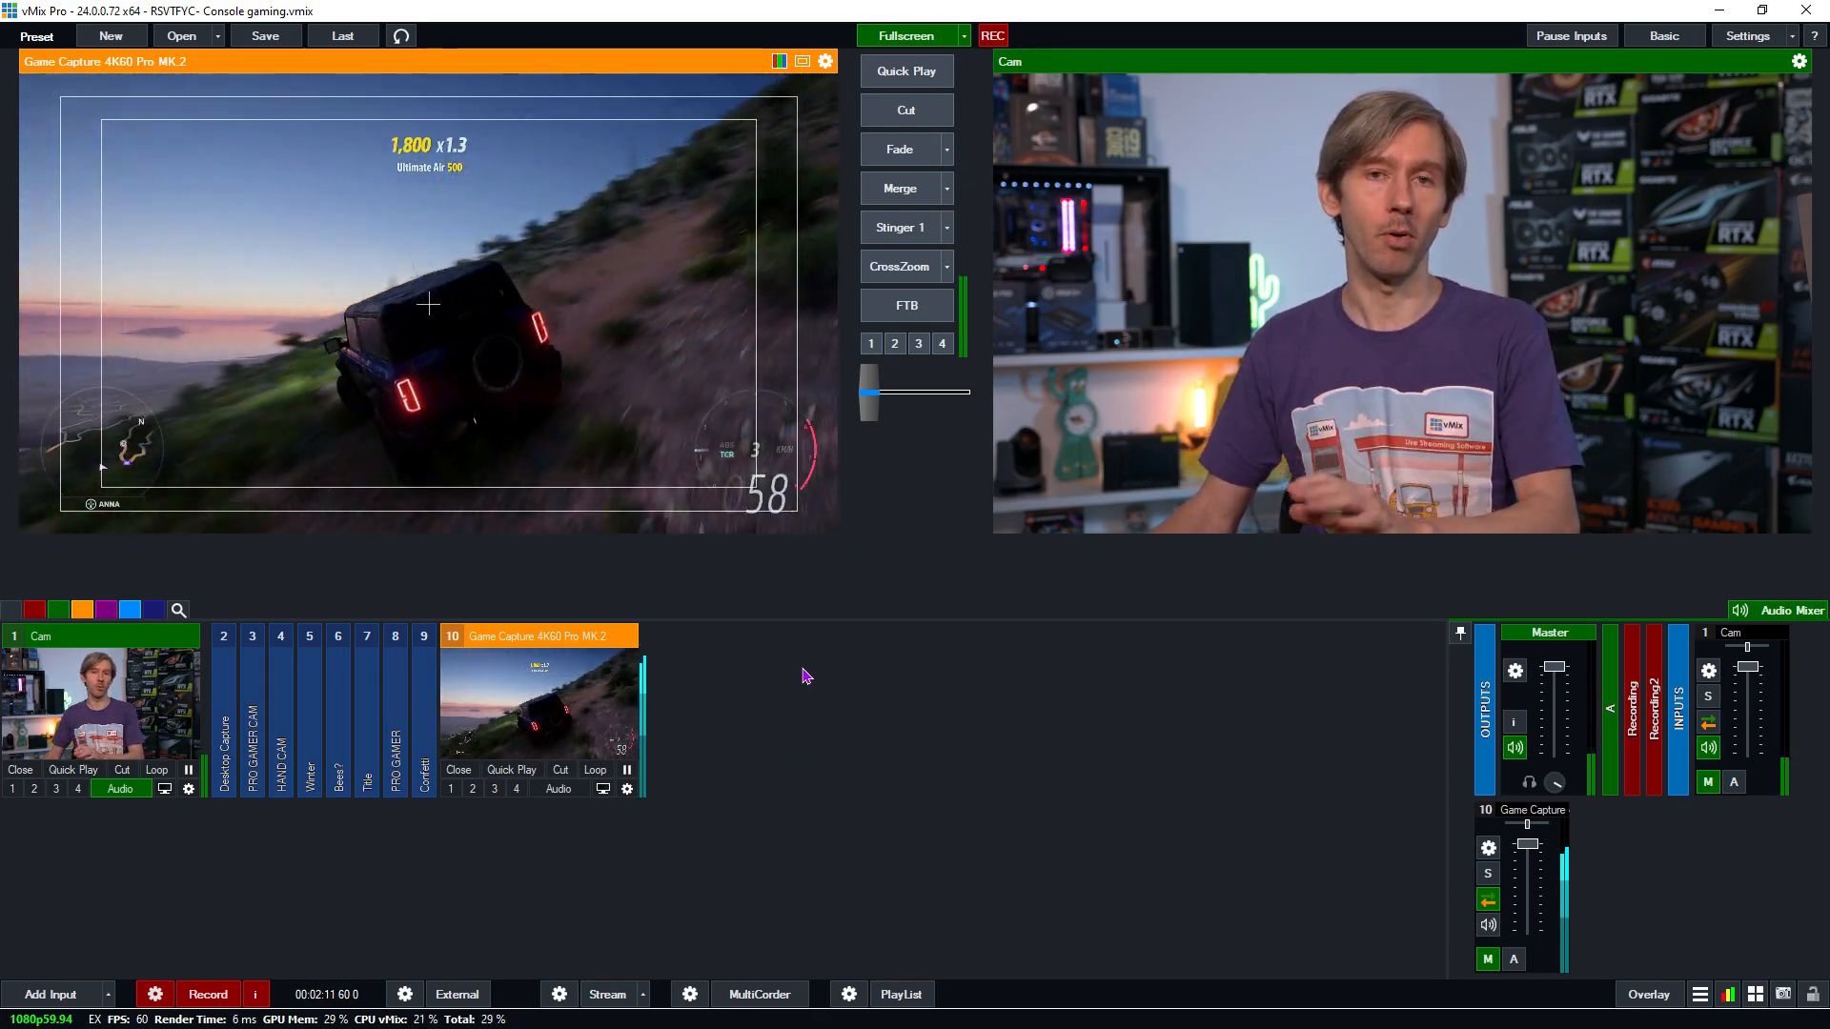
mouse_move(822, 654)
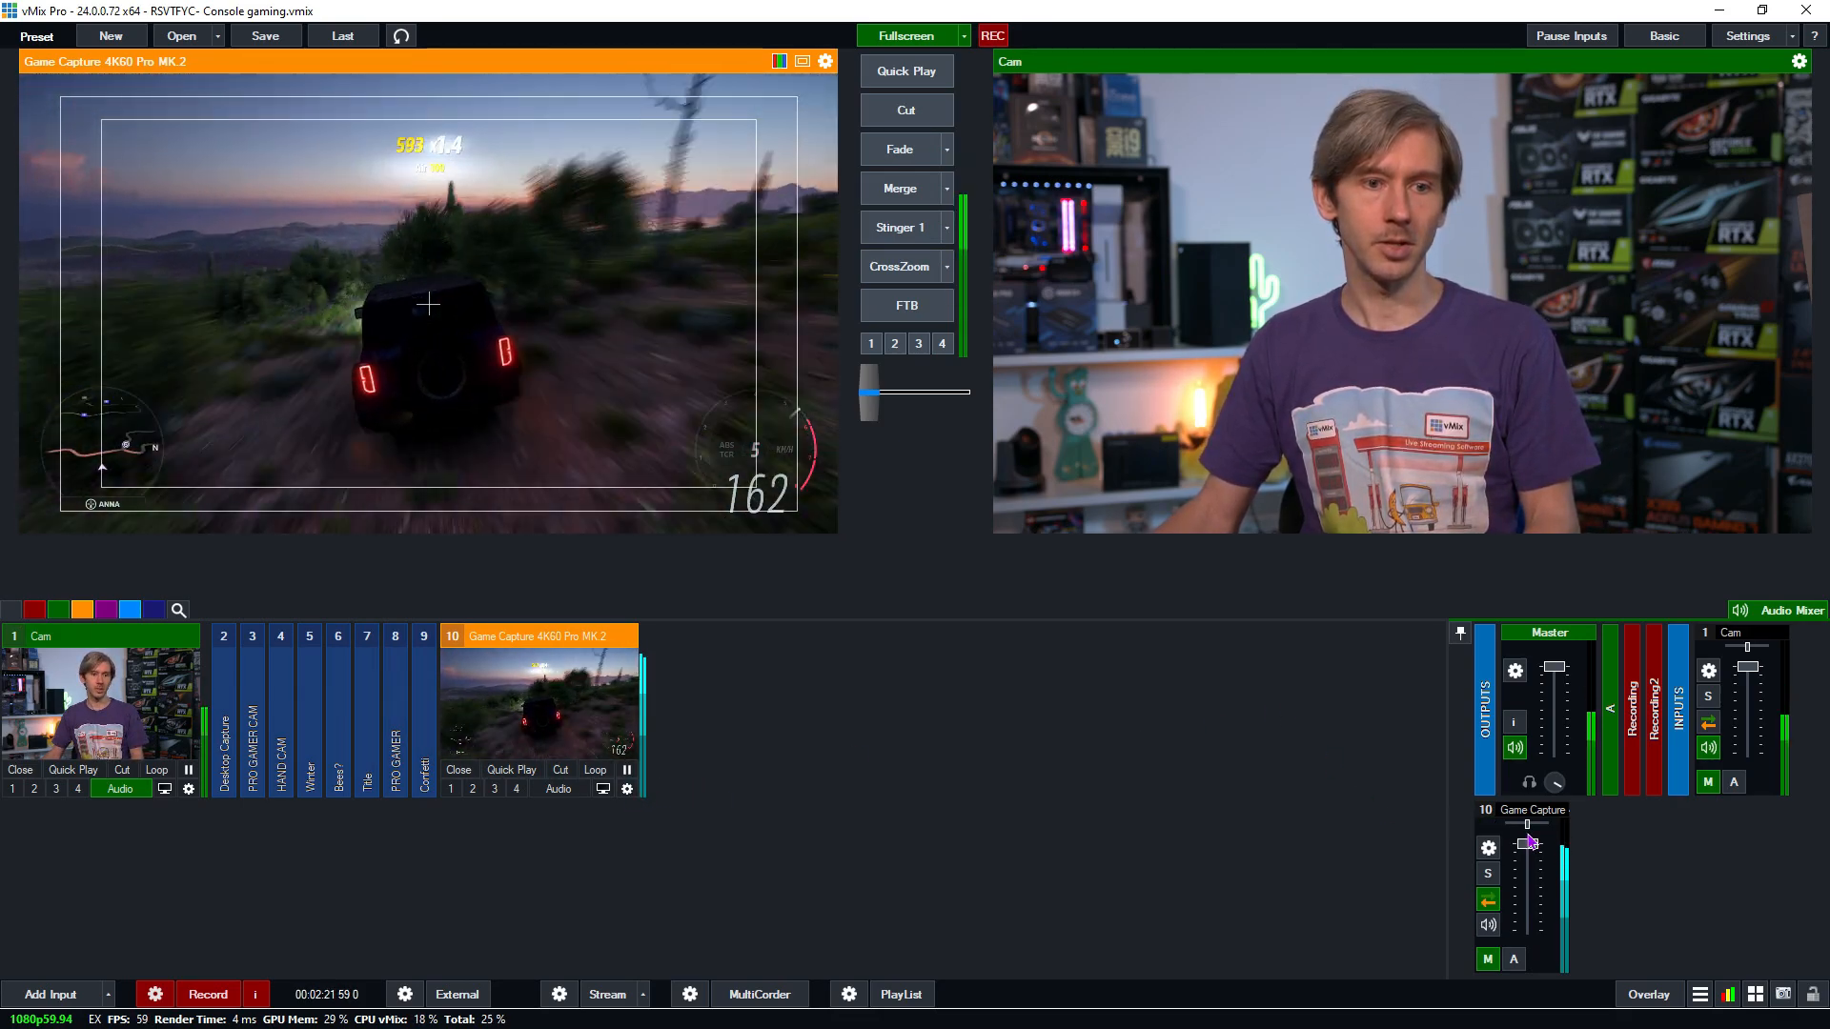
left_click_drag(1528, 840, 1527, 901)
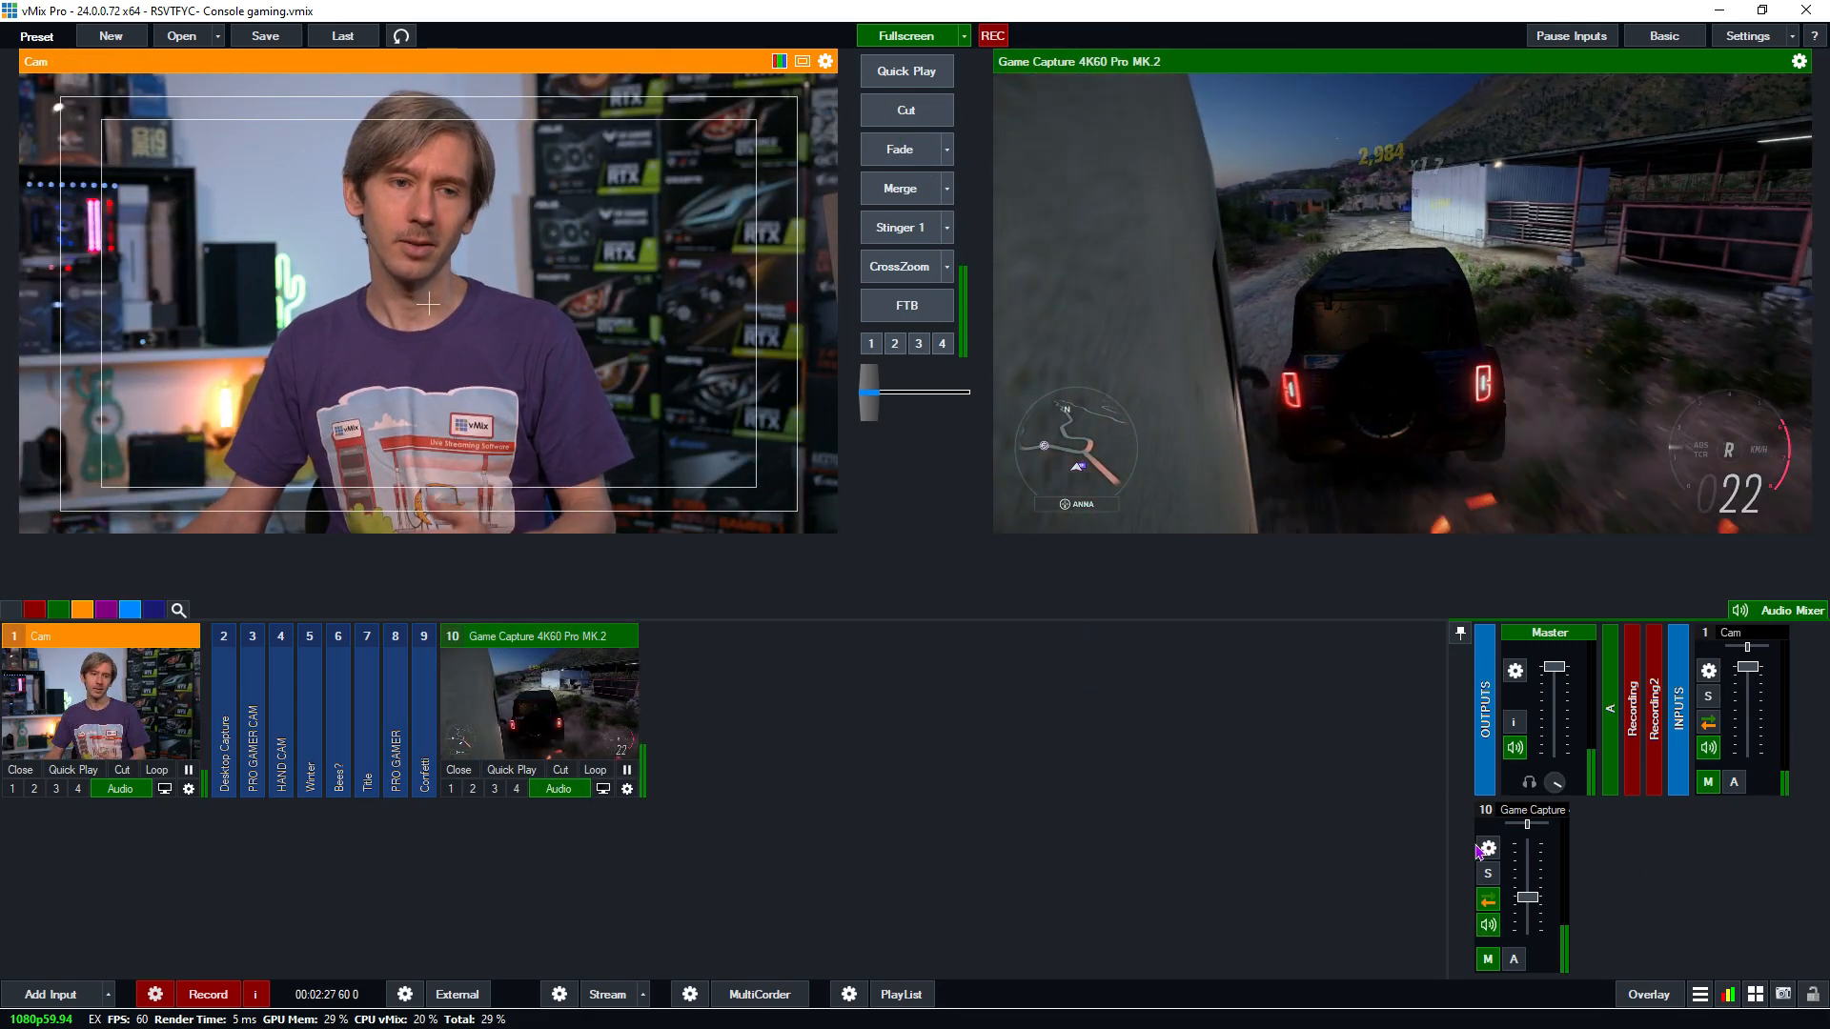
left_click_drag(1529, 828, 1528, 893)
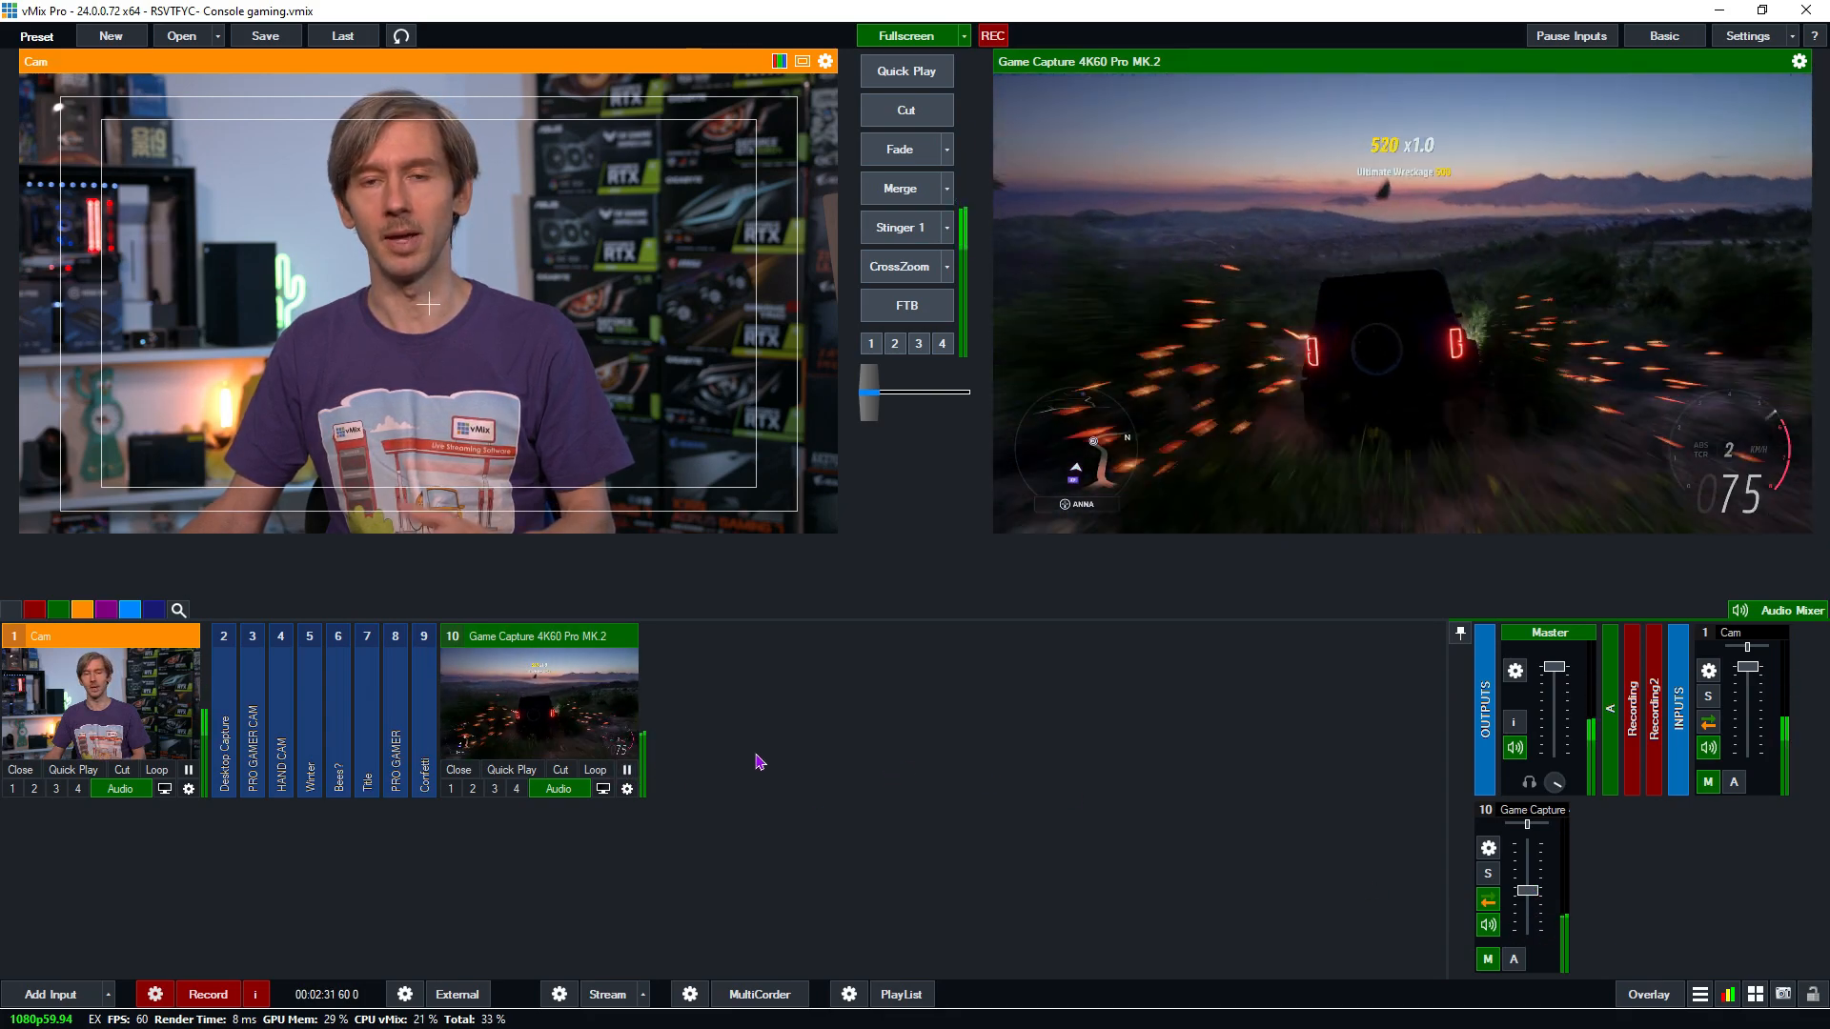
left_click(626, 788)
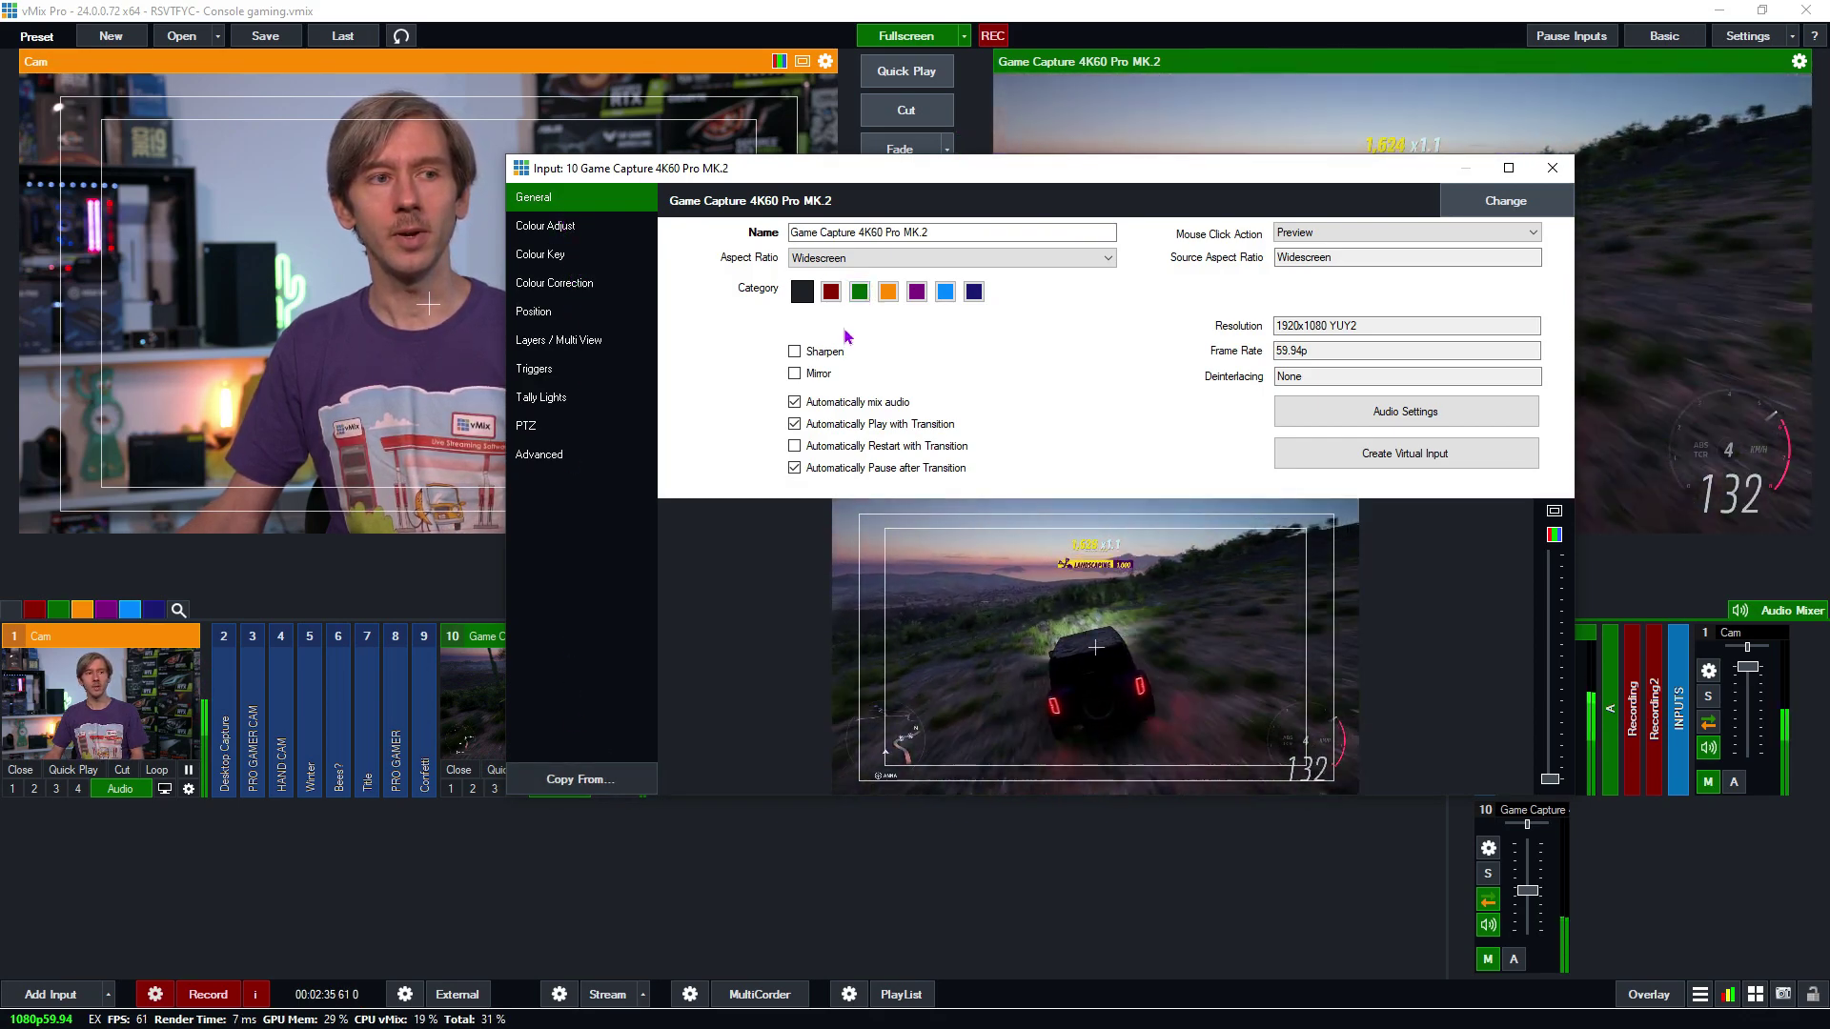
Untick Automatically mix audio for input 10 and transition the webcam back to output
left_click(794, 402)
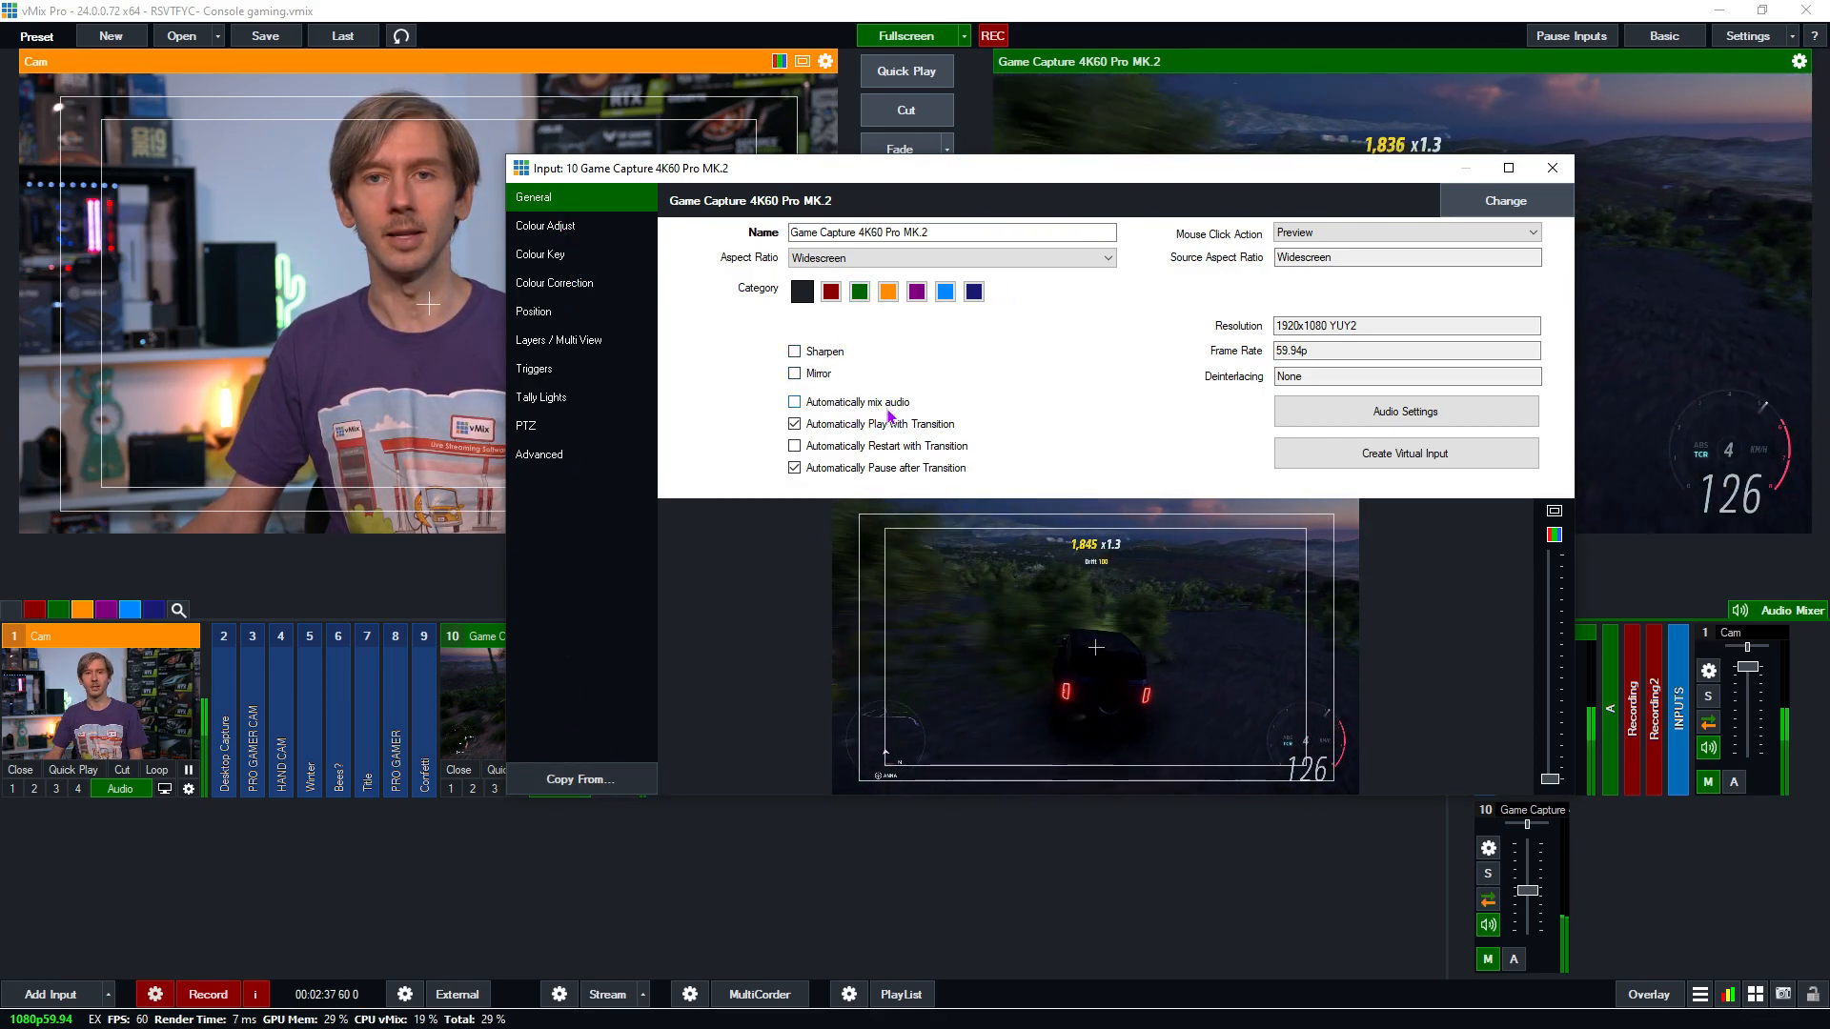
left_click(1551, 168)
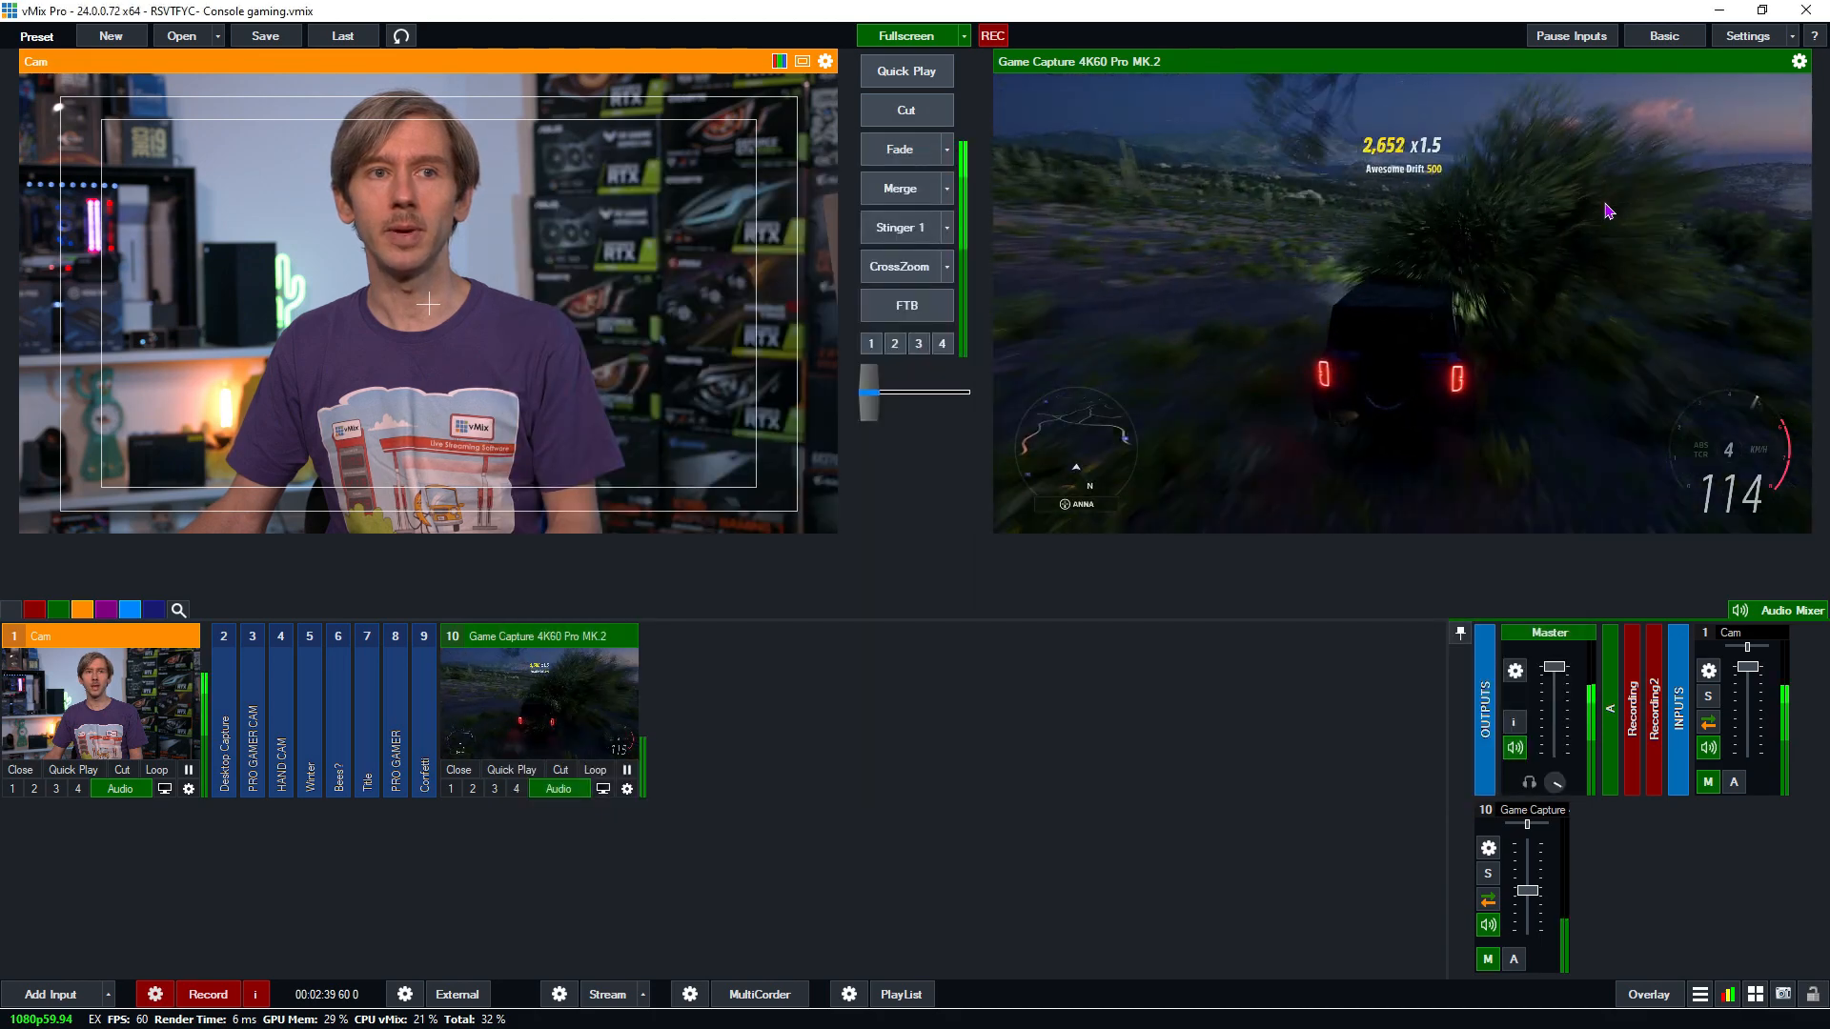
left_click(906, 110)
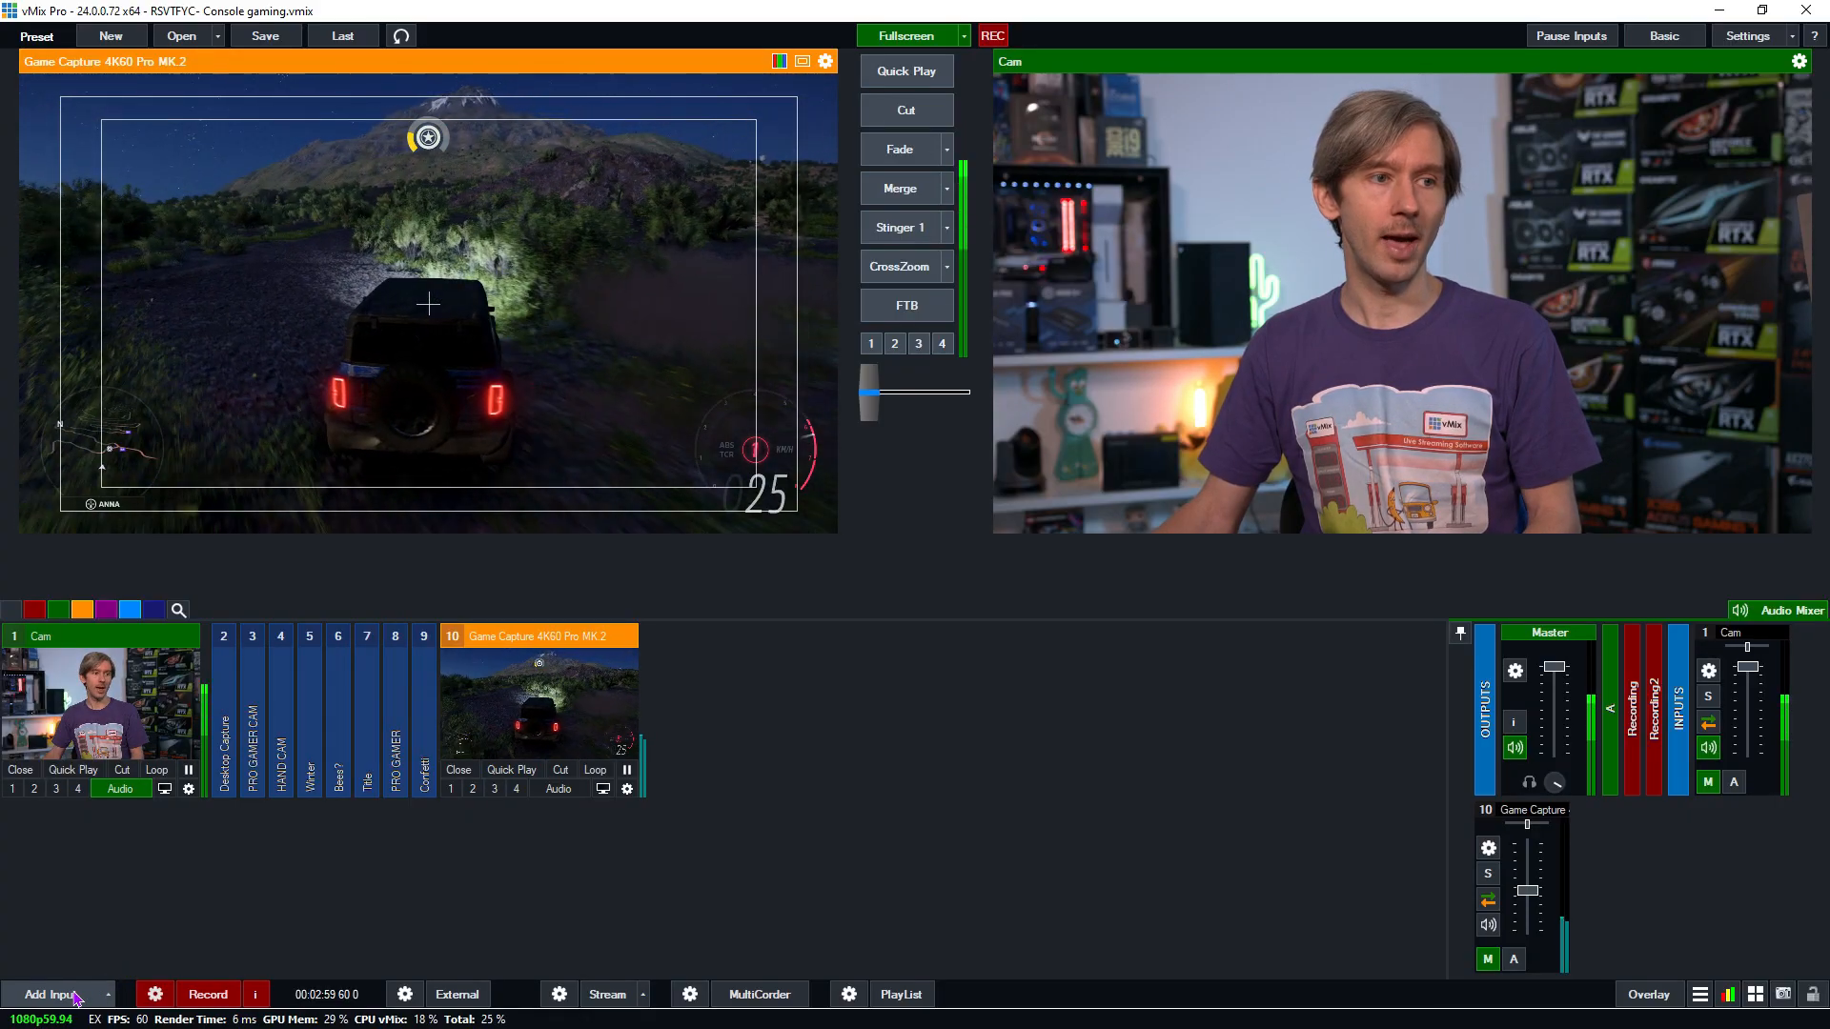
Add the WDoubleBox-BlueDiamond two-box virtual set and select its first box
left_click(49, 994)
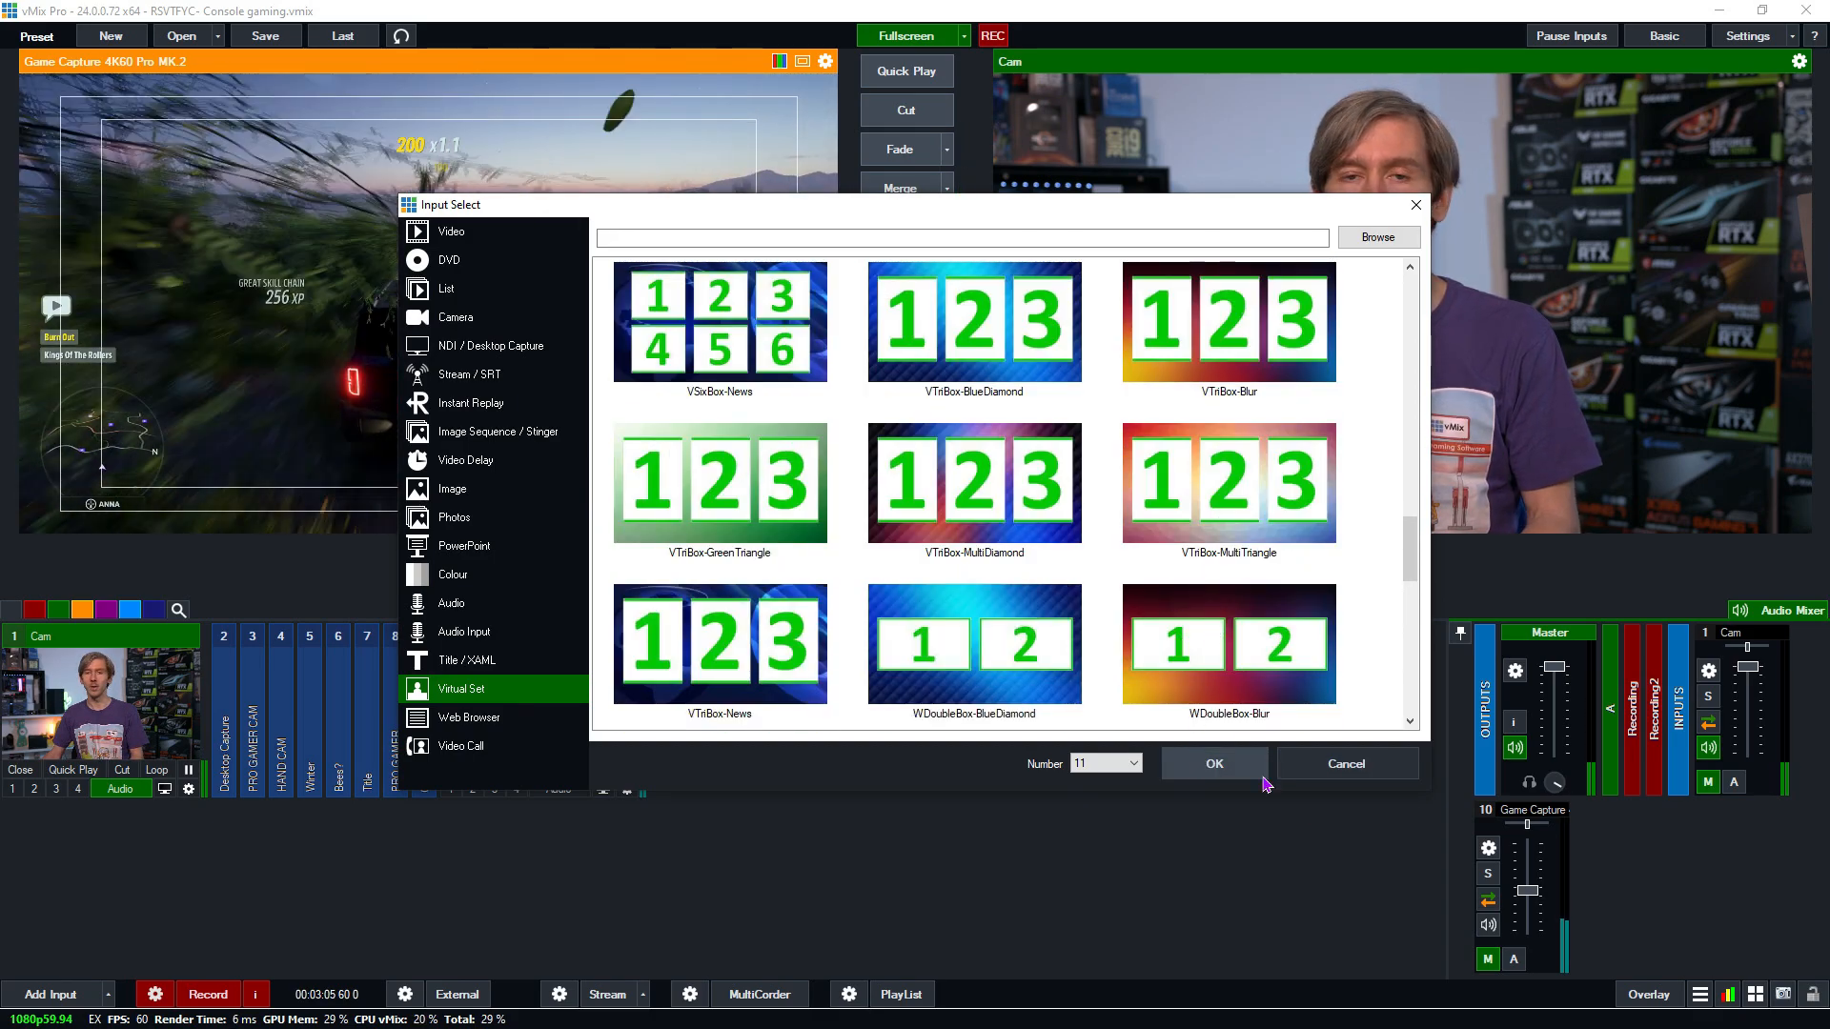
left_click(1214, 764)
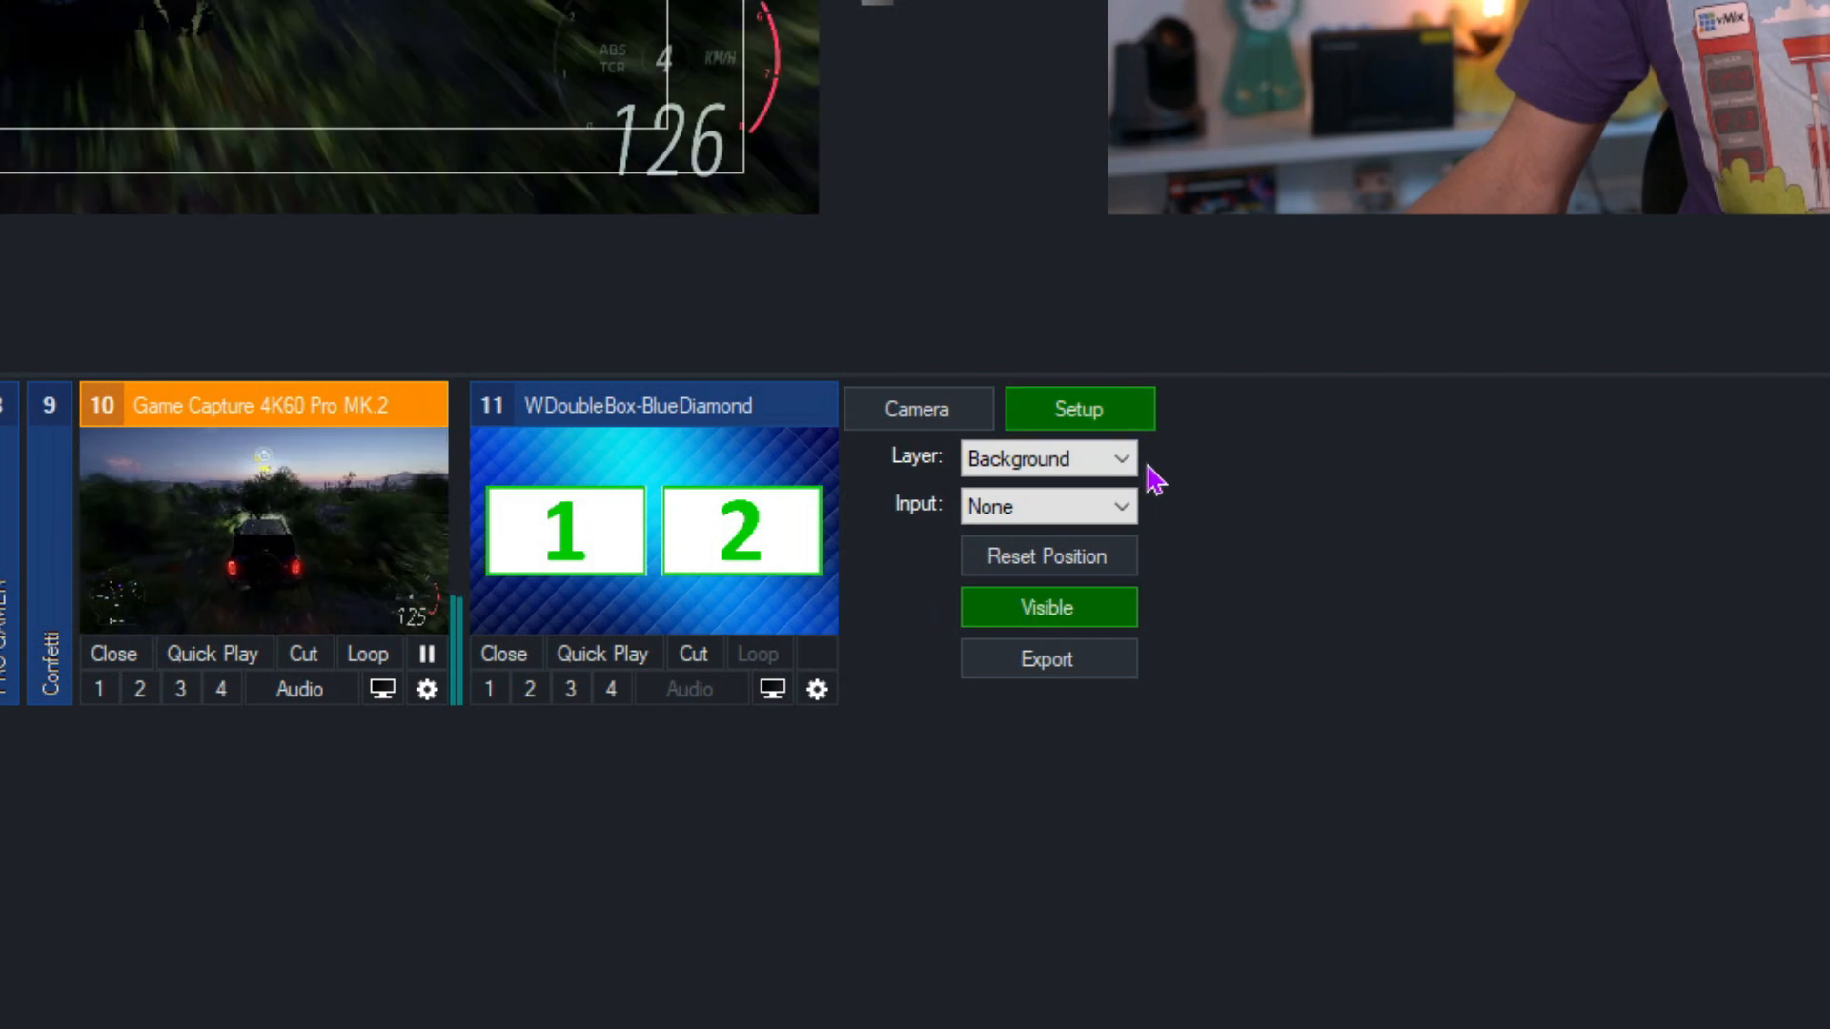
left_click(1047, 506)
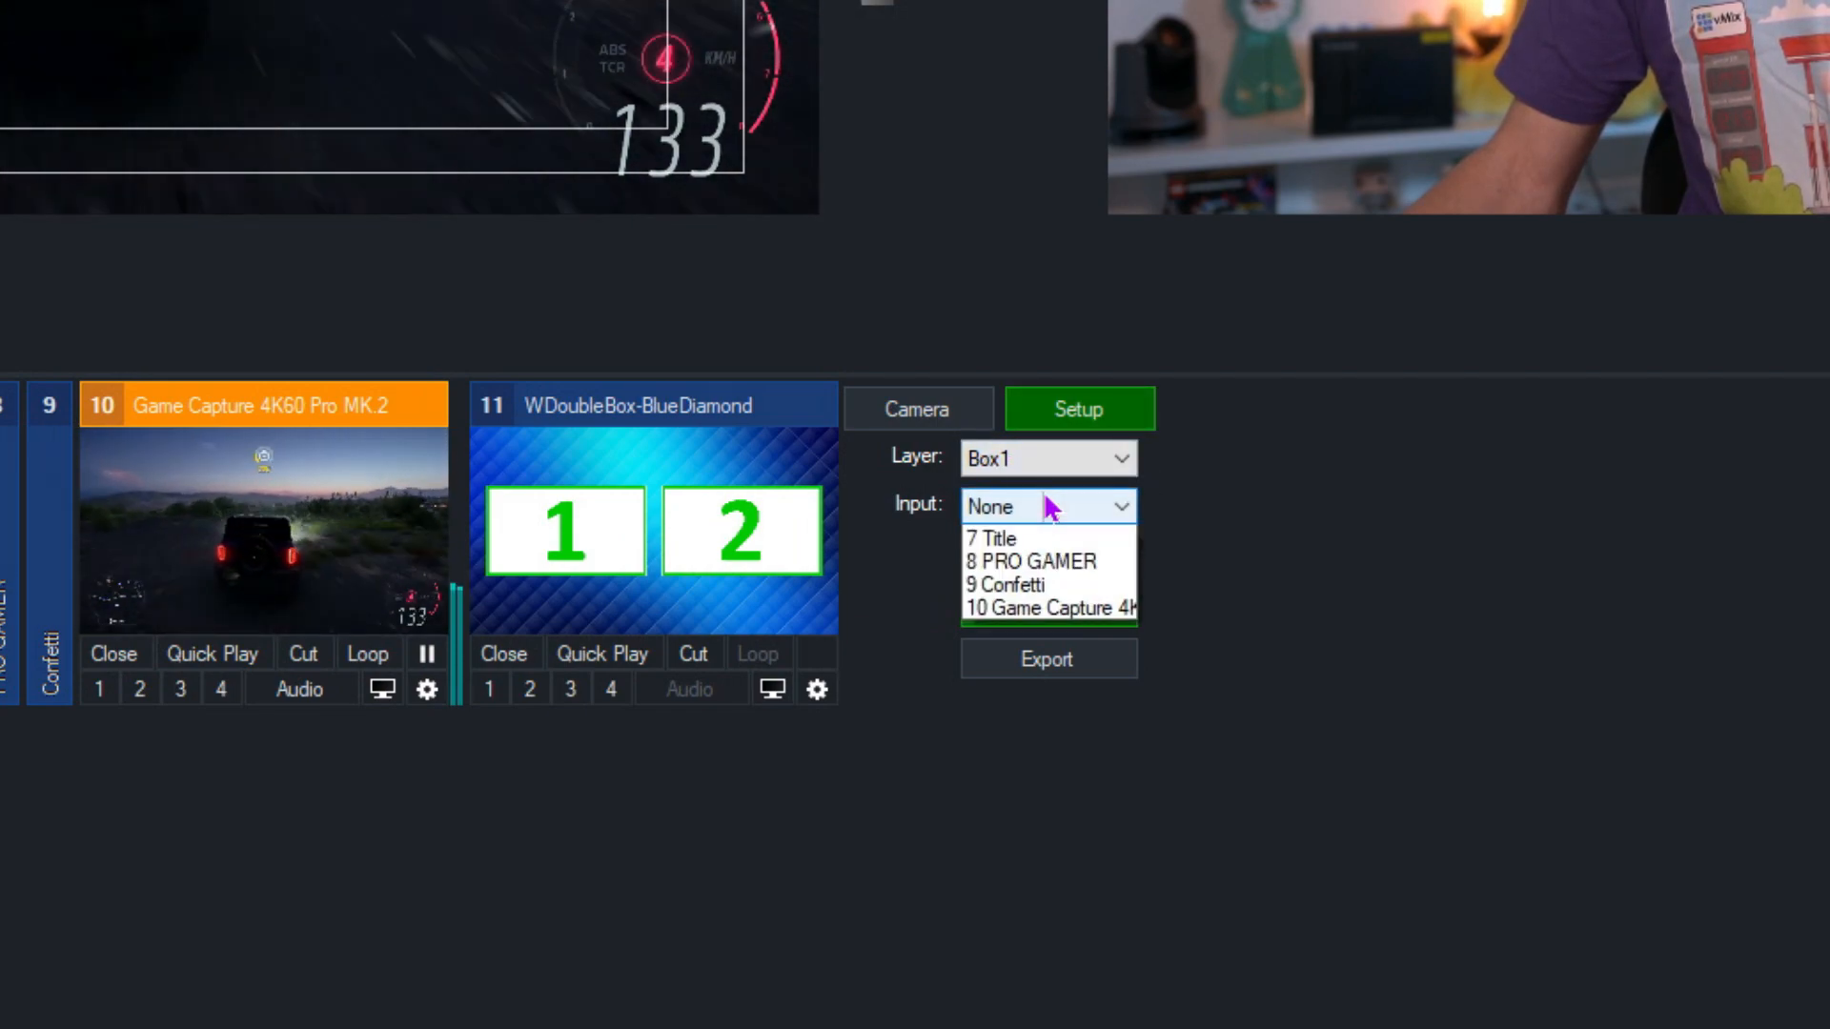
left_click(1048, 506)
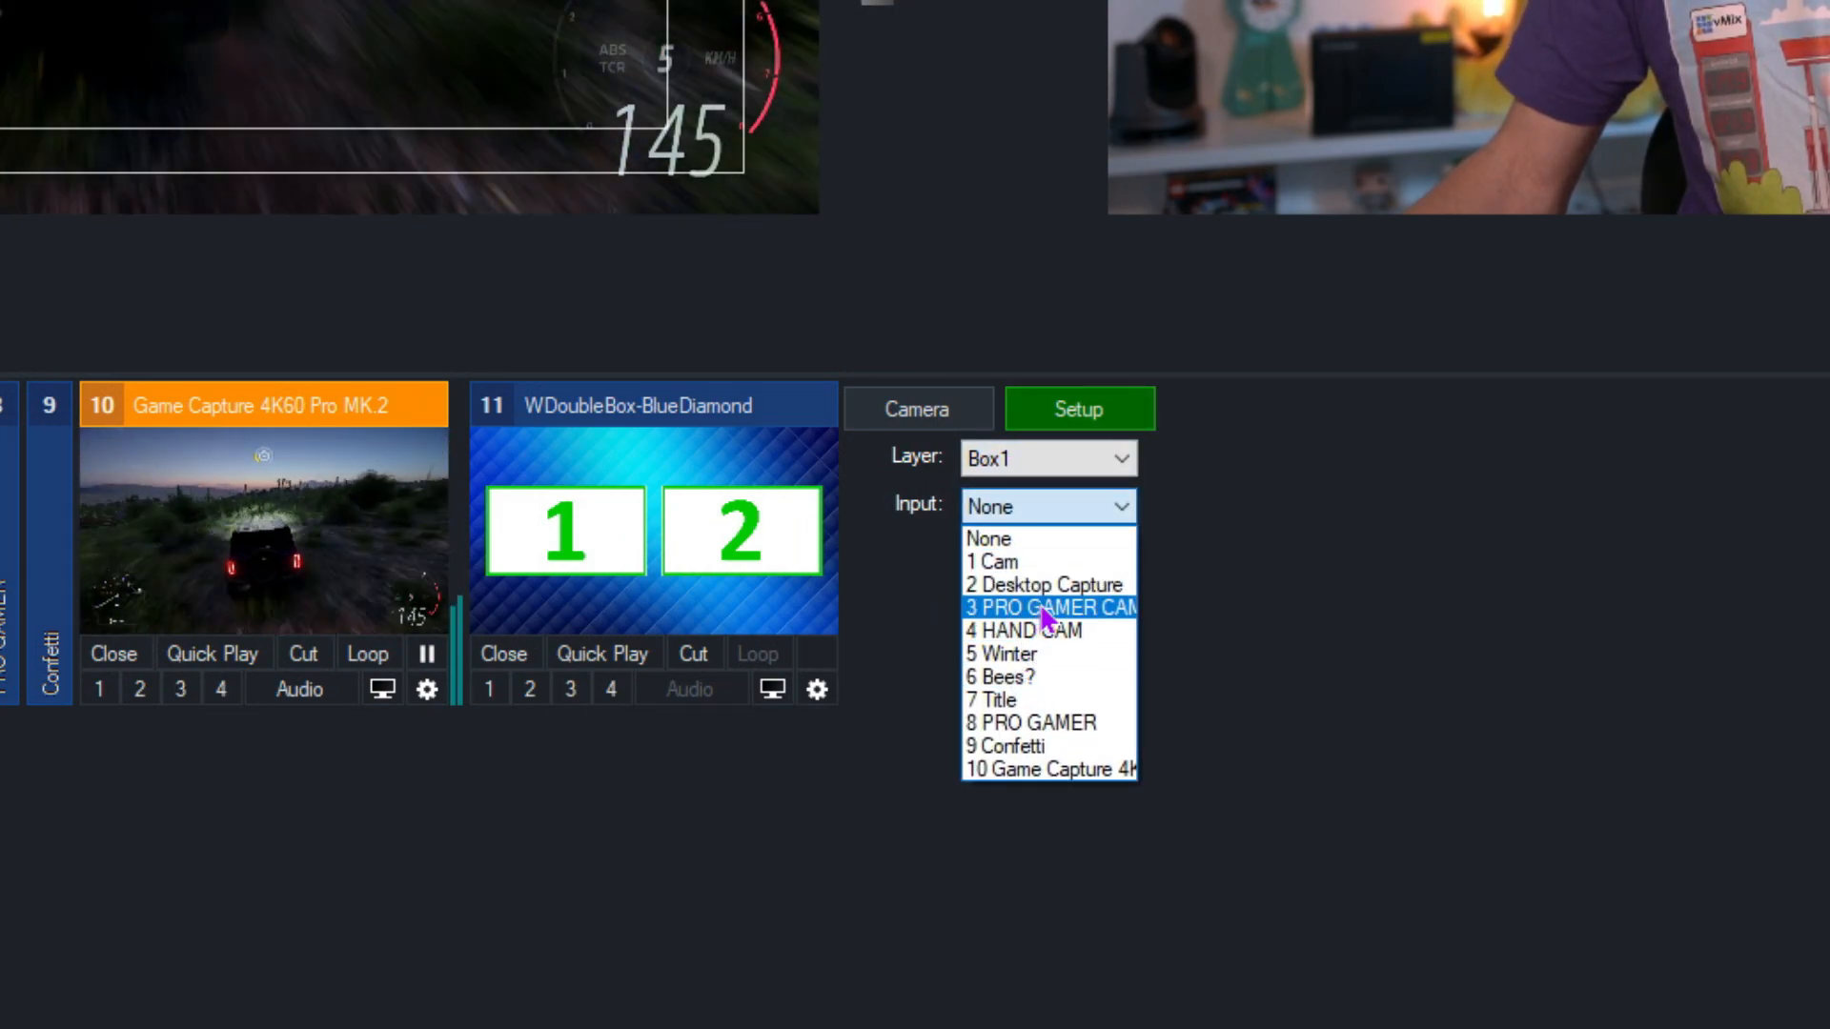
Place the game capture in box 1 and assign a source to box 2 of the virtual set
left_click(1049, 769)
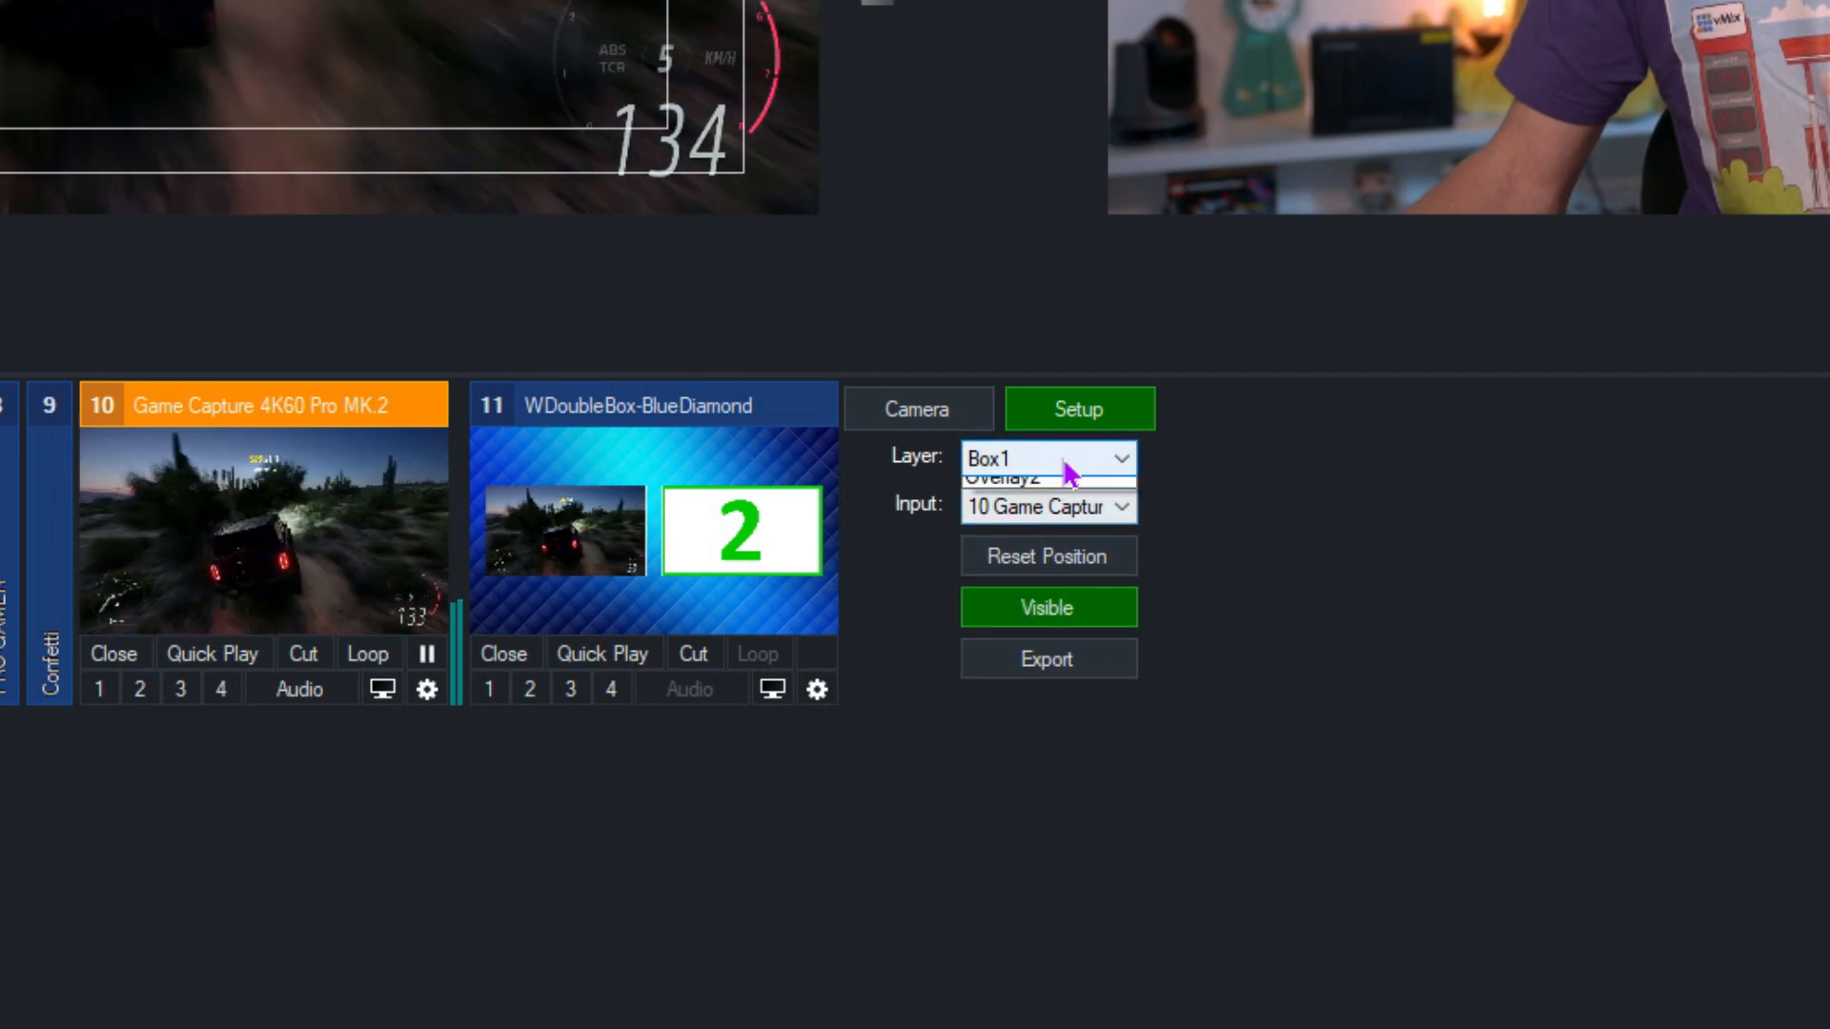
left_click(1048, 506)
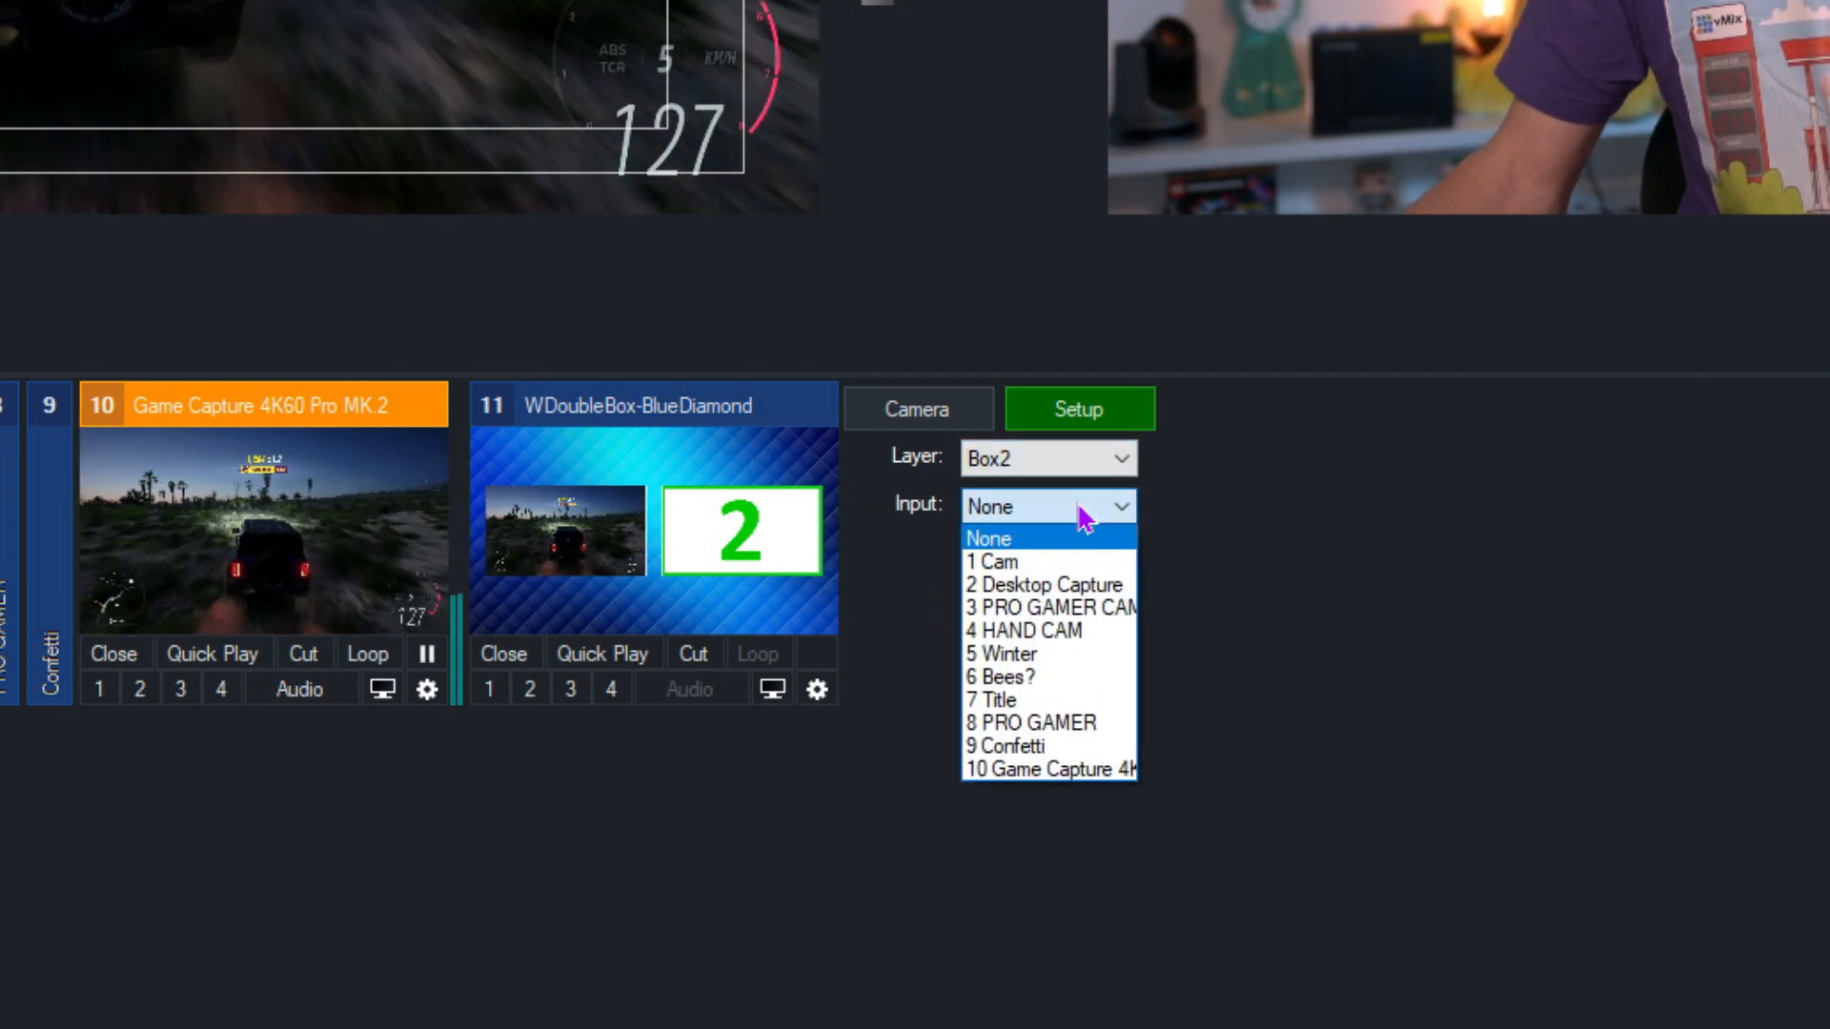
left_click(1049, 608)
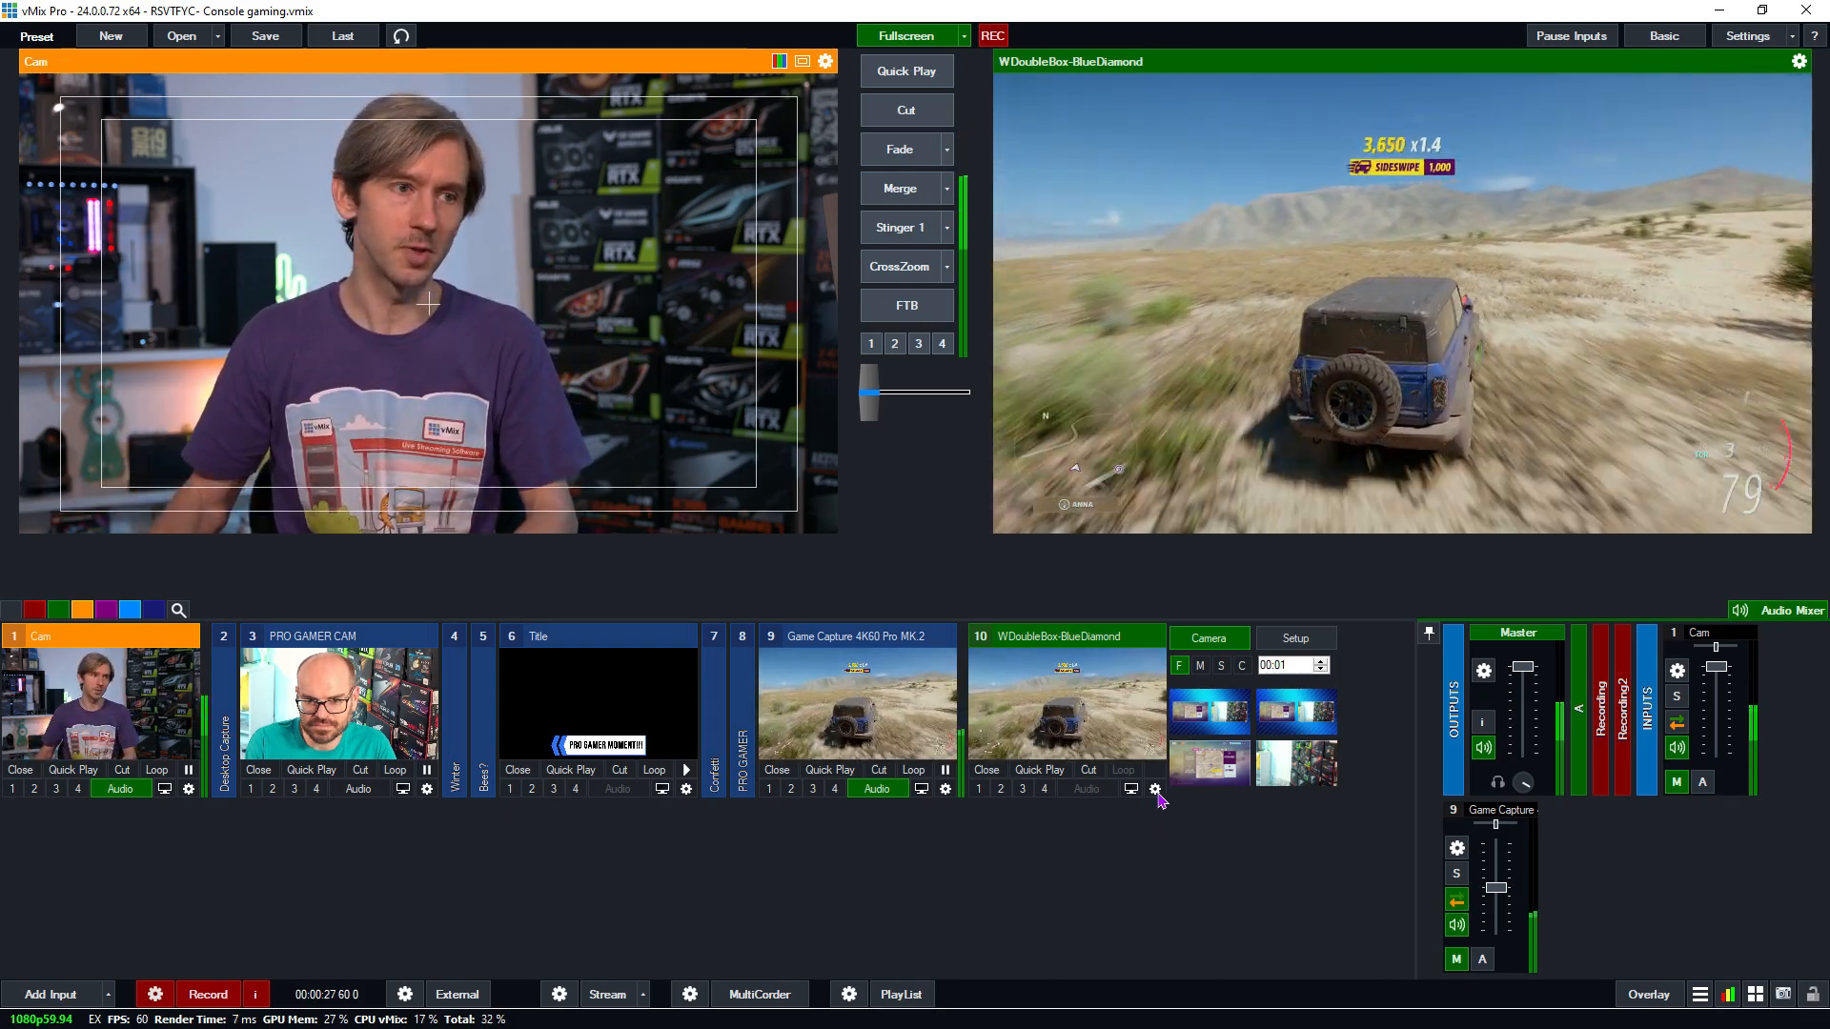
mouse_move(1081, 826)
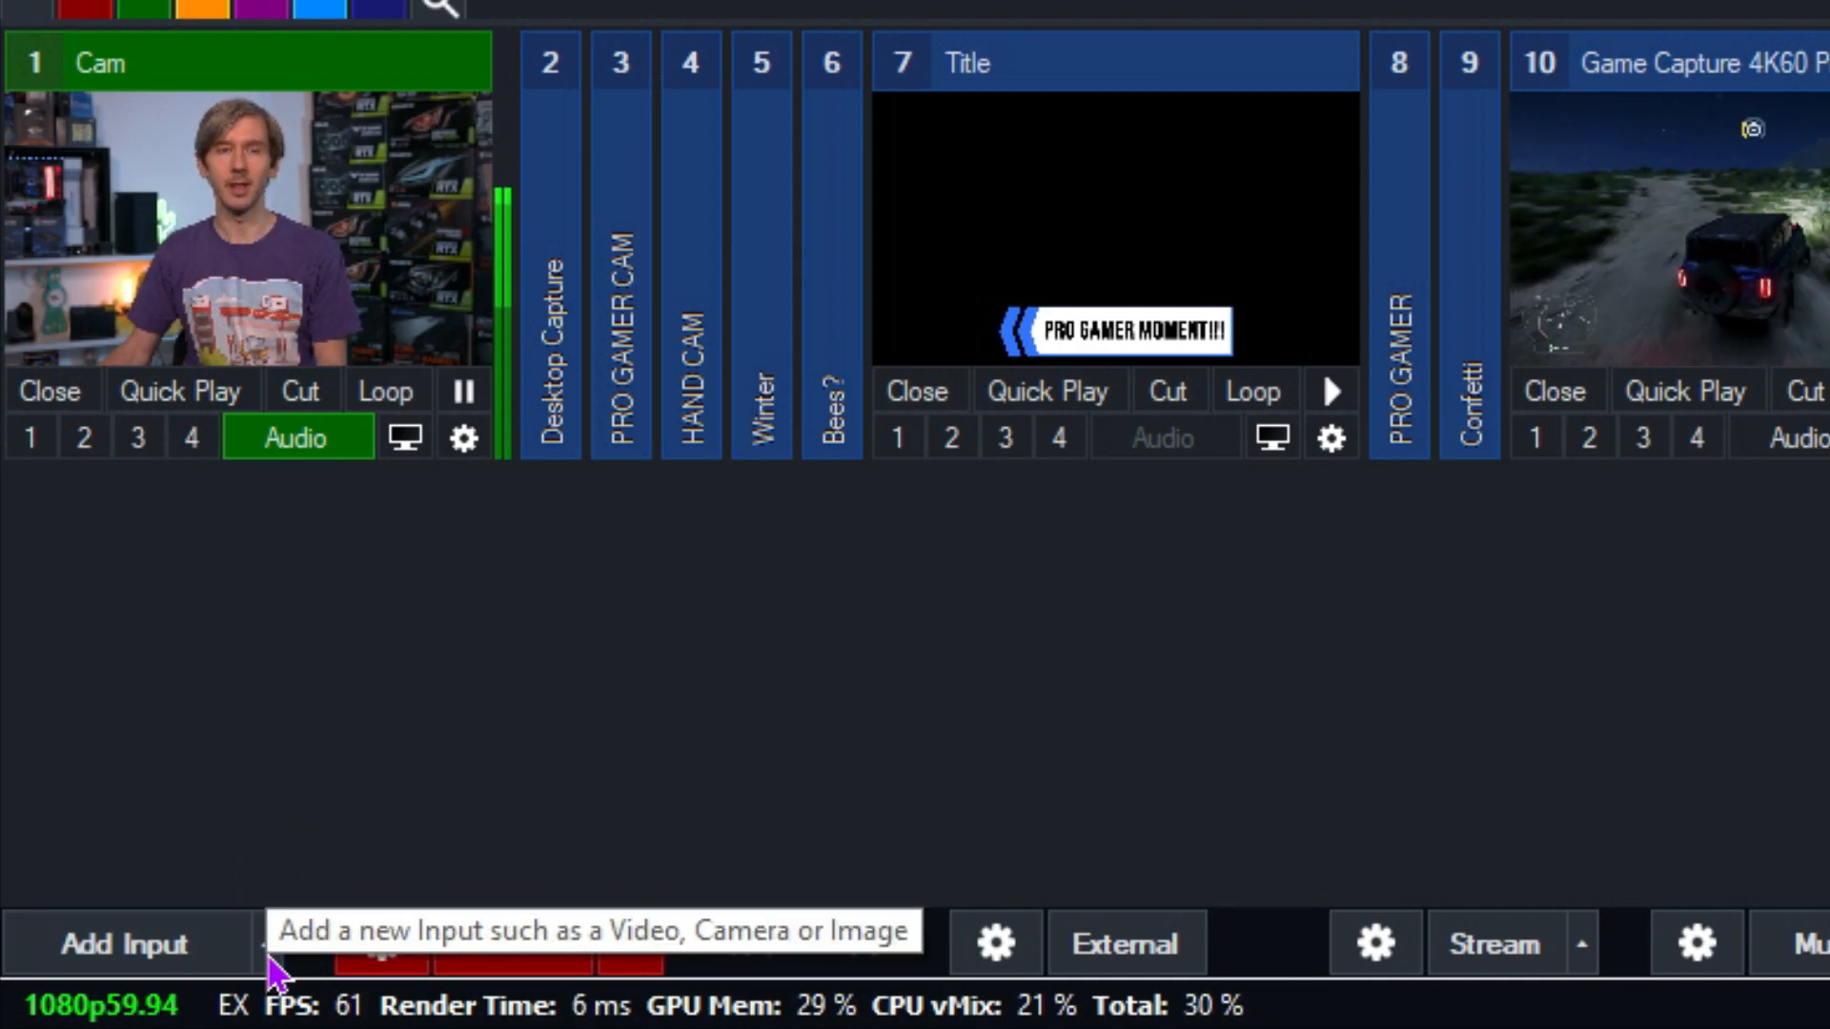
Add a blank Colour input as input 11 and show its Layers / Multi View settings
left_click(129, 944)
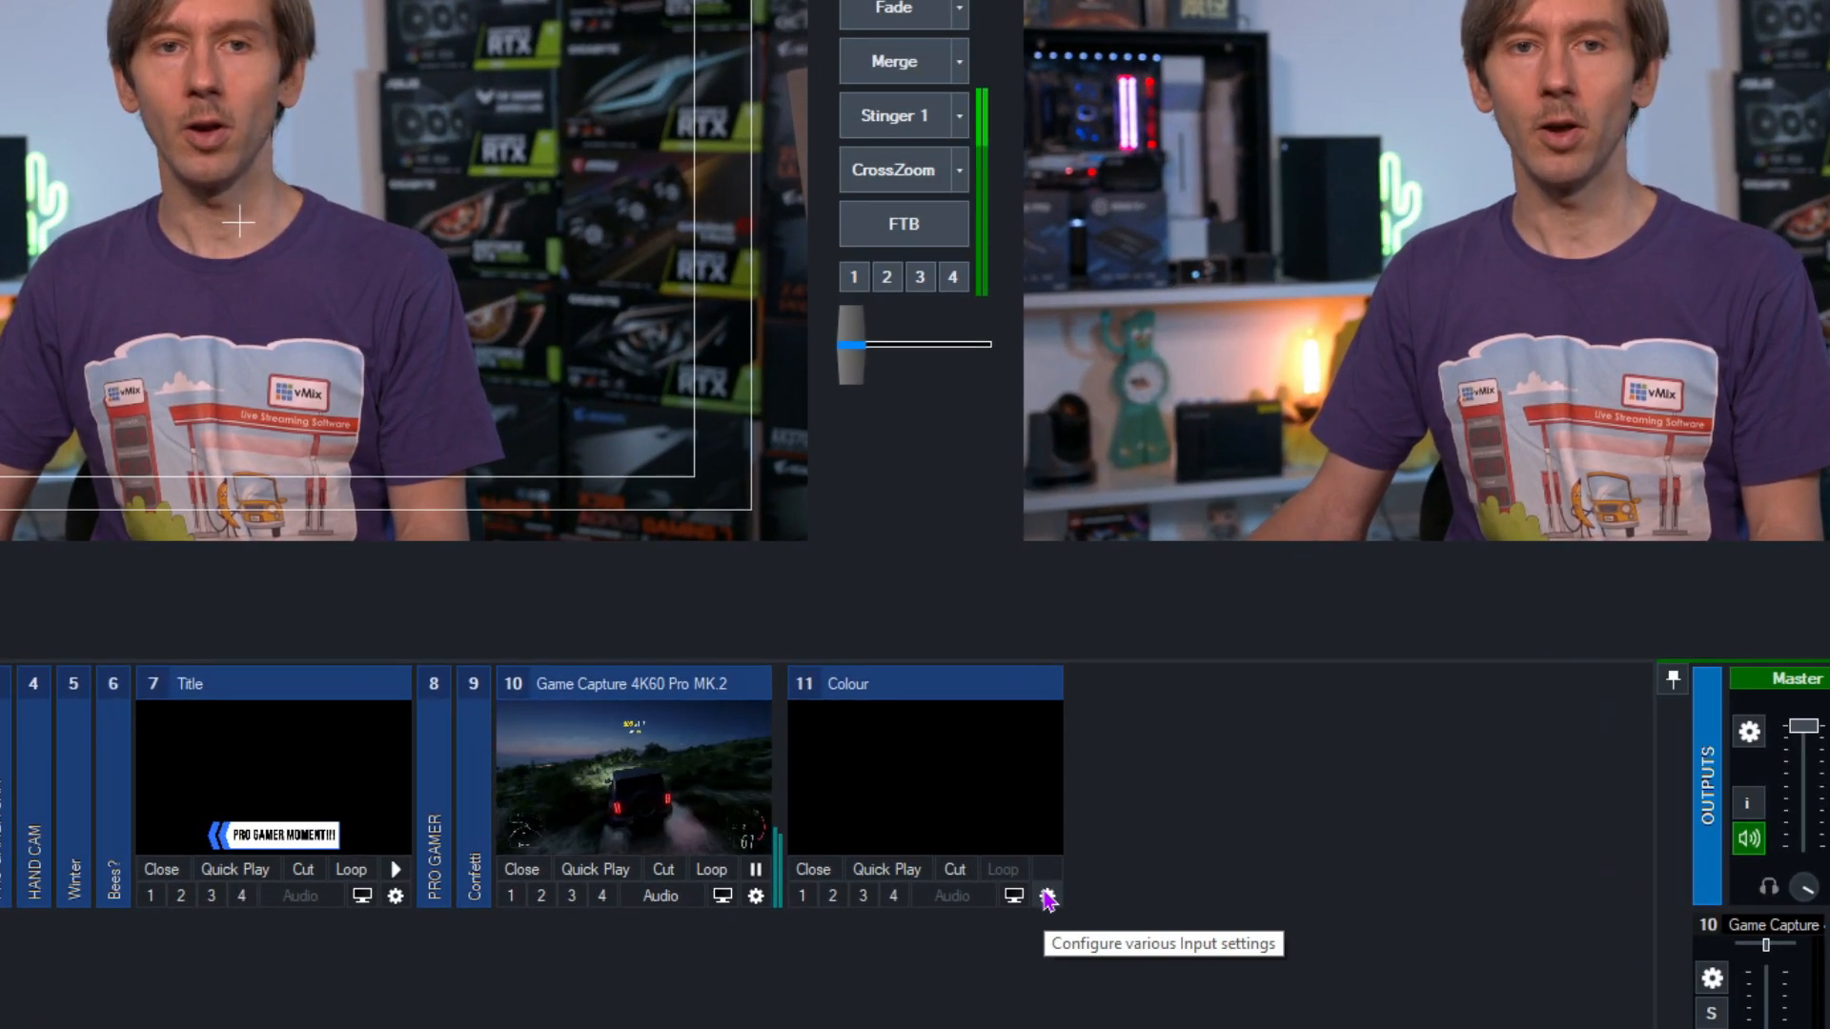
left_click(1049, 896)
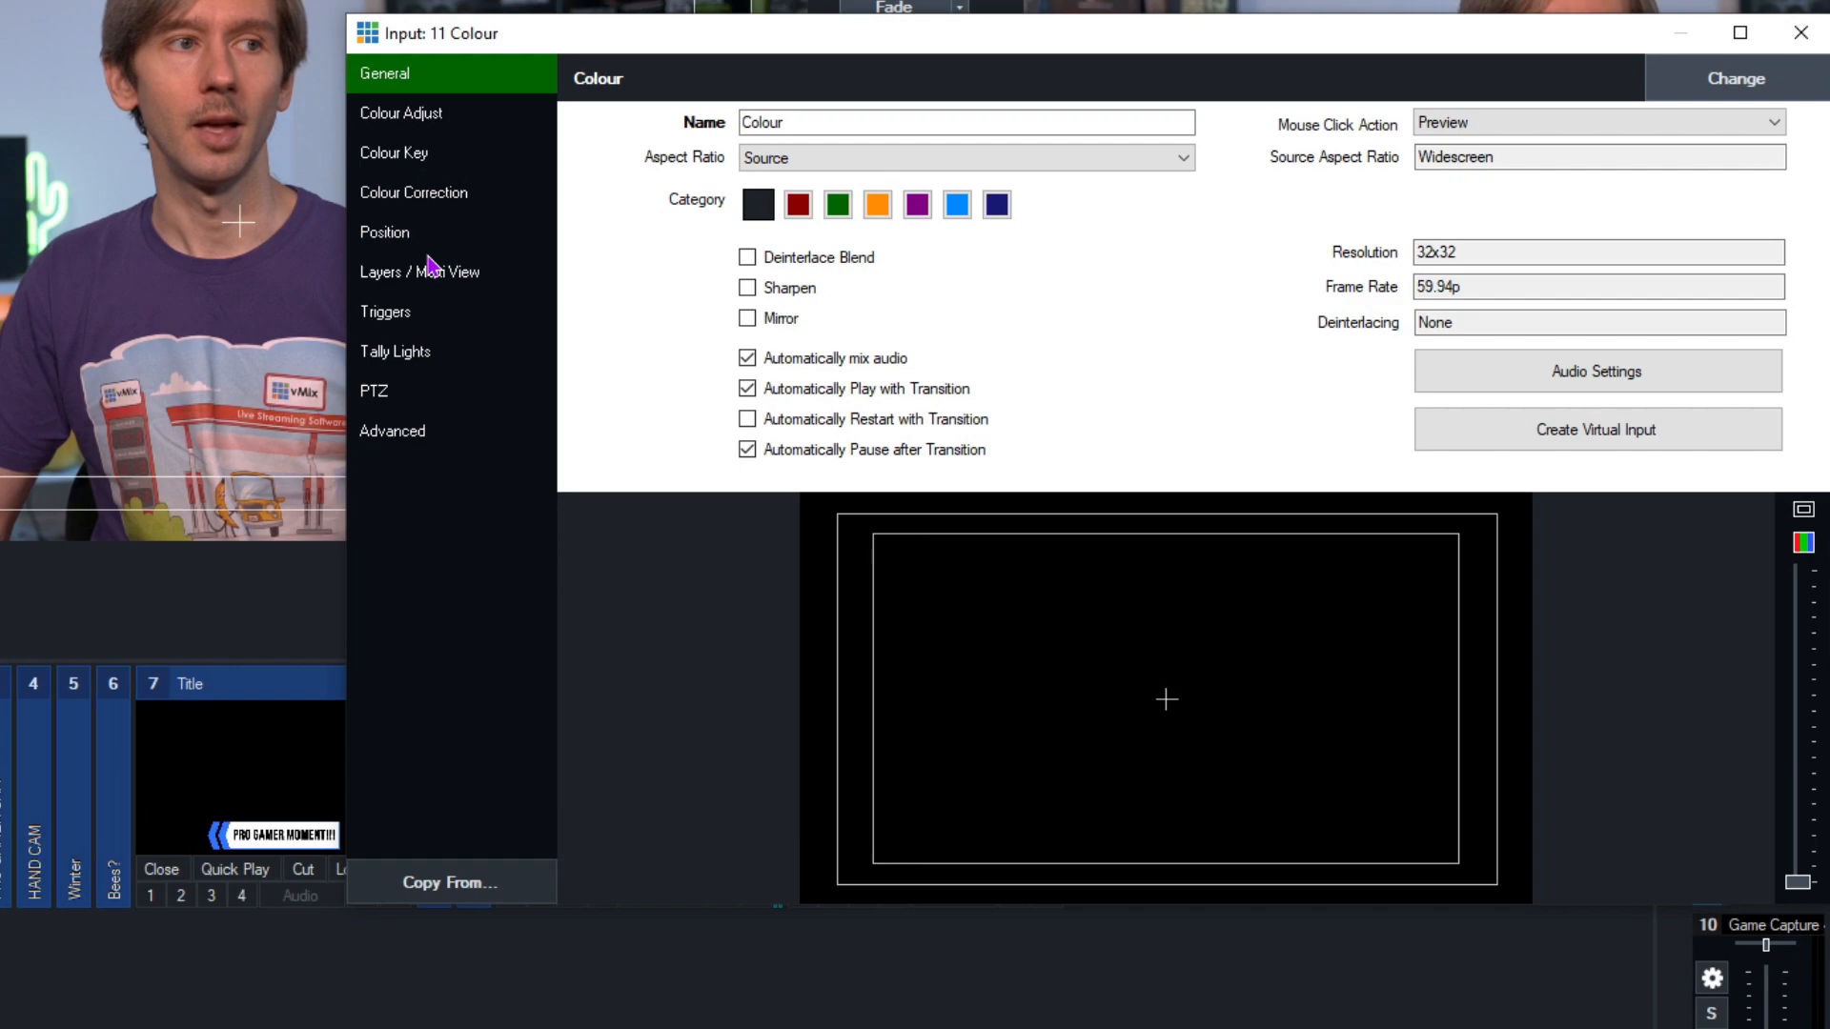
left_click(420, 272)
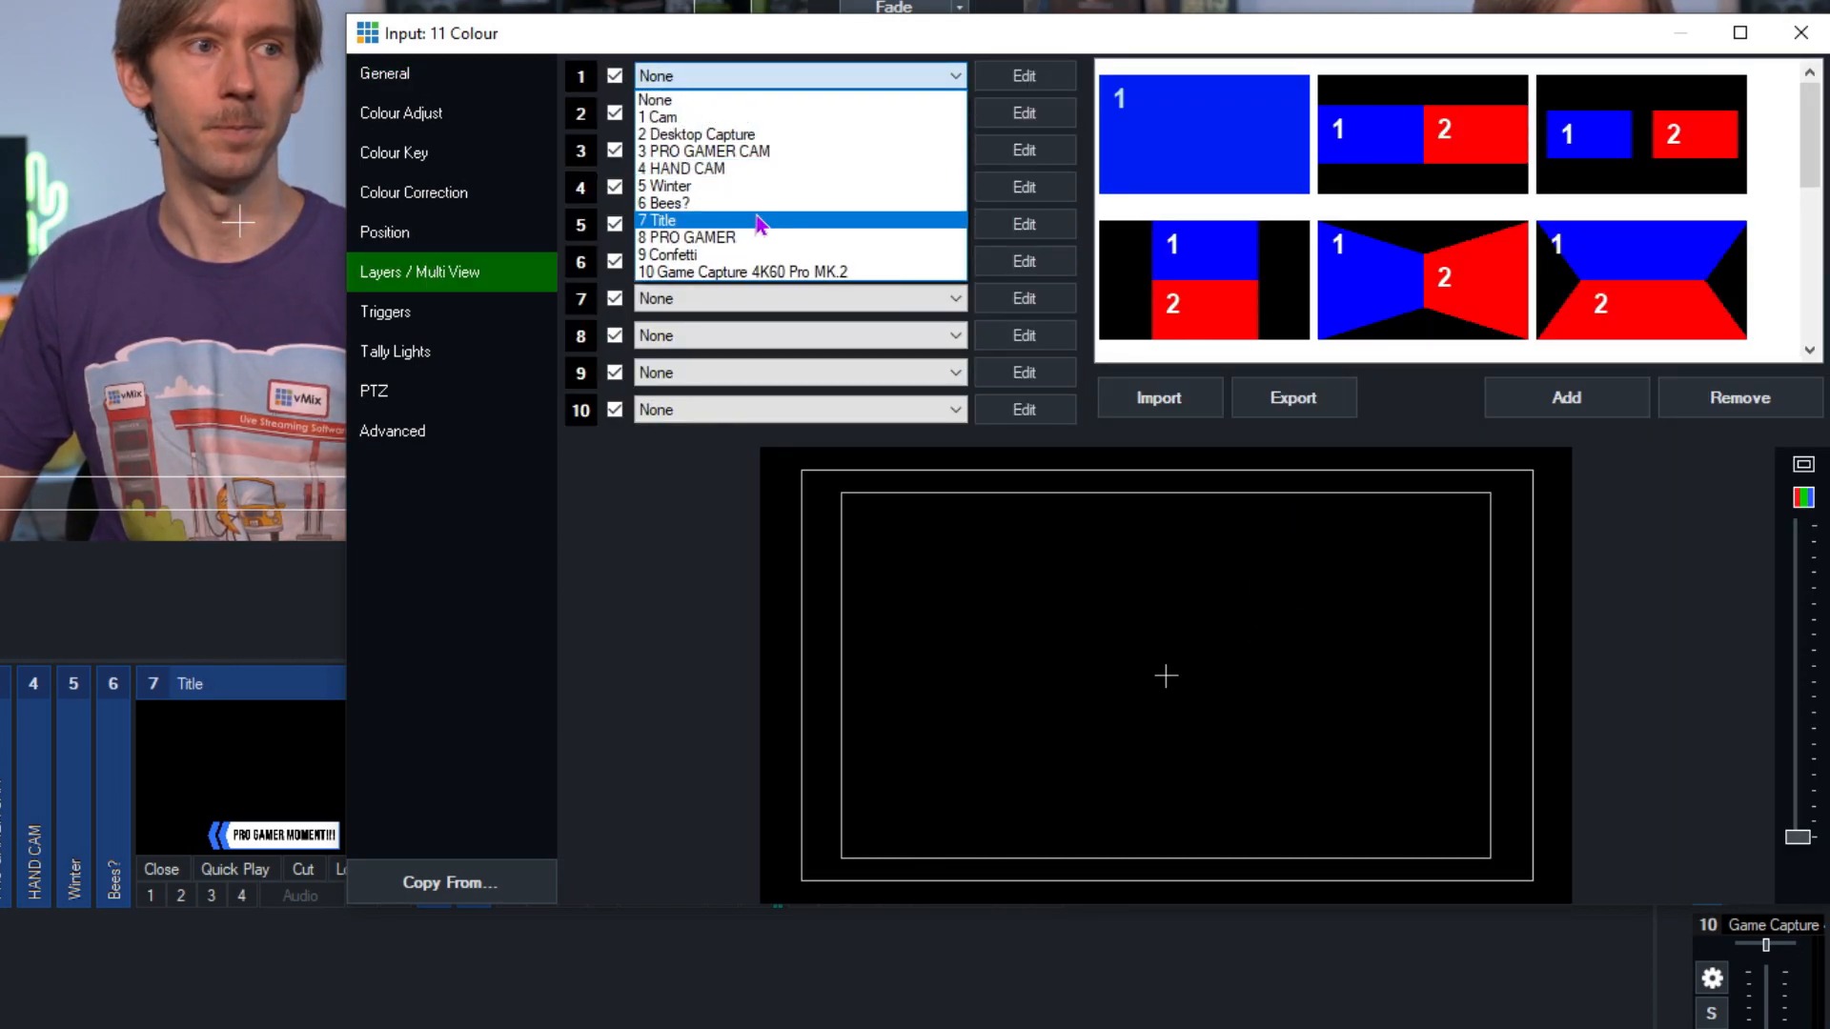
Set layer 1 to Game Capture and layer 2 to PRO GAMER CAM with a 30-thick border in the bottom-right
left_click(743, 272)
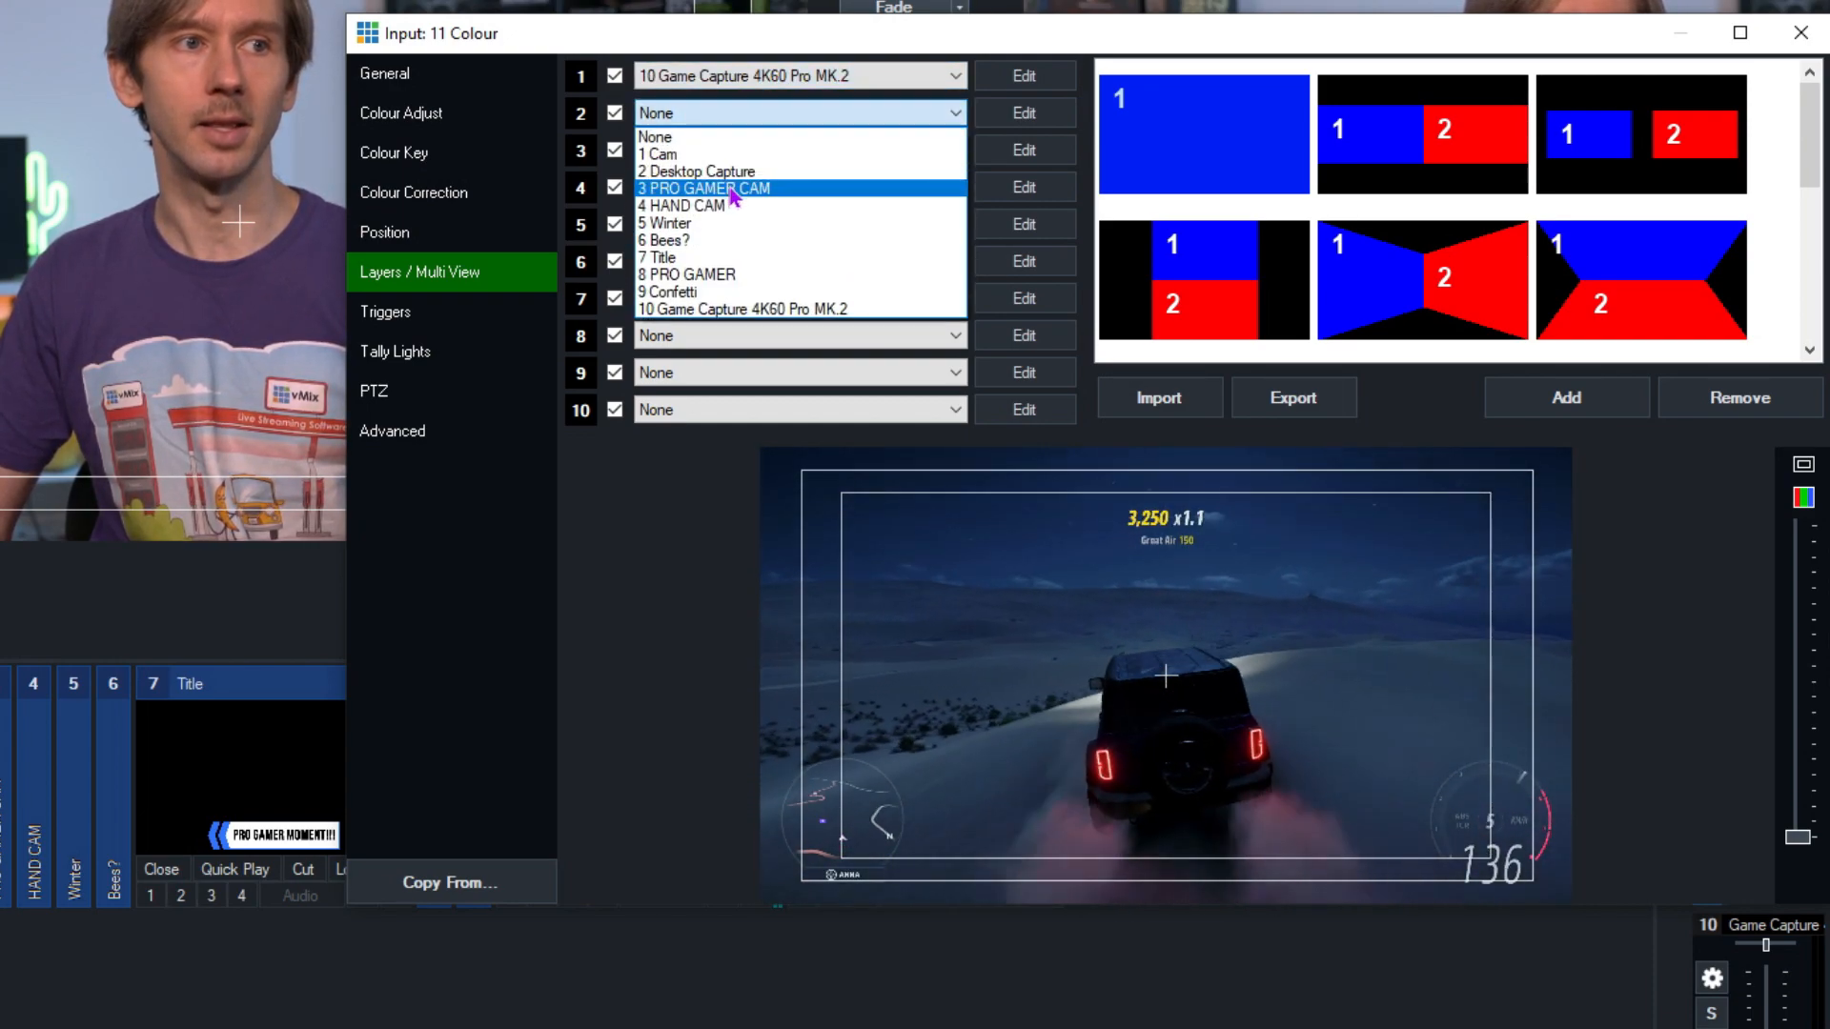
left_click(698, 187)
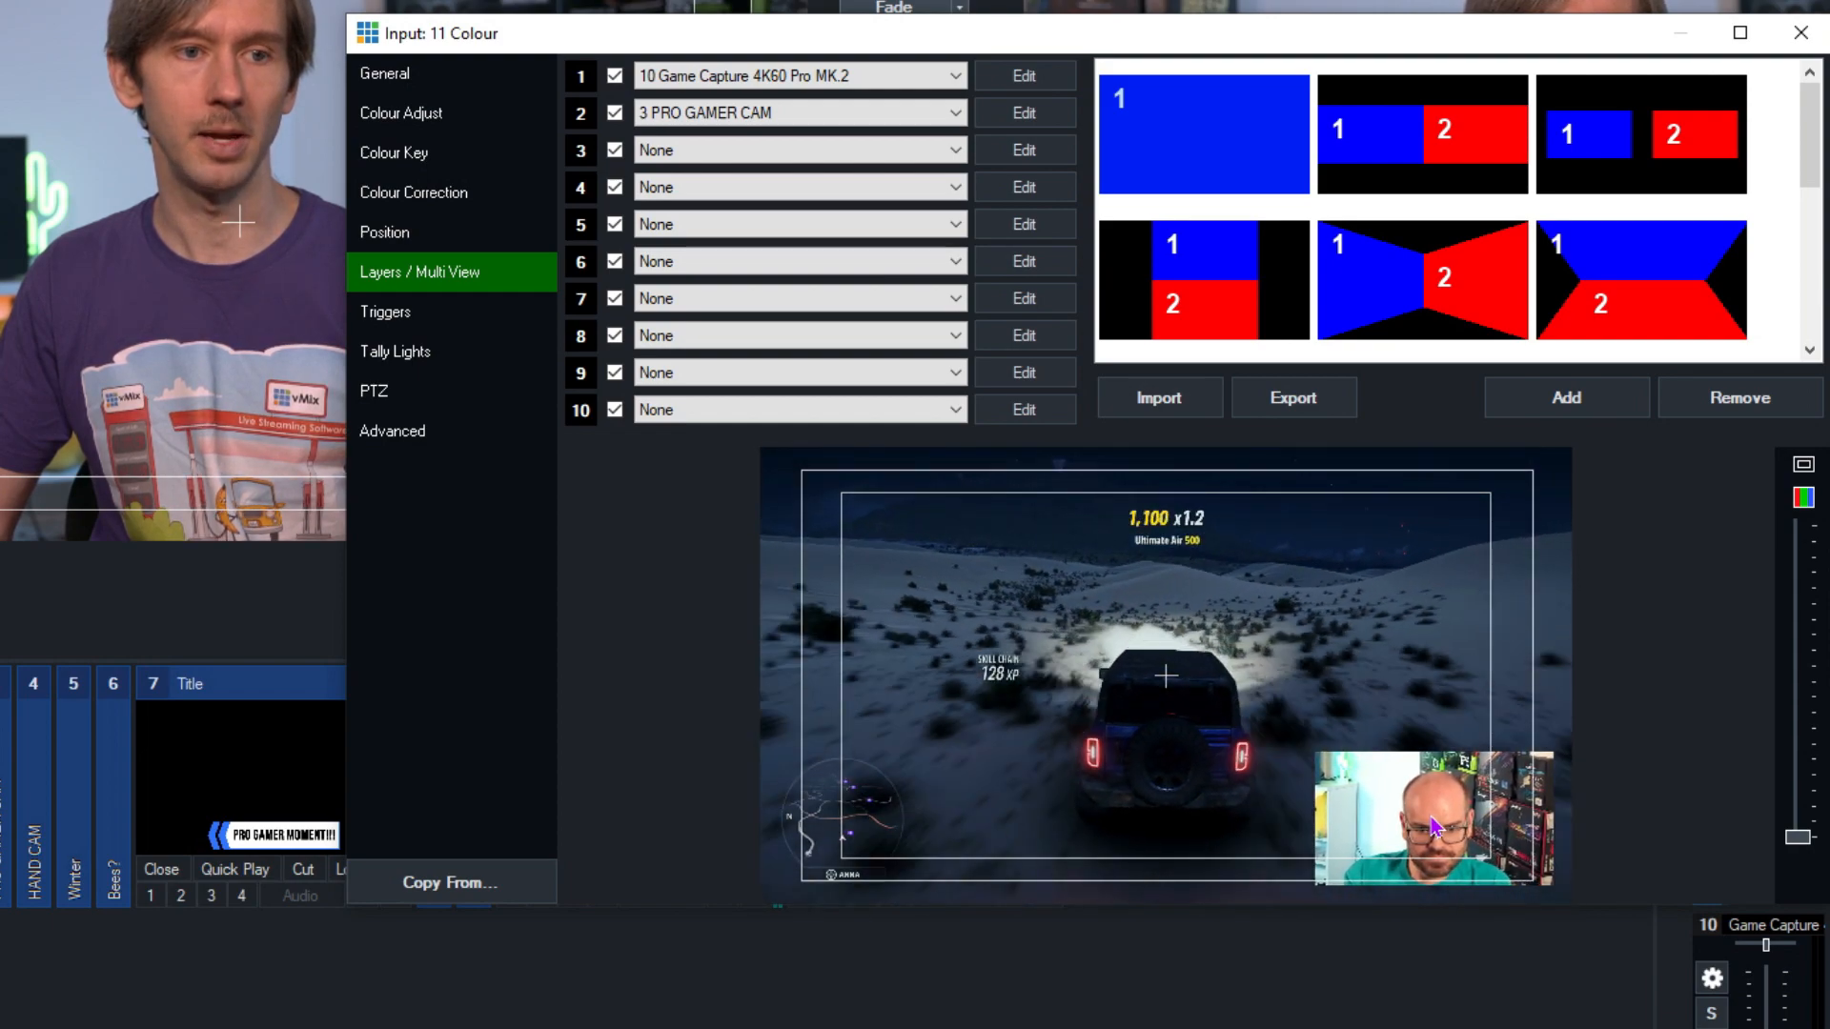
left_click(384, 232)
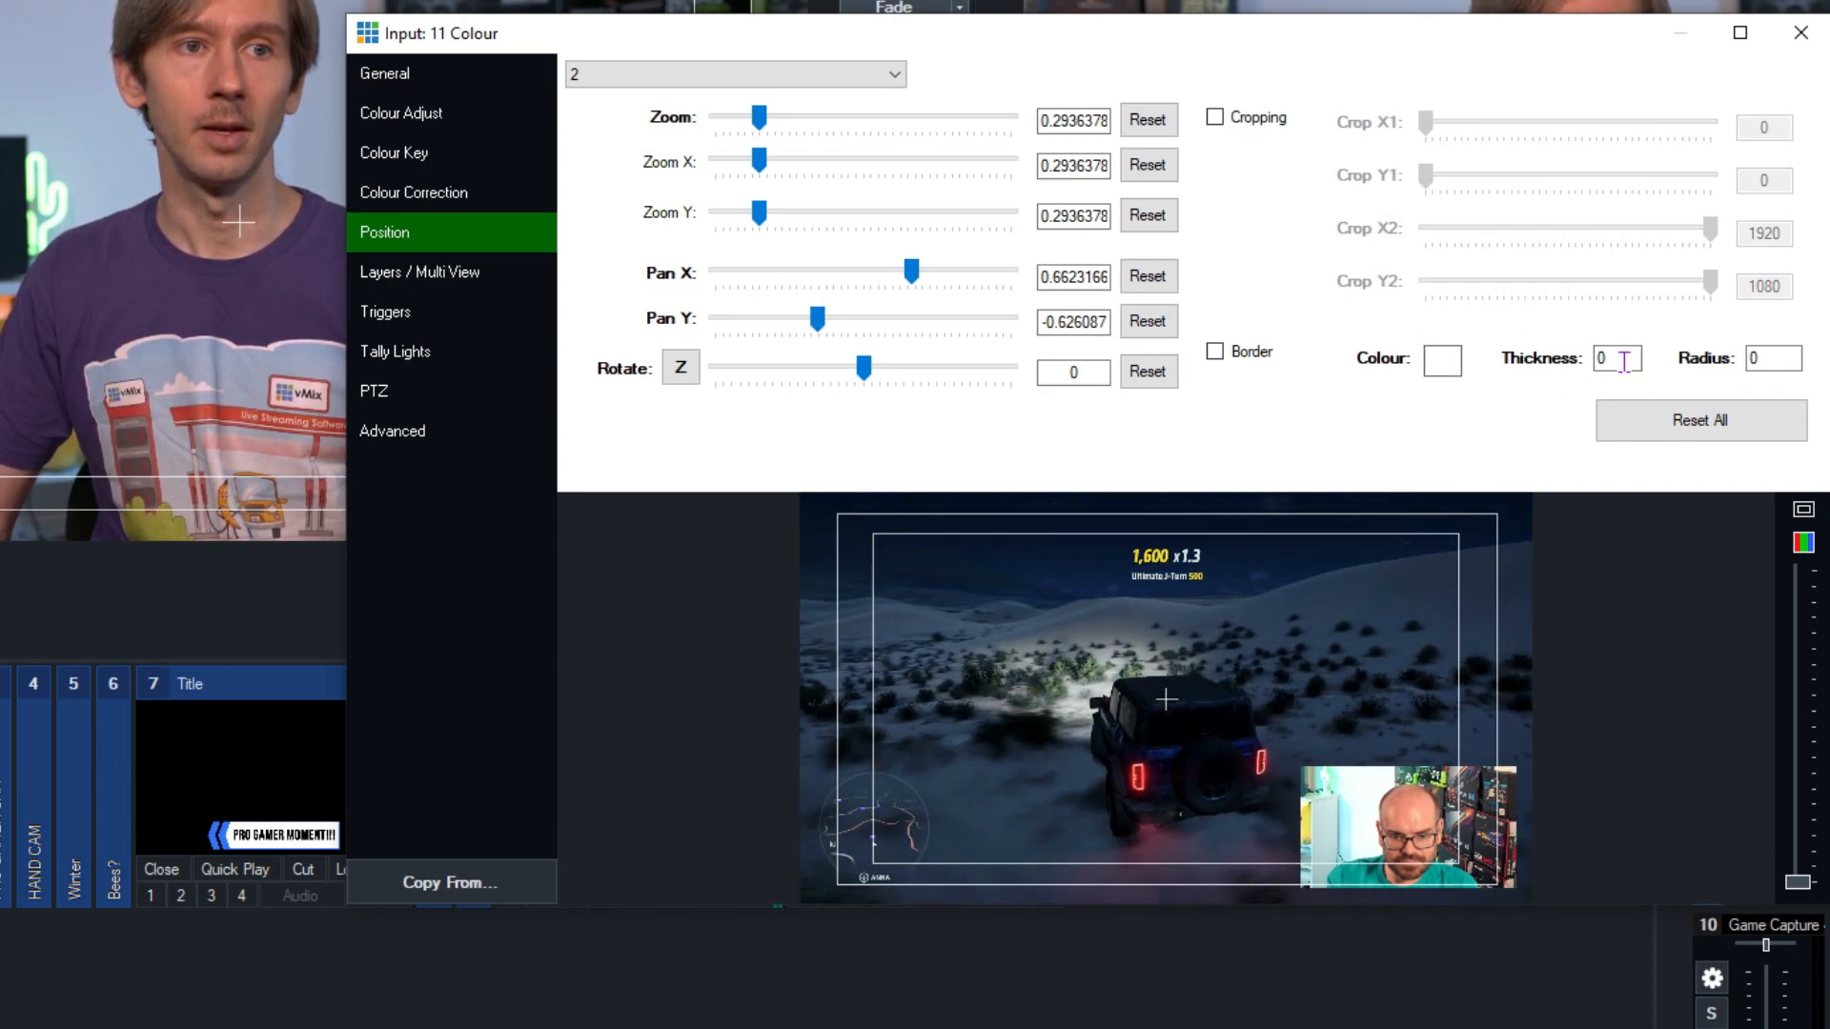
type("30")
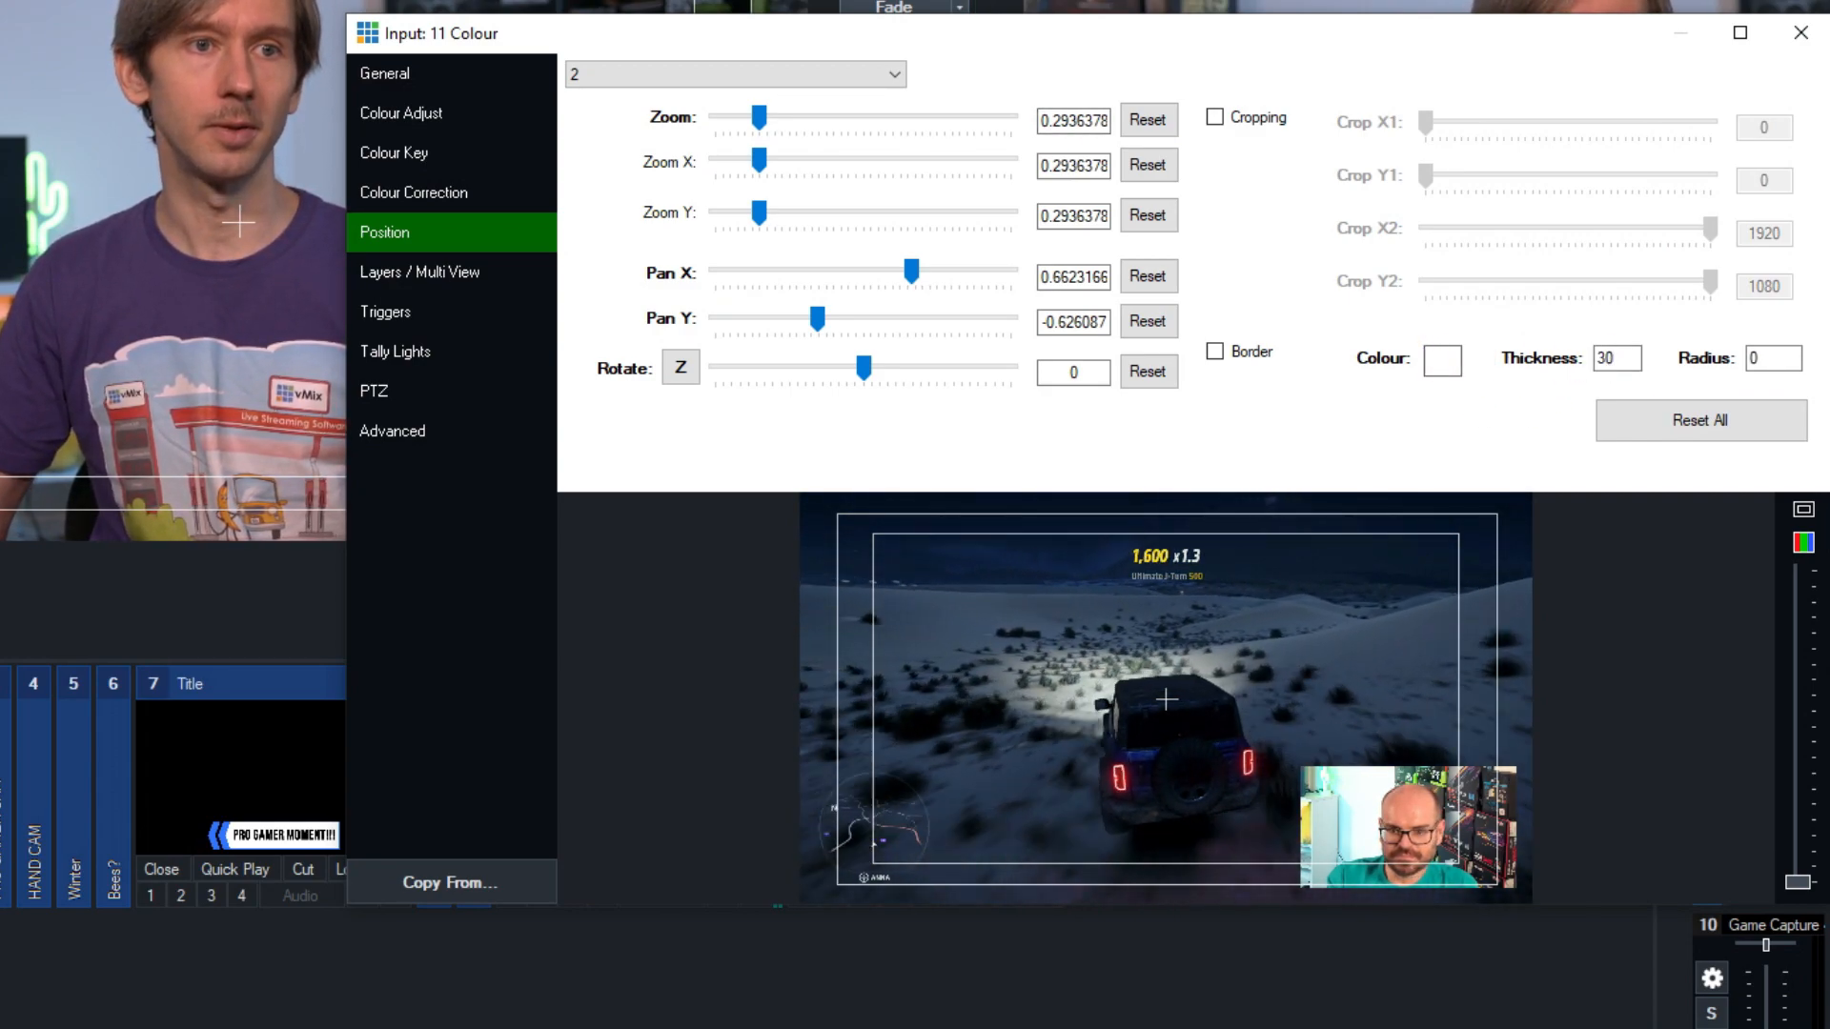
left_click(1216, 352)
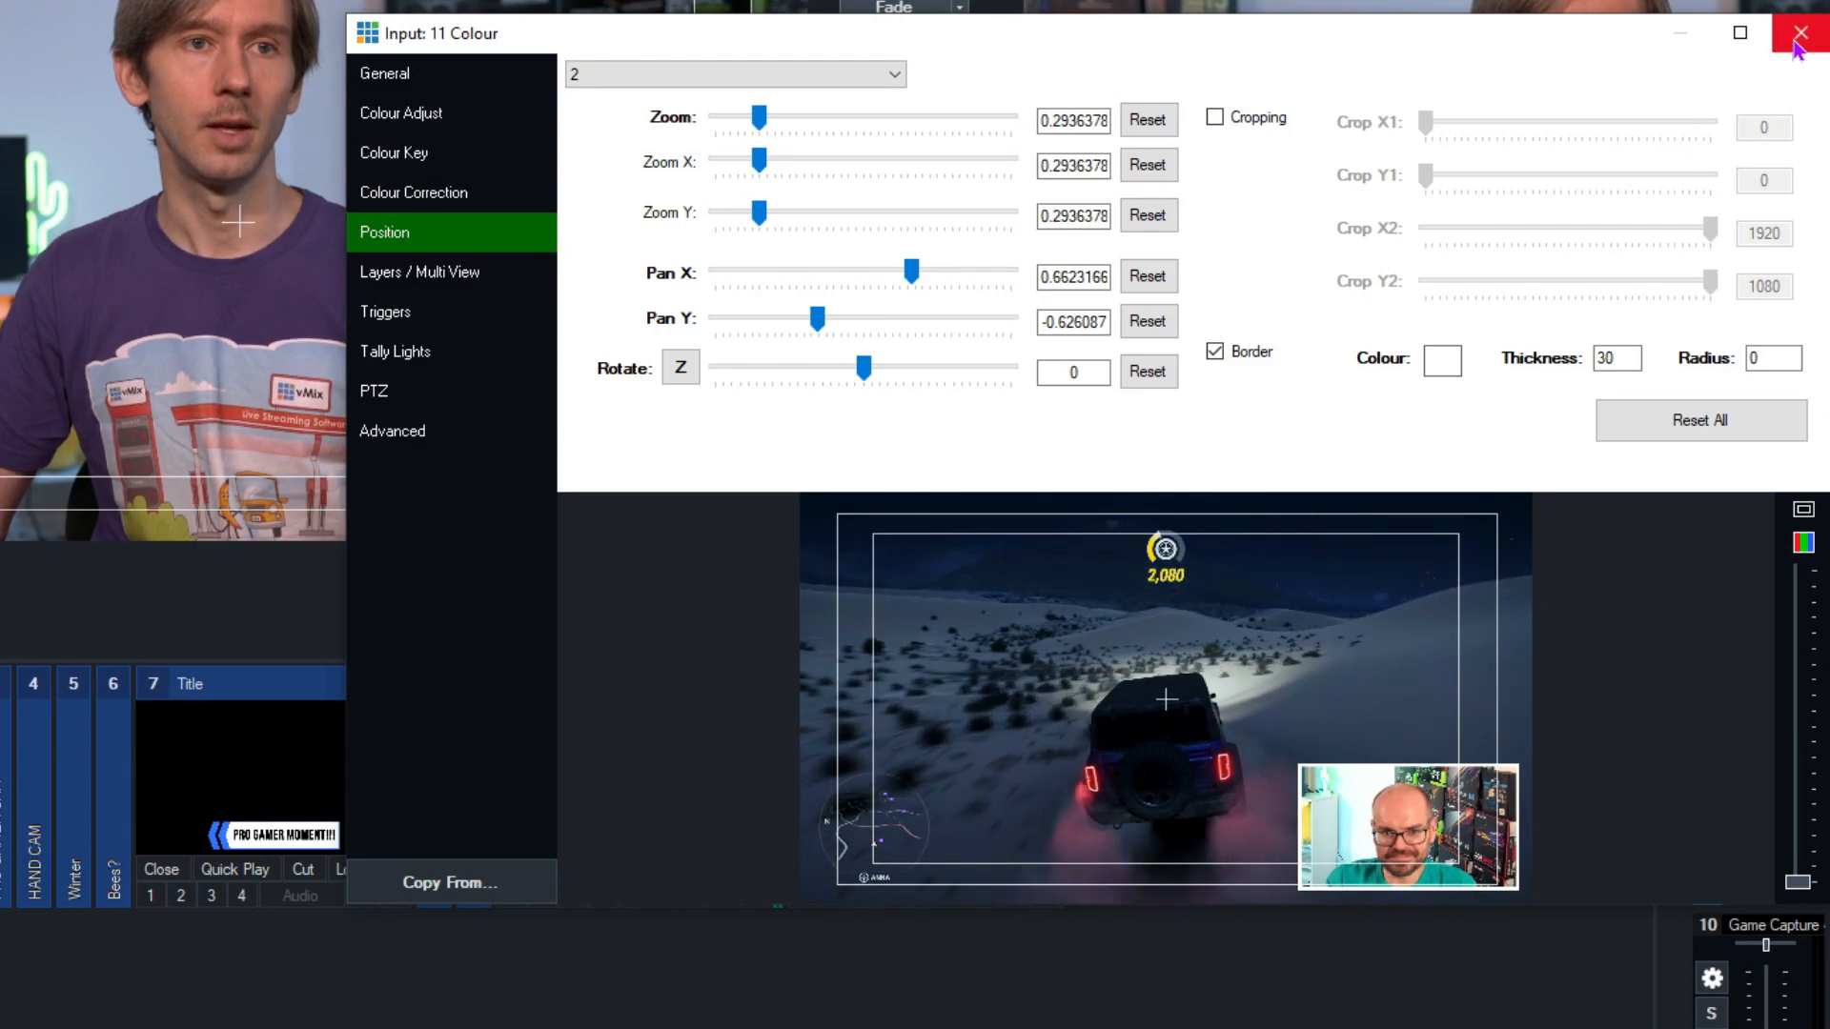
left_click(419, 273)
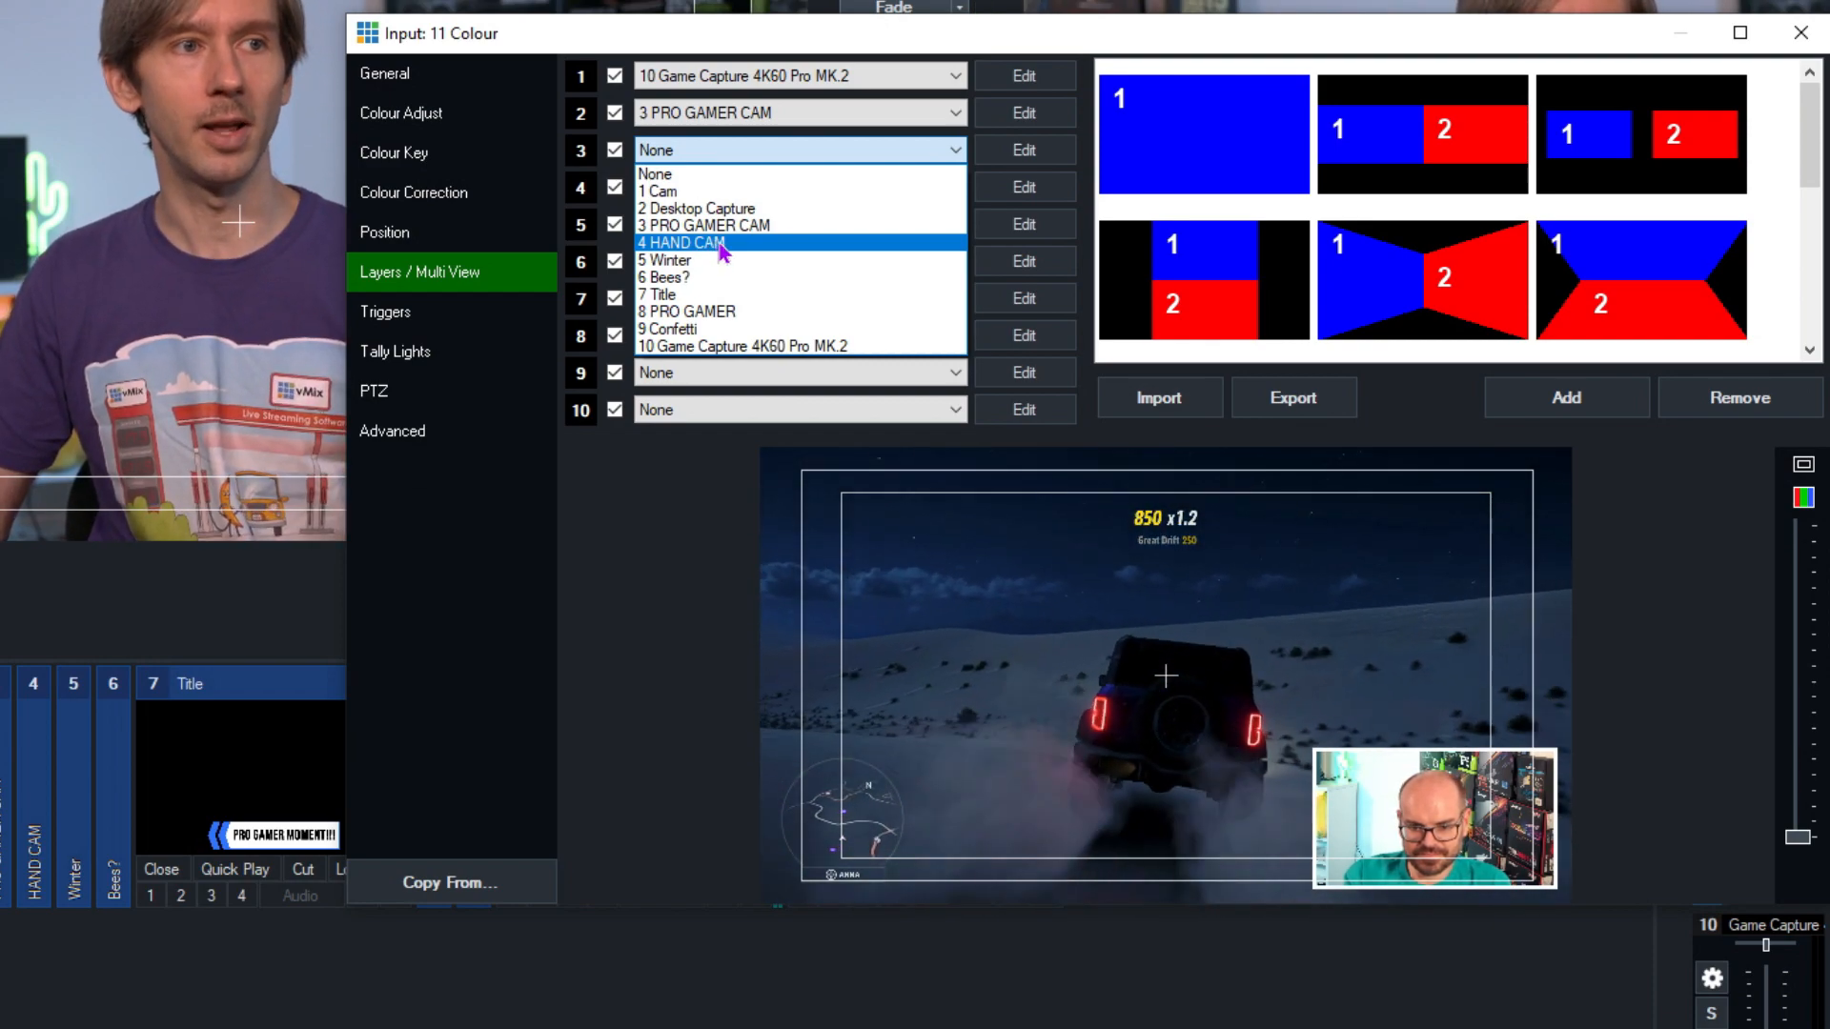
Set layer 3 to HAND CAM at top-right with a 20-thick border and close the Colour input settings
left_click(681, 243)
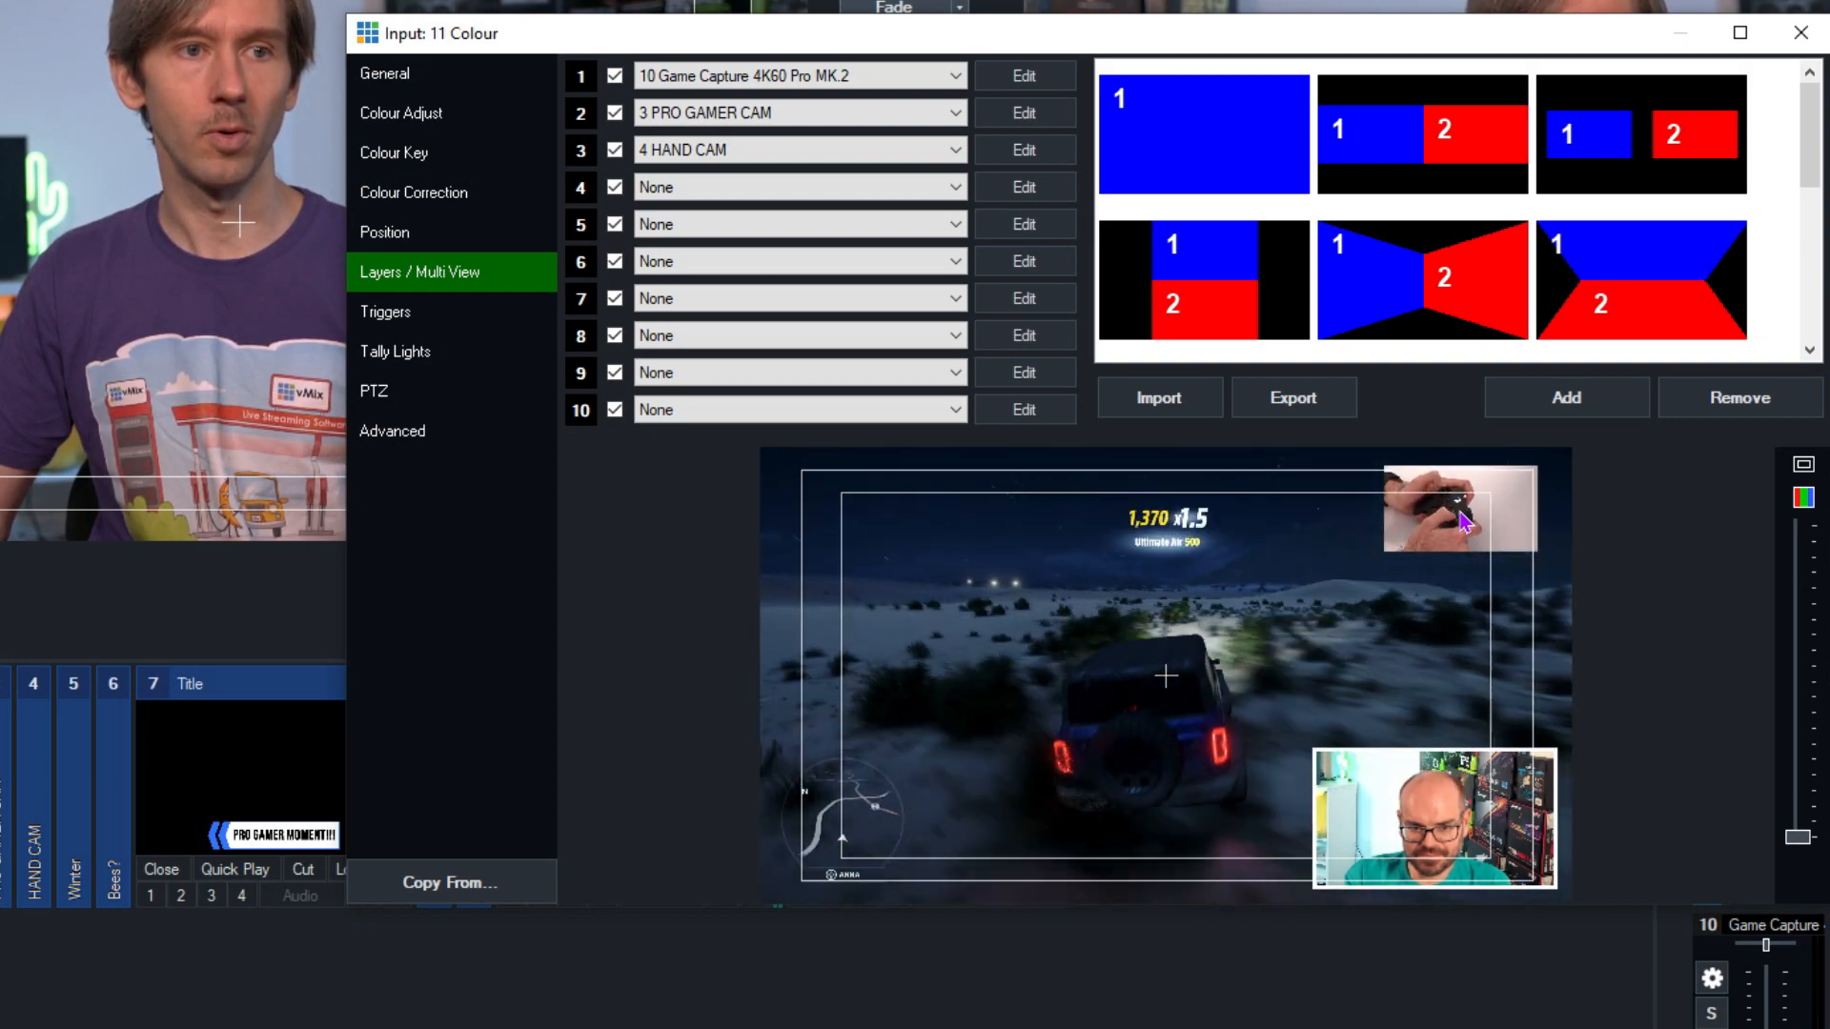
left_click(384, 231)
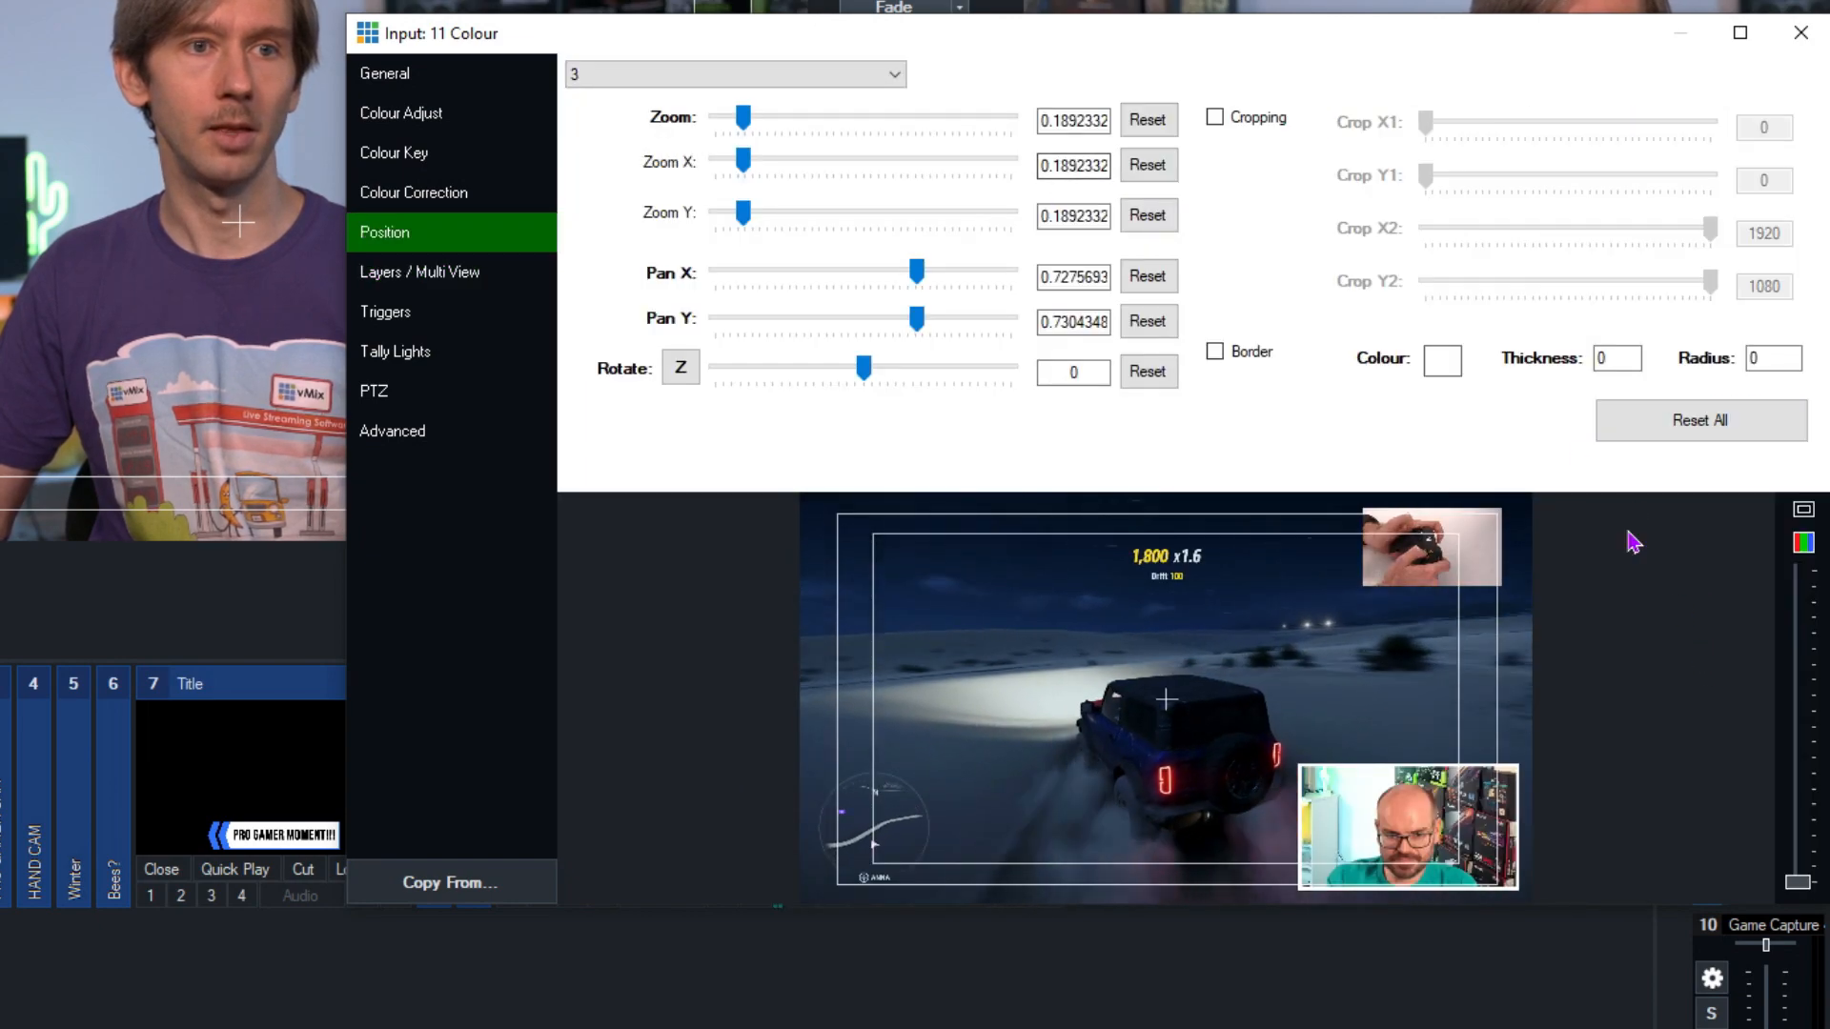
left_click(1214, 350)
type("20")
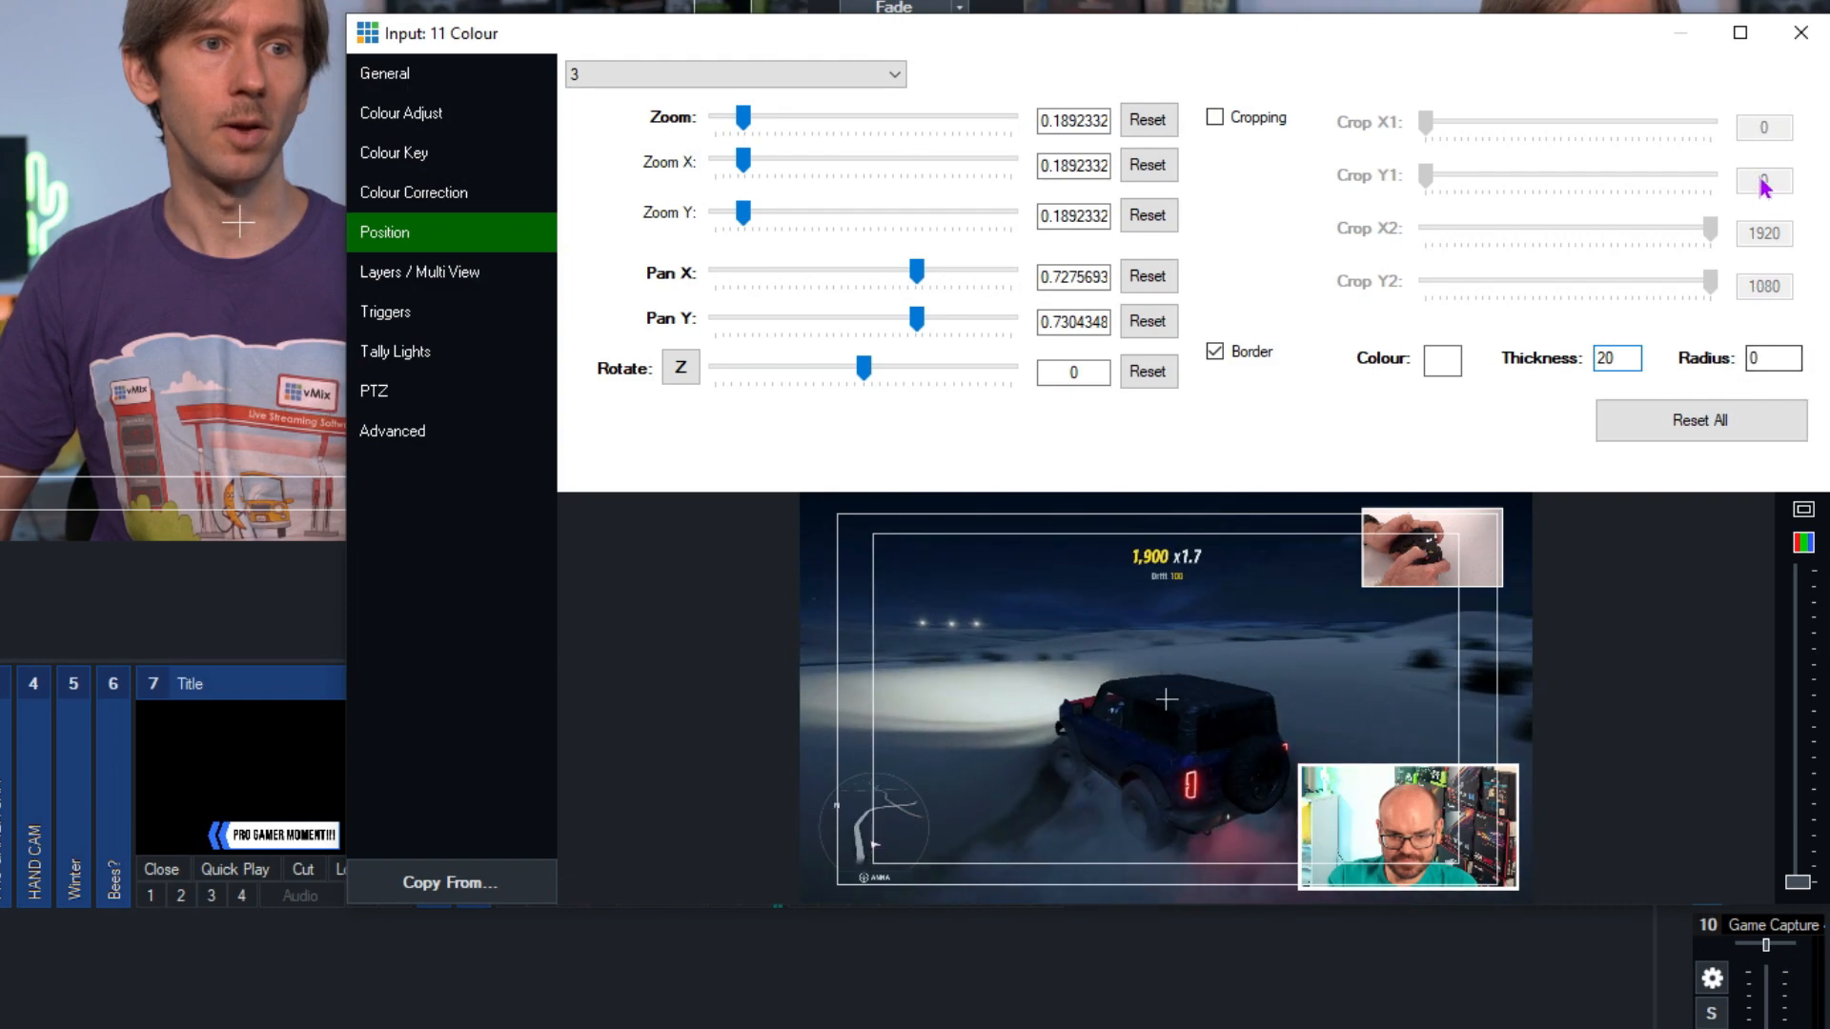
left_click(1795, 31)
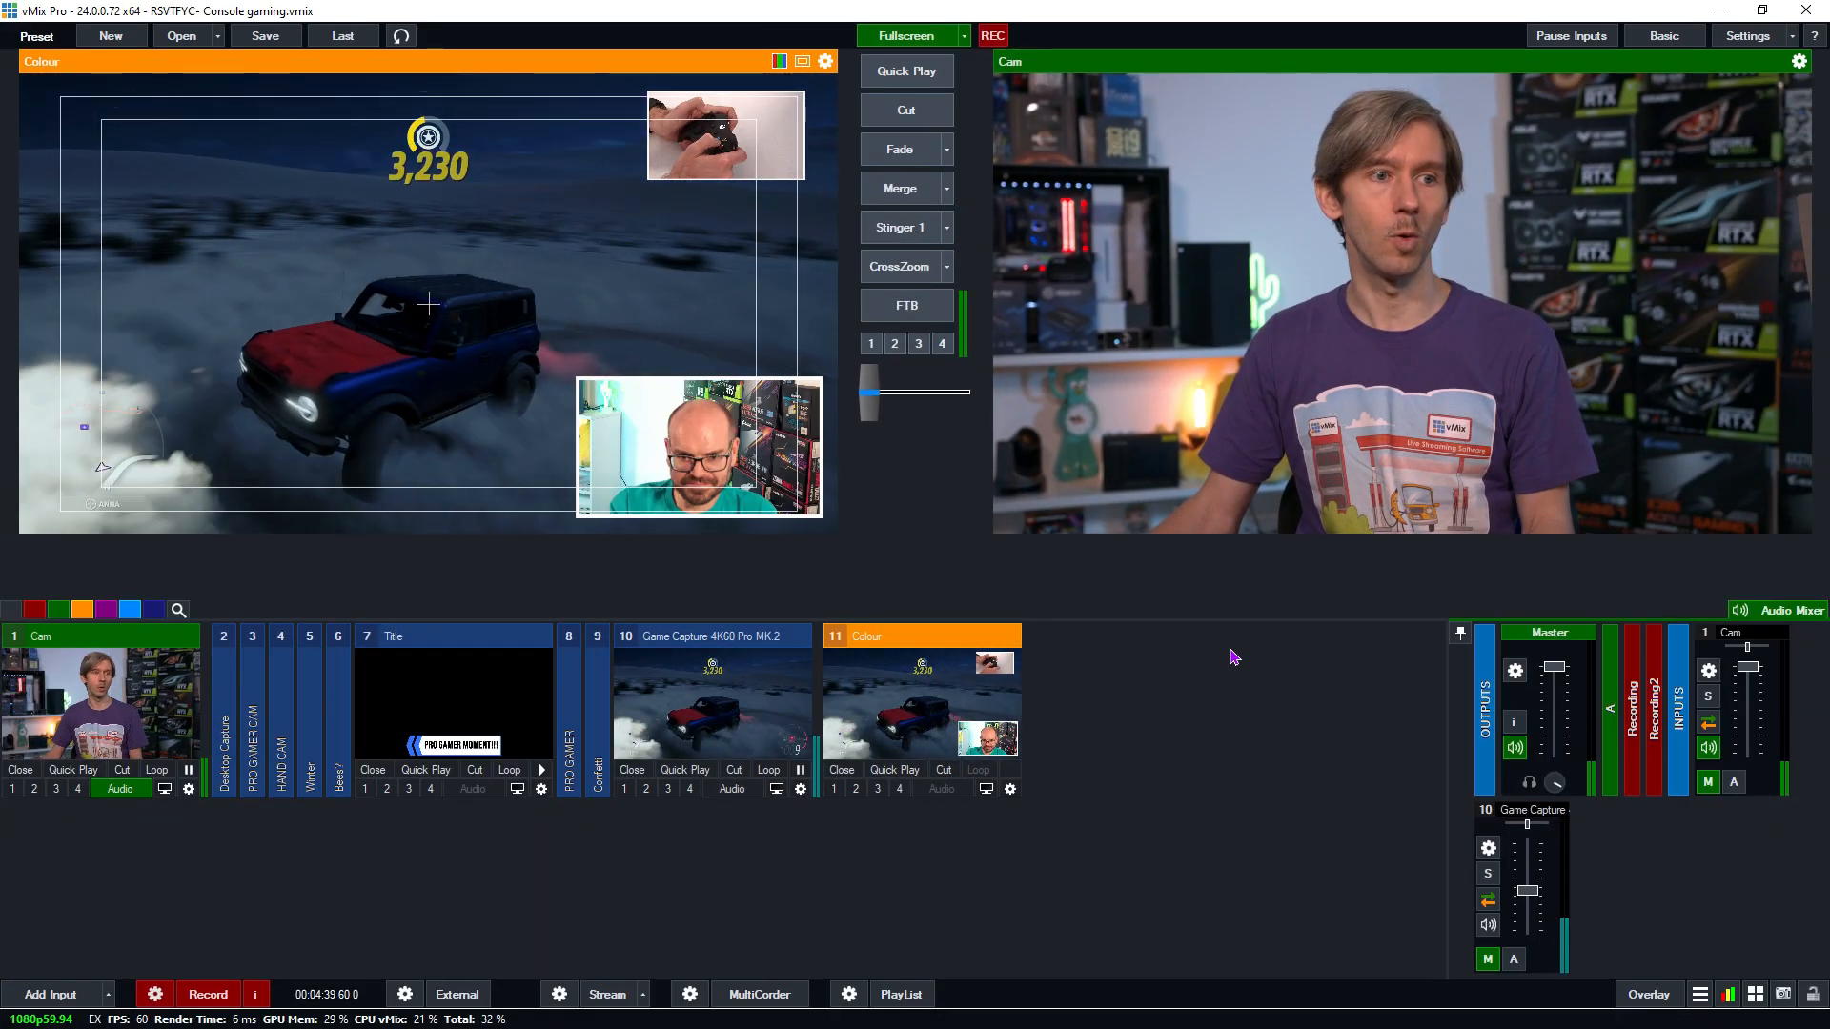
Cut the layered Colour composite of gameplay, webcam and hand cam live to output, previewing PRO GAMER CAM
left_click(909, 34)
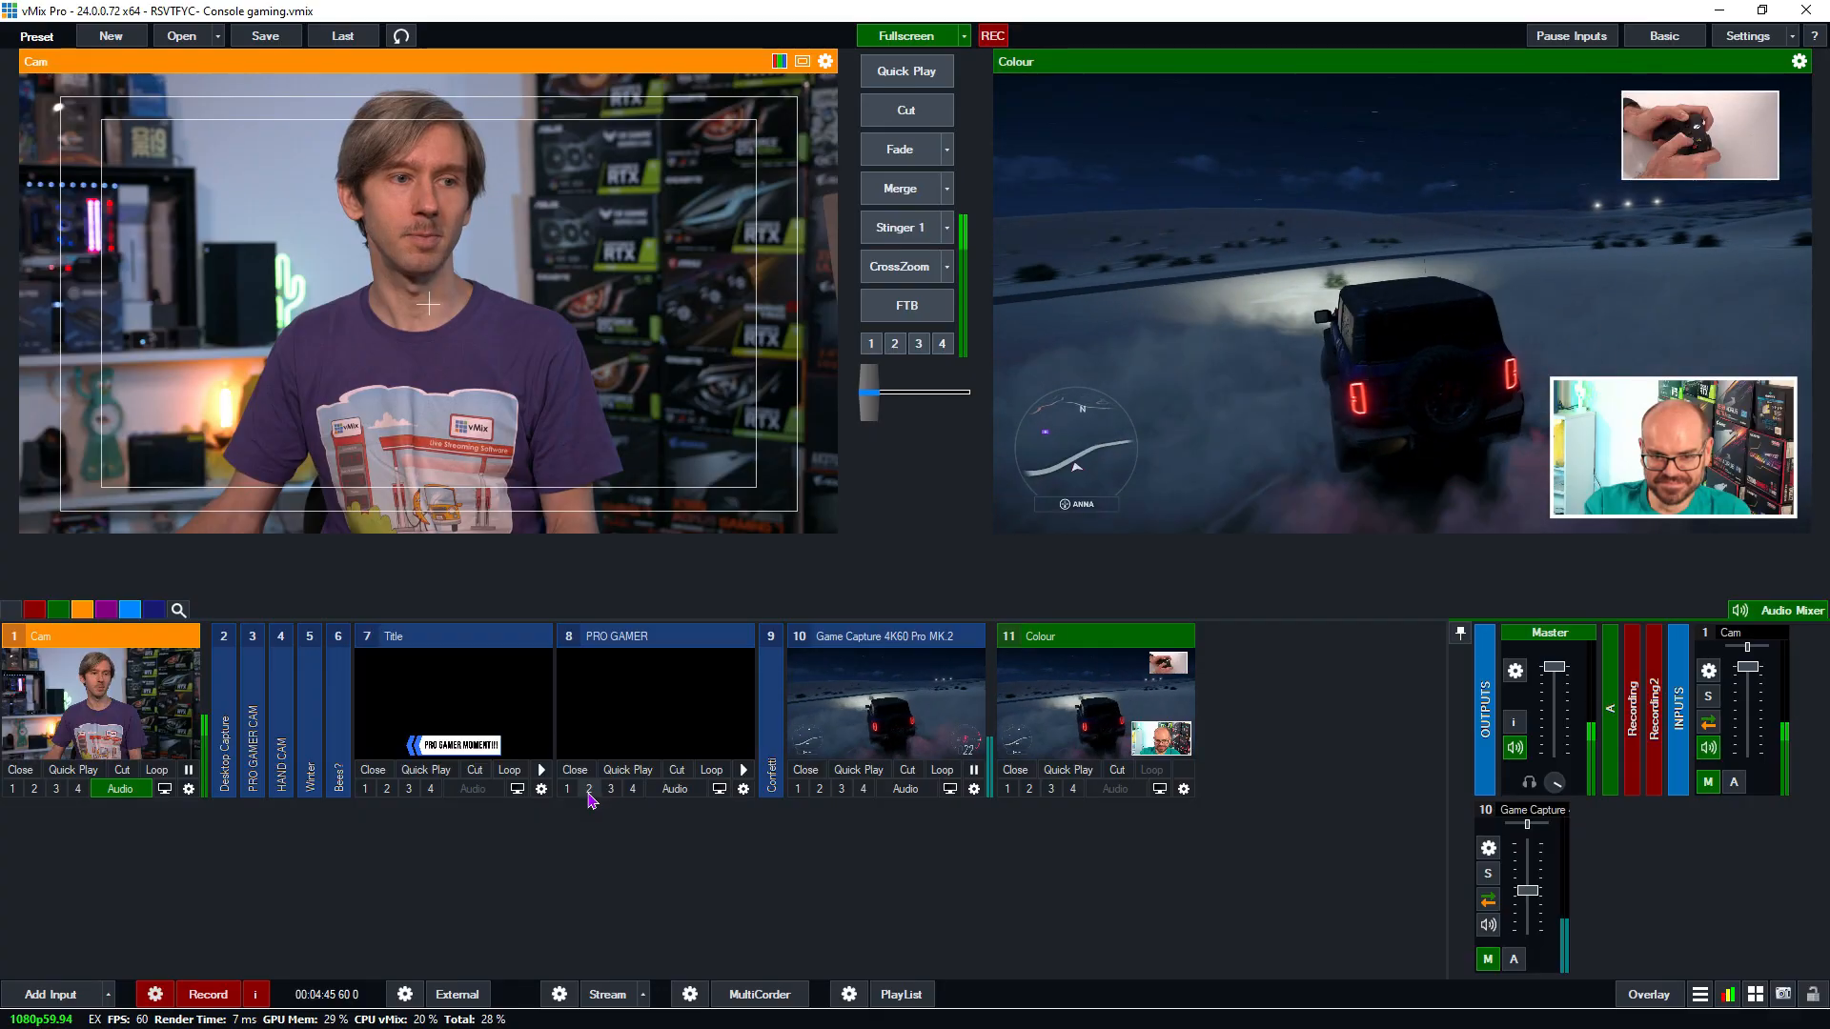
left_click(588, 788)
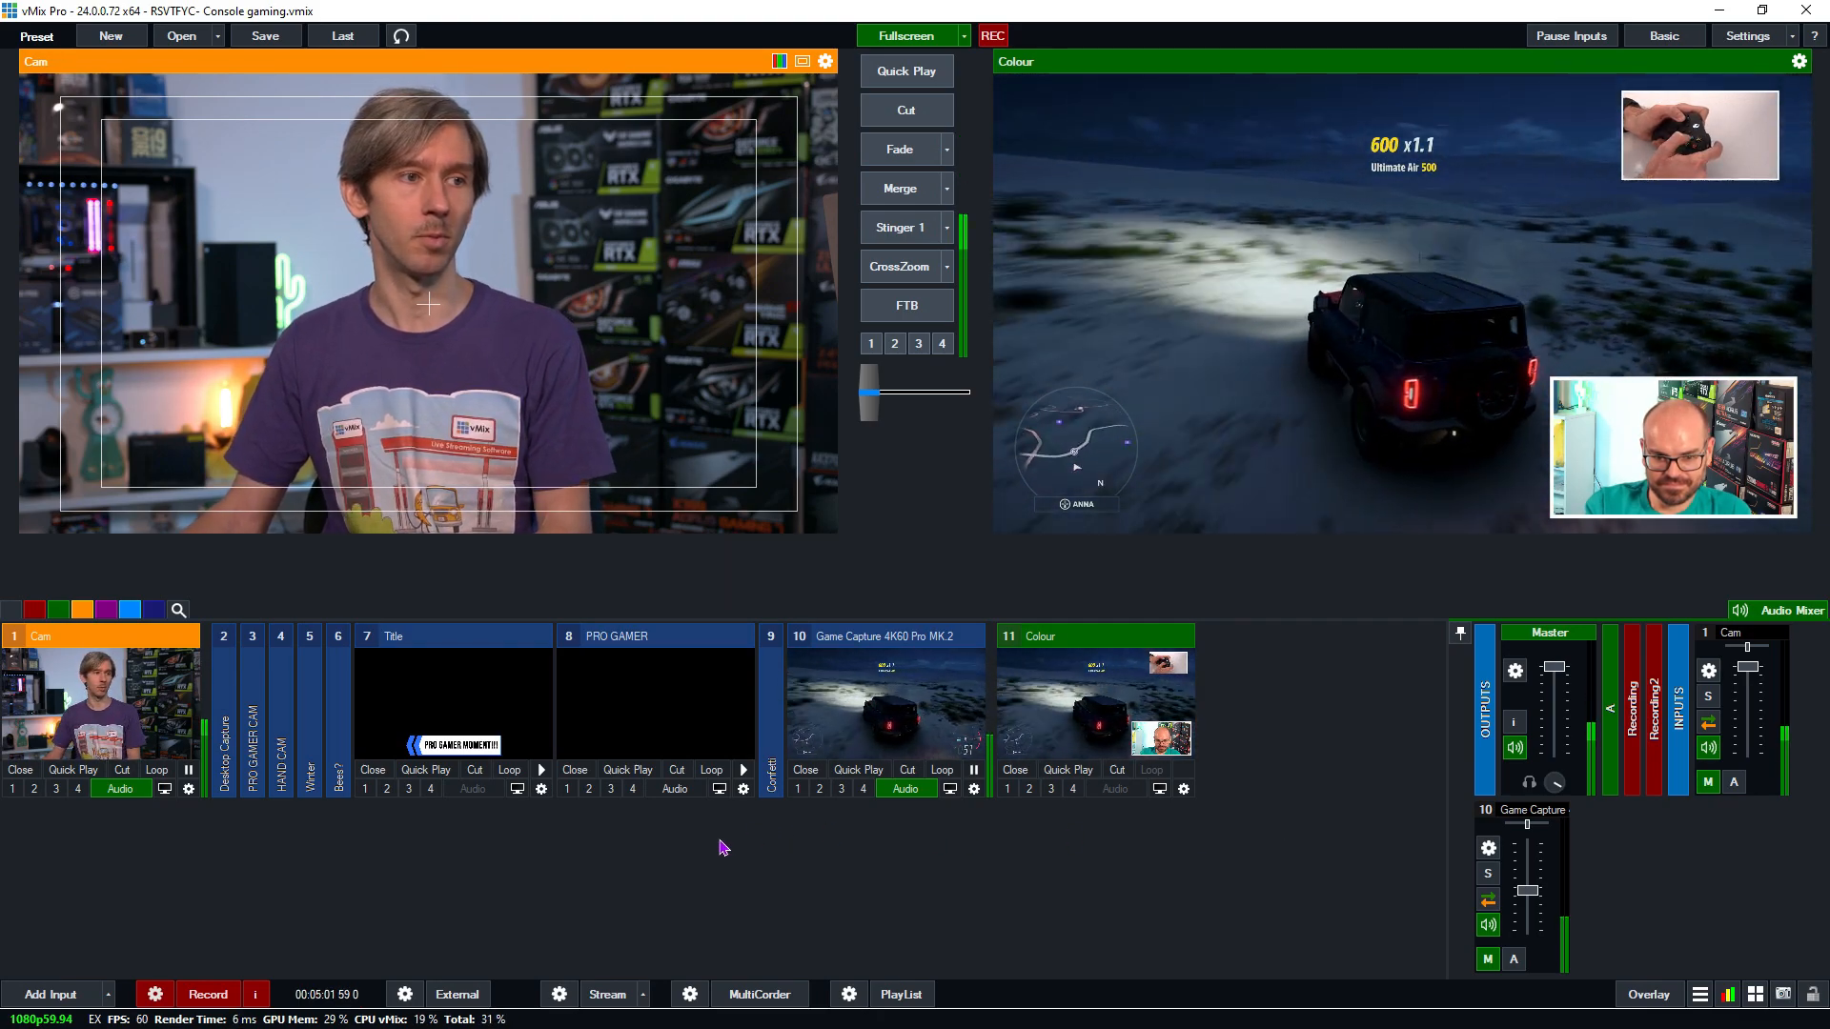
mouse_move(990, 834)
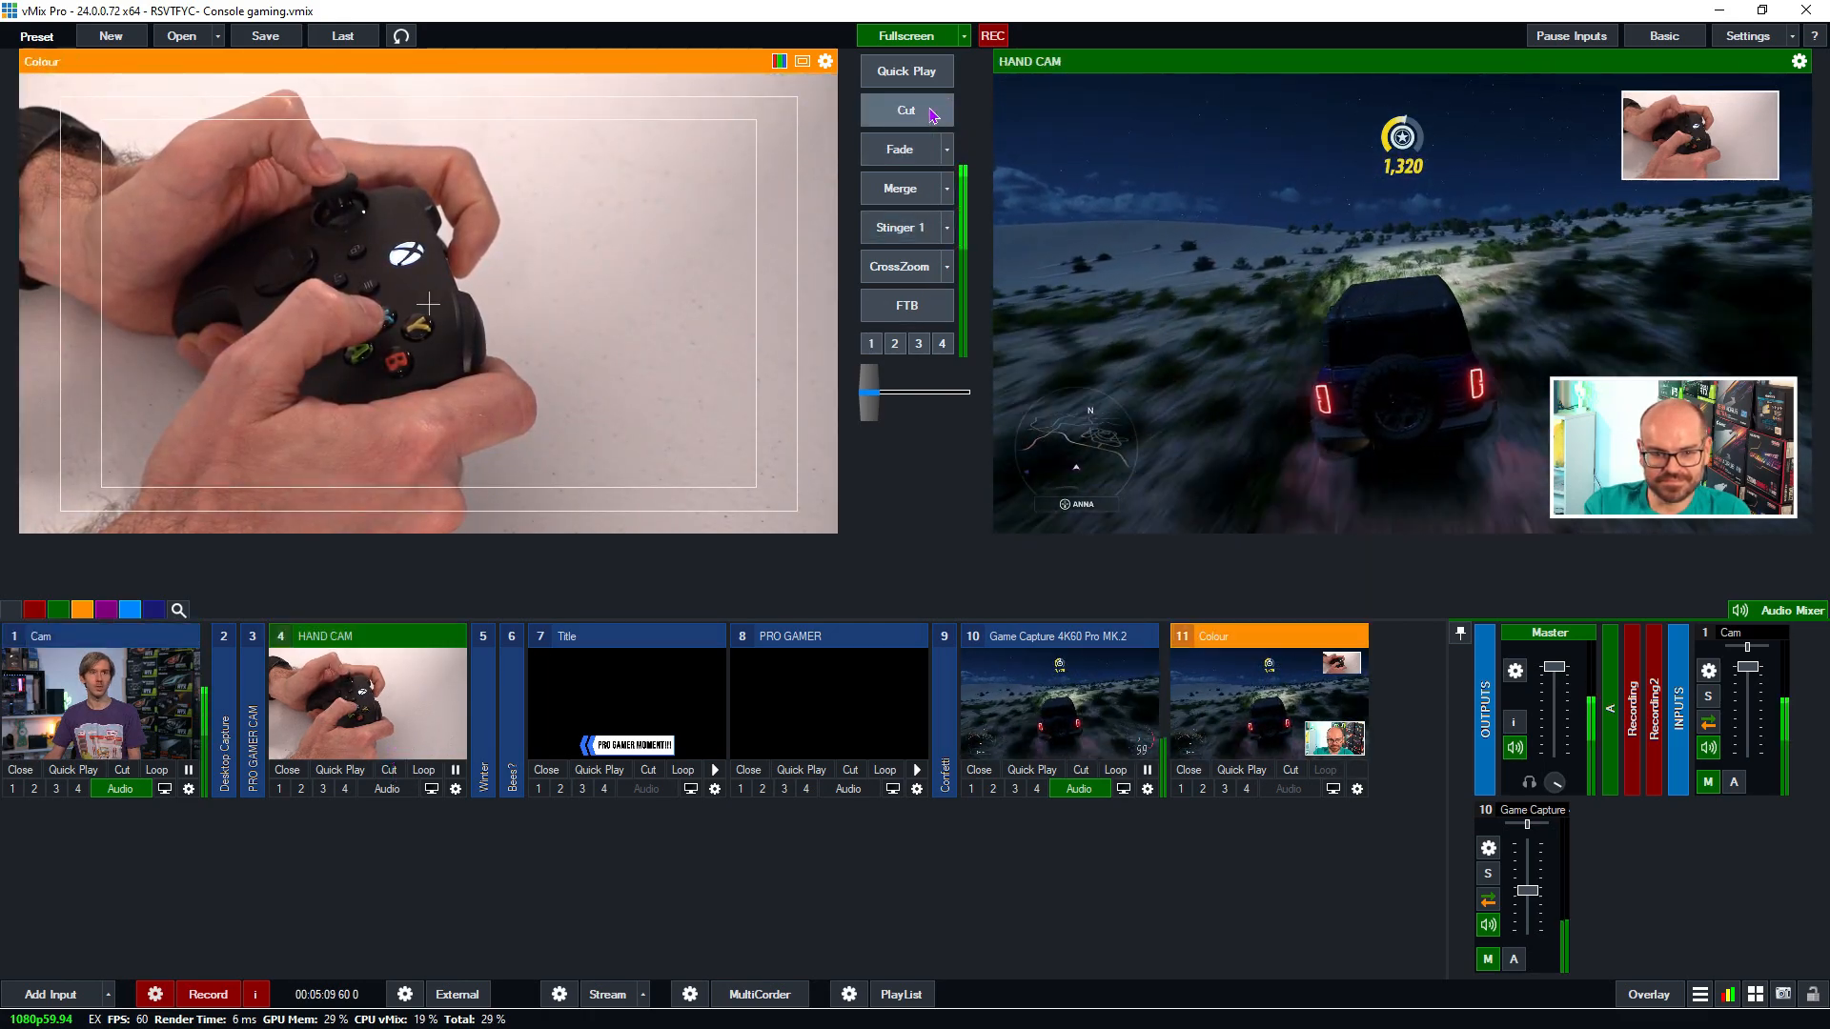
left_click(905, 109)
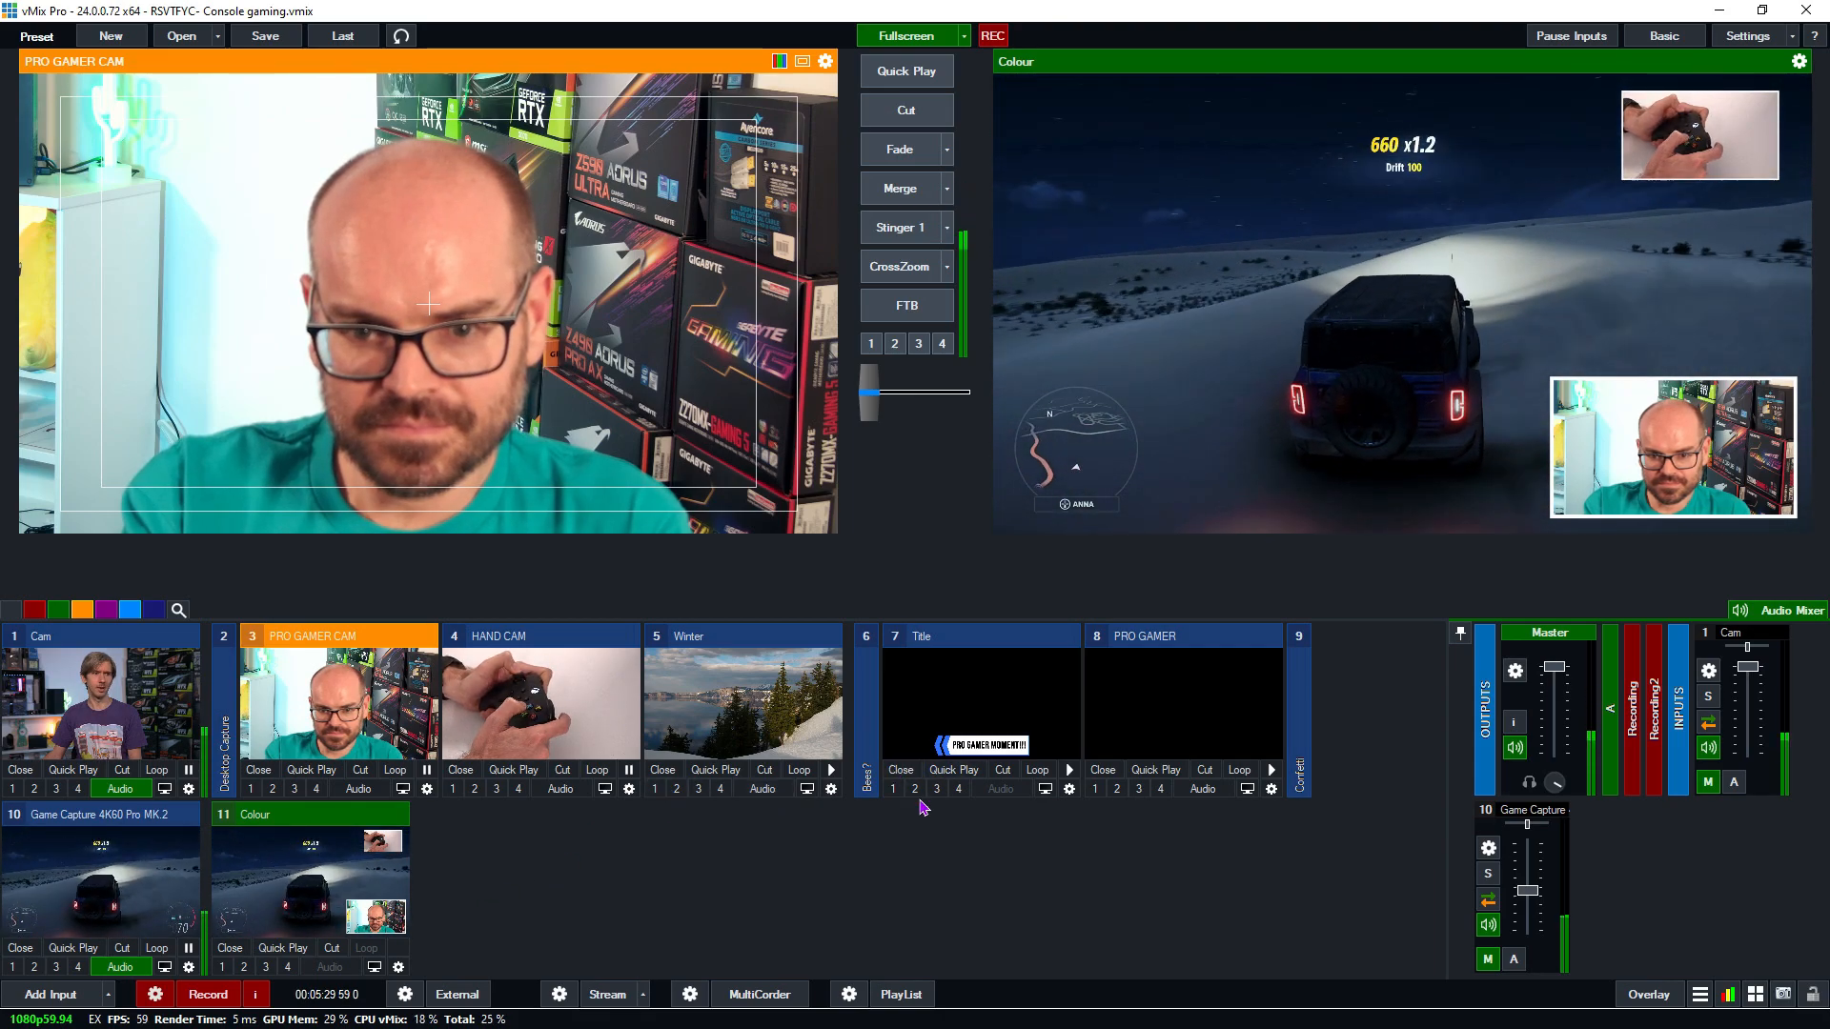
mouse_move(1544, 947)
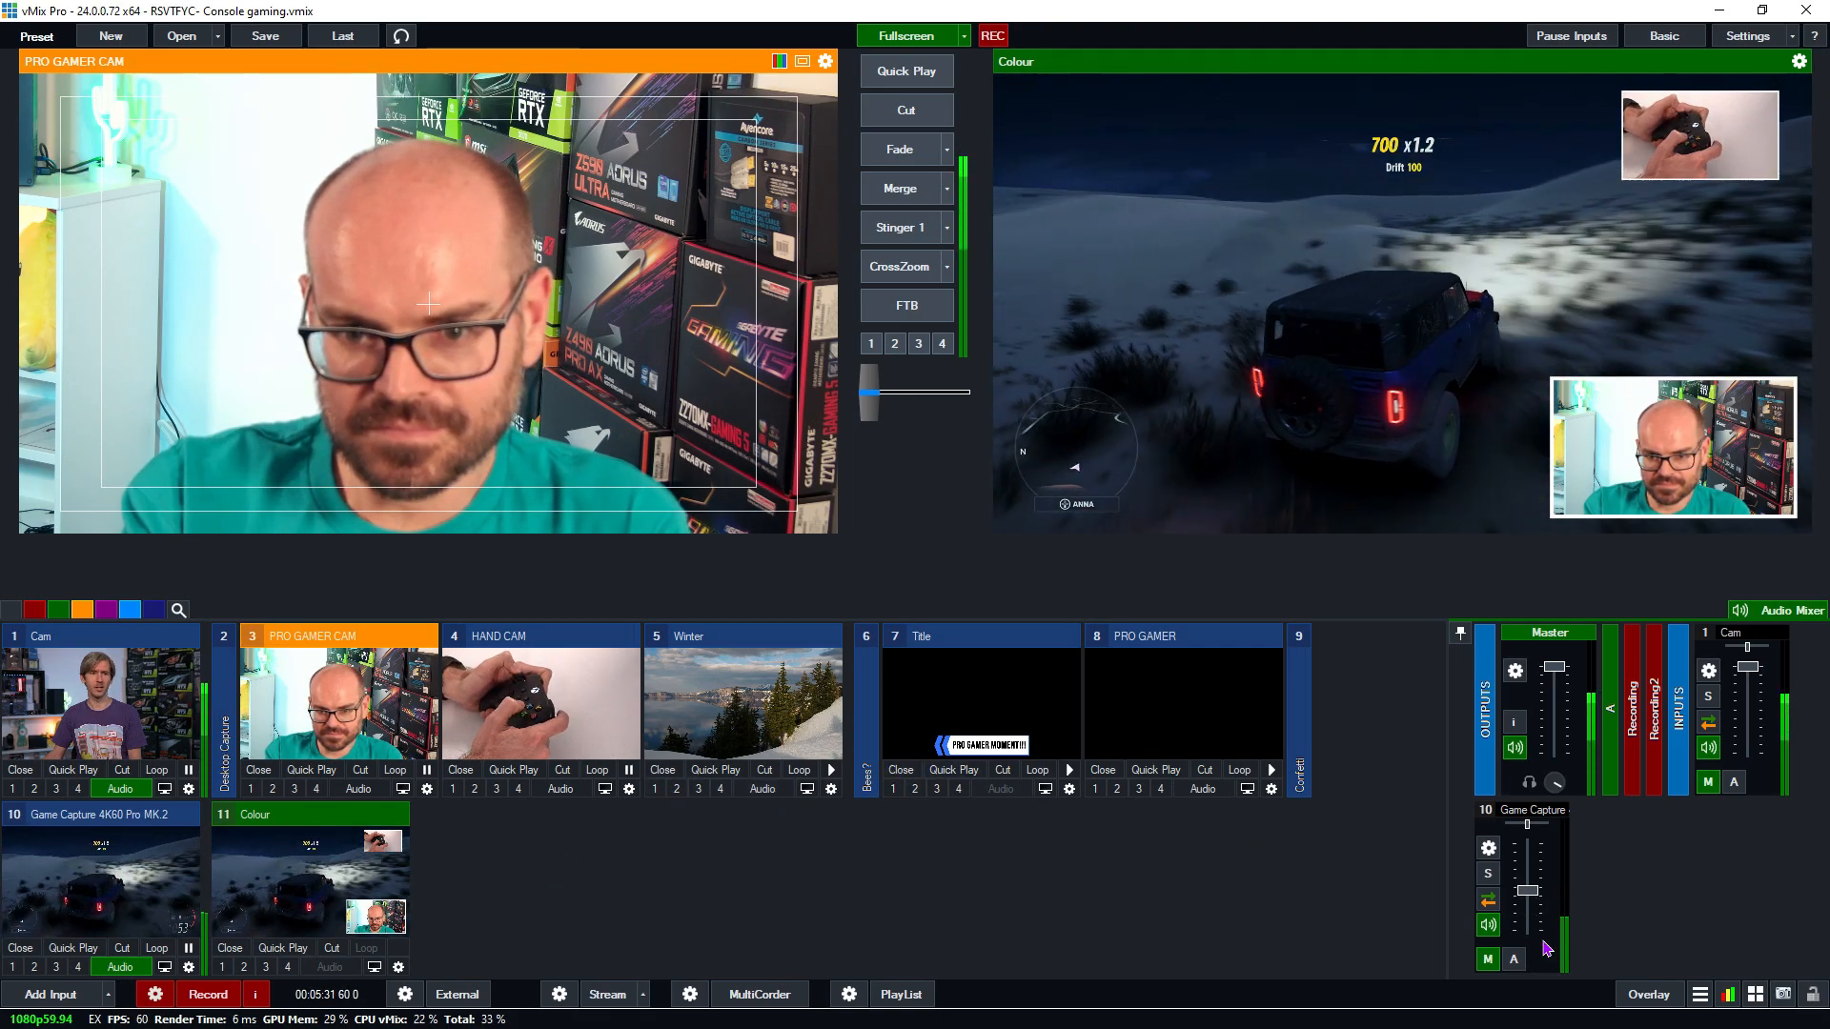
Go to the vMix website's Support > Contact Us page and scroll to the empty enquiry form
left_click(904, 35)
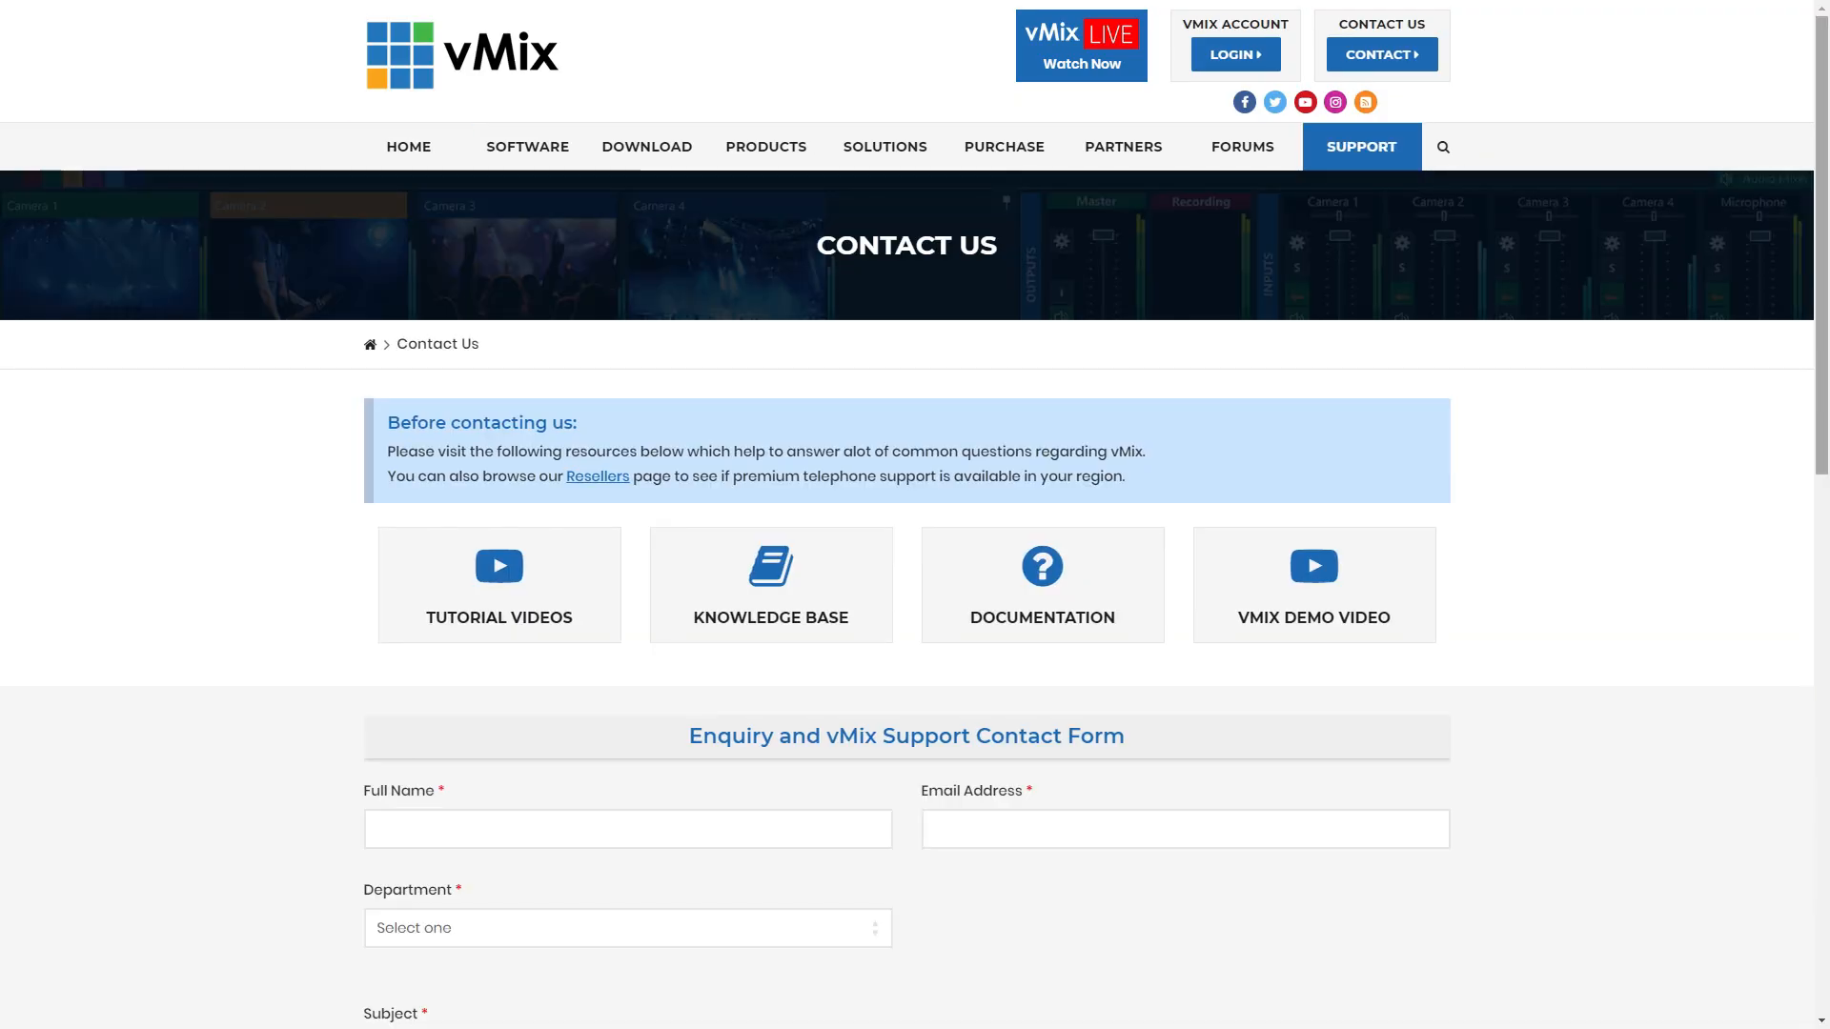
scroll("down", 3)
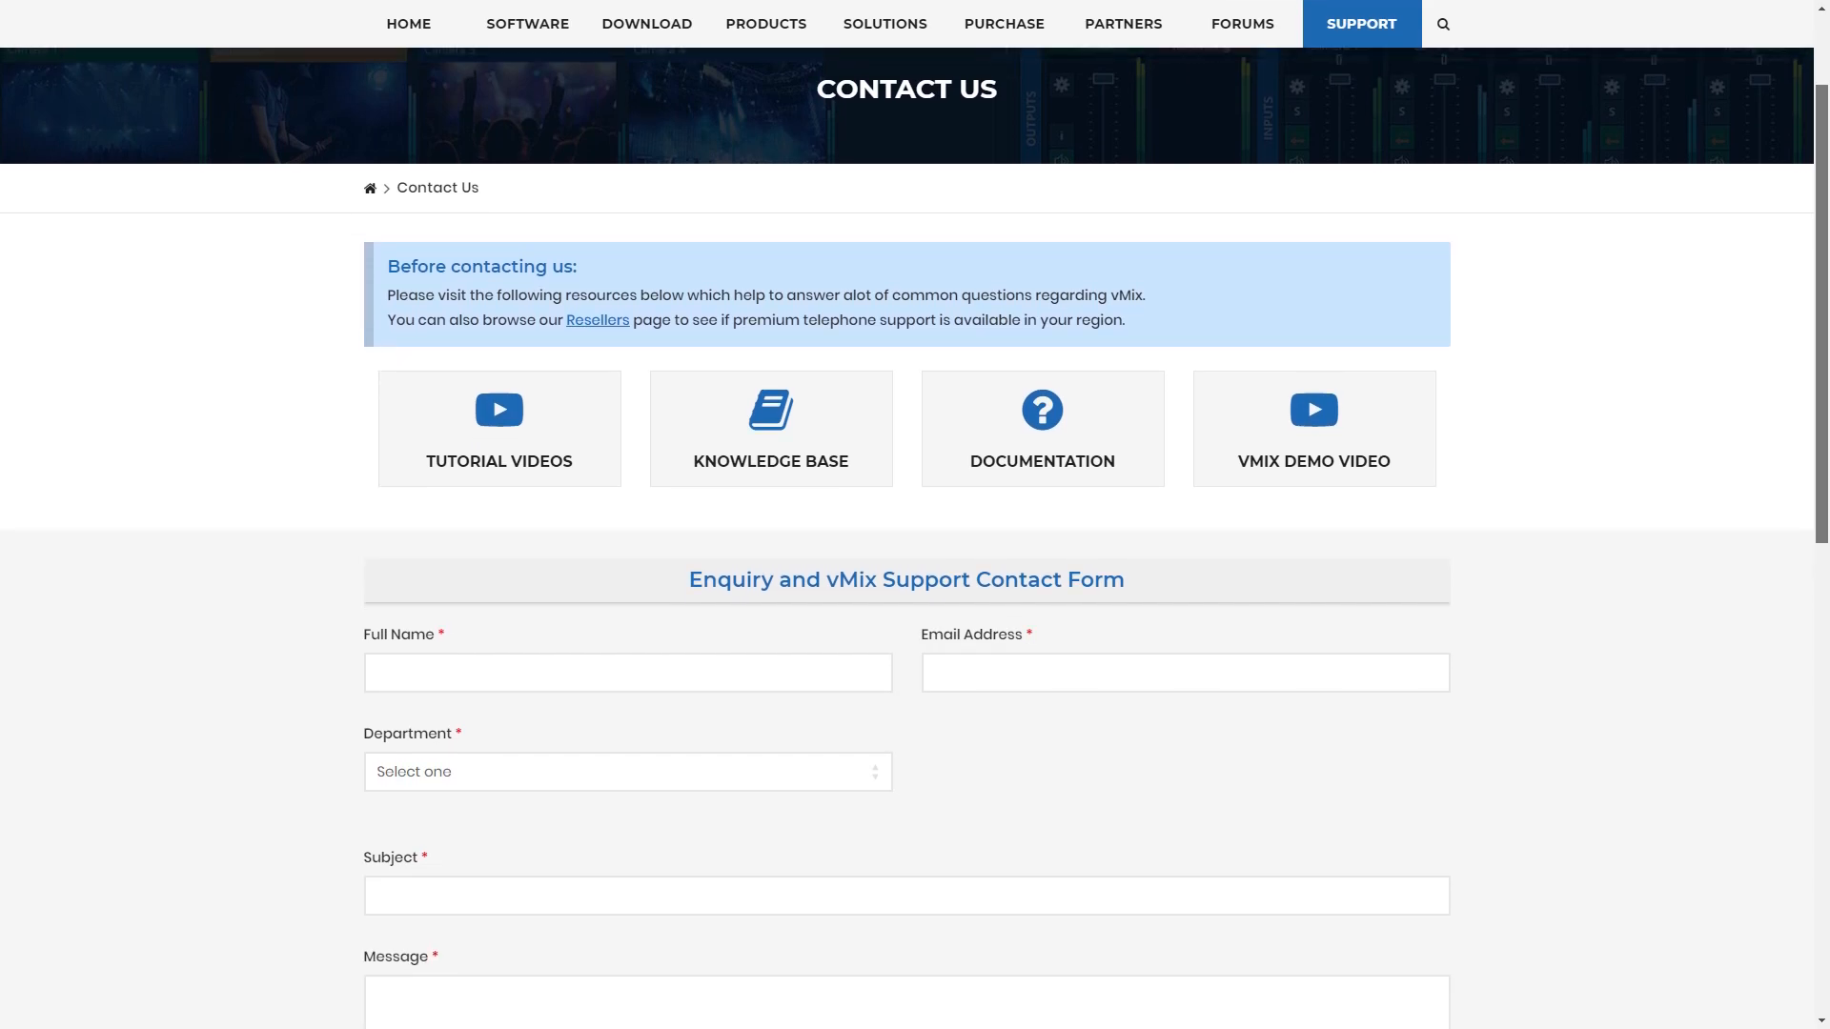